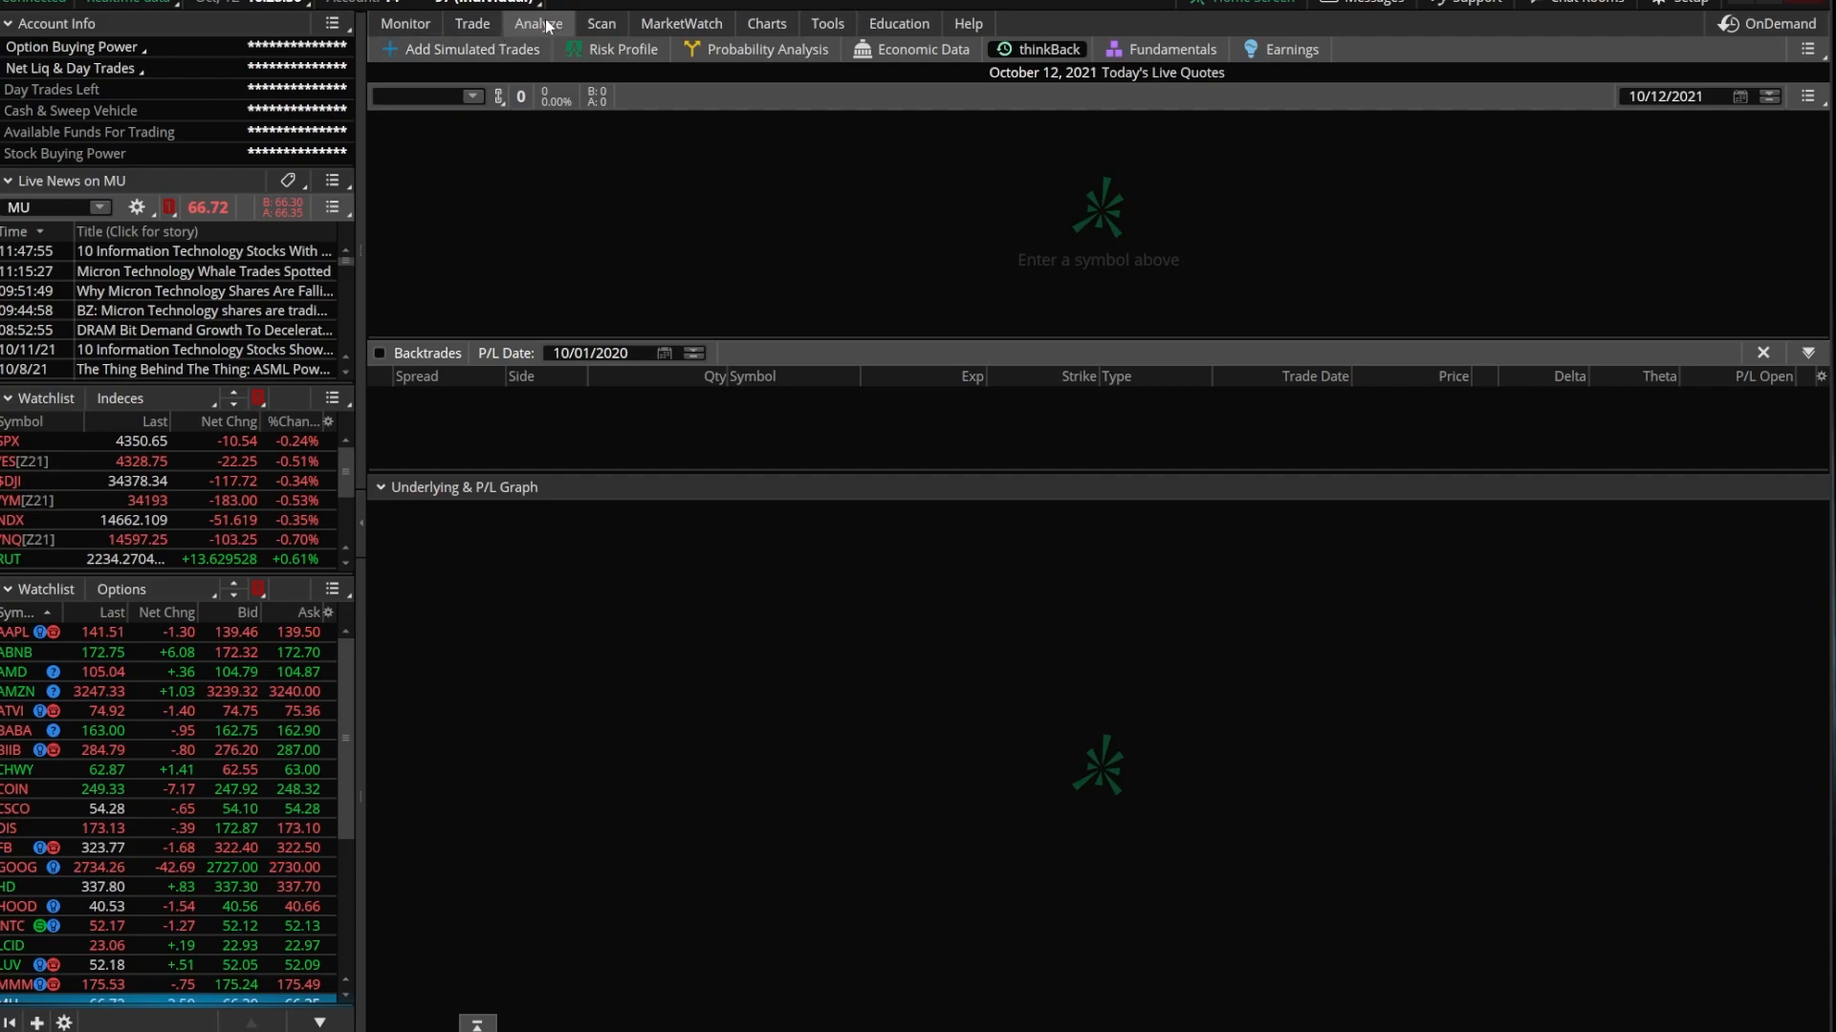
pyautogui.moveTo(1003, 66)
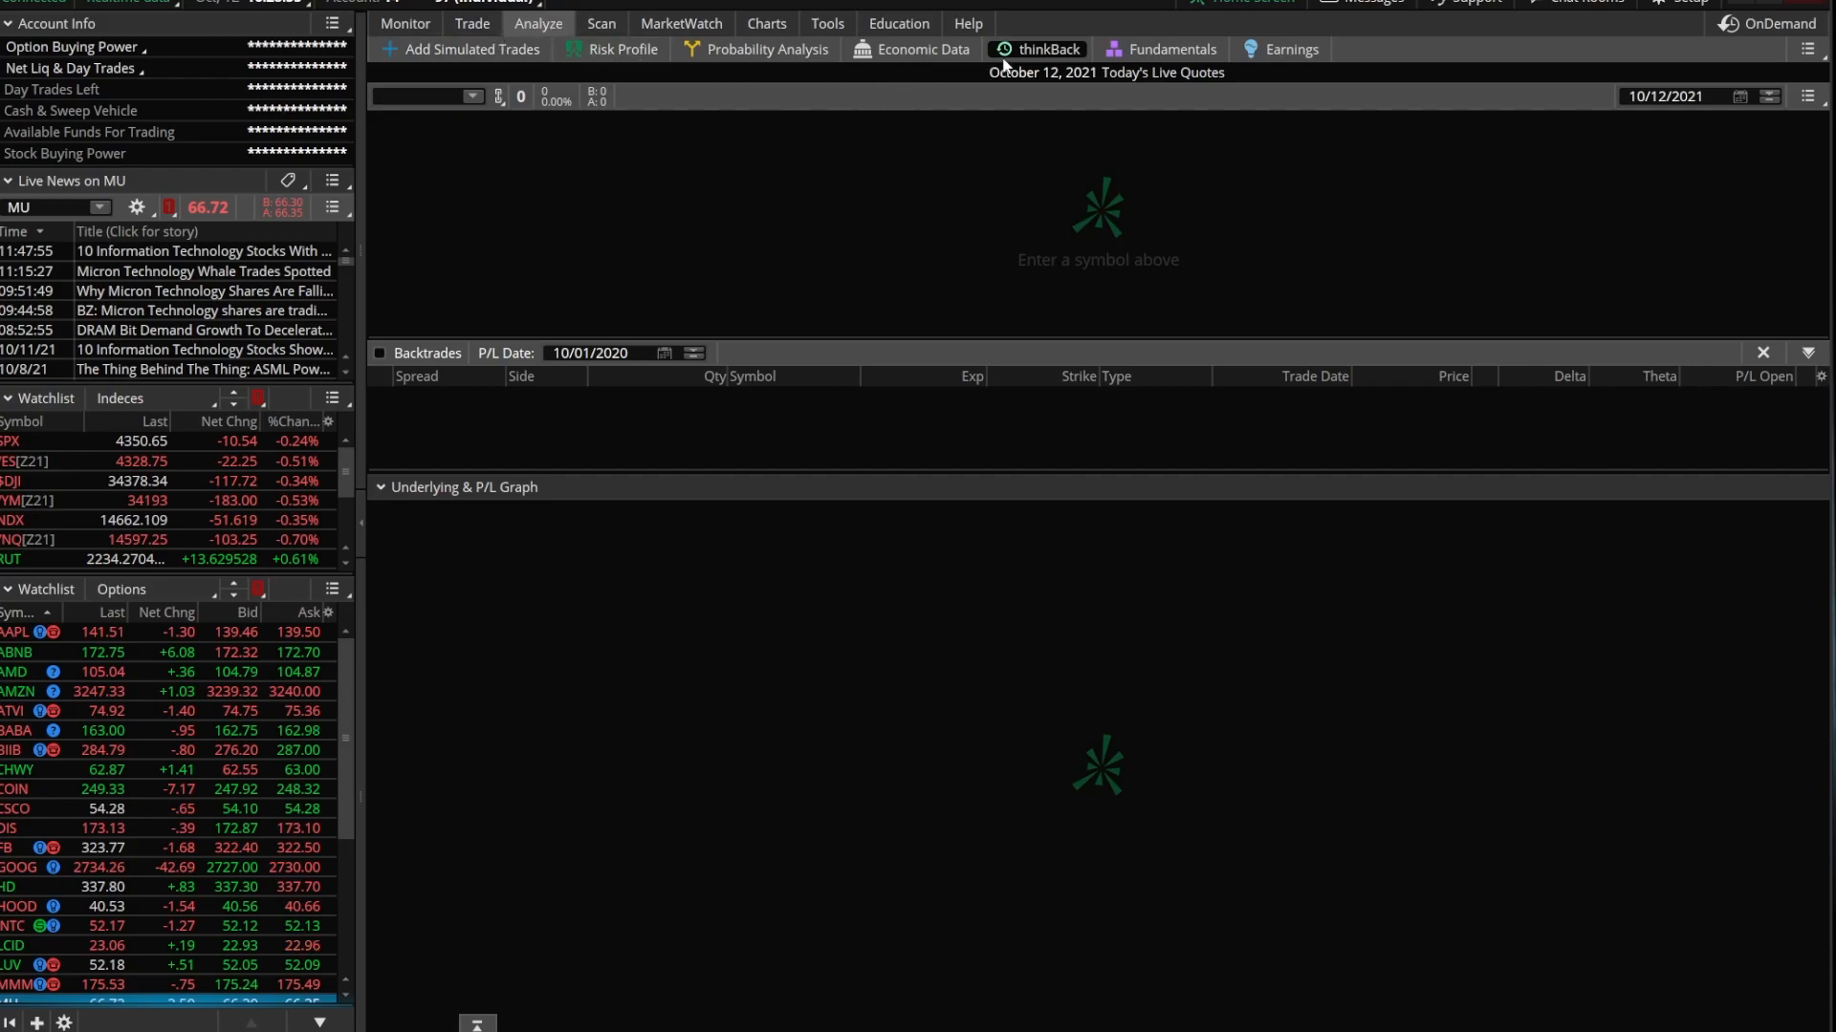
pyautogui.moveTo(1012, 59)
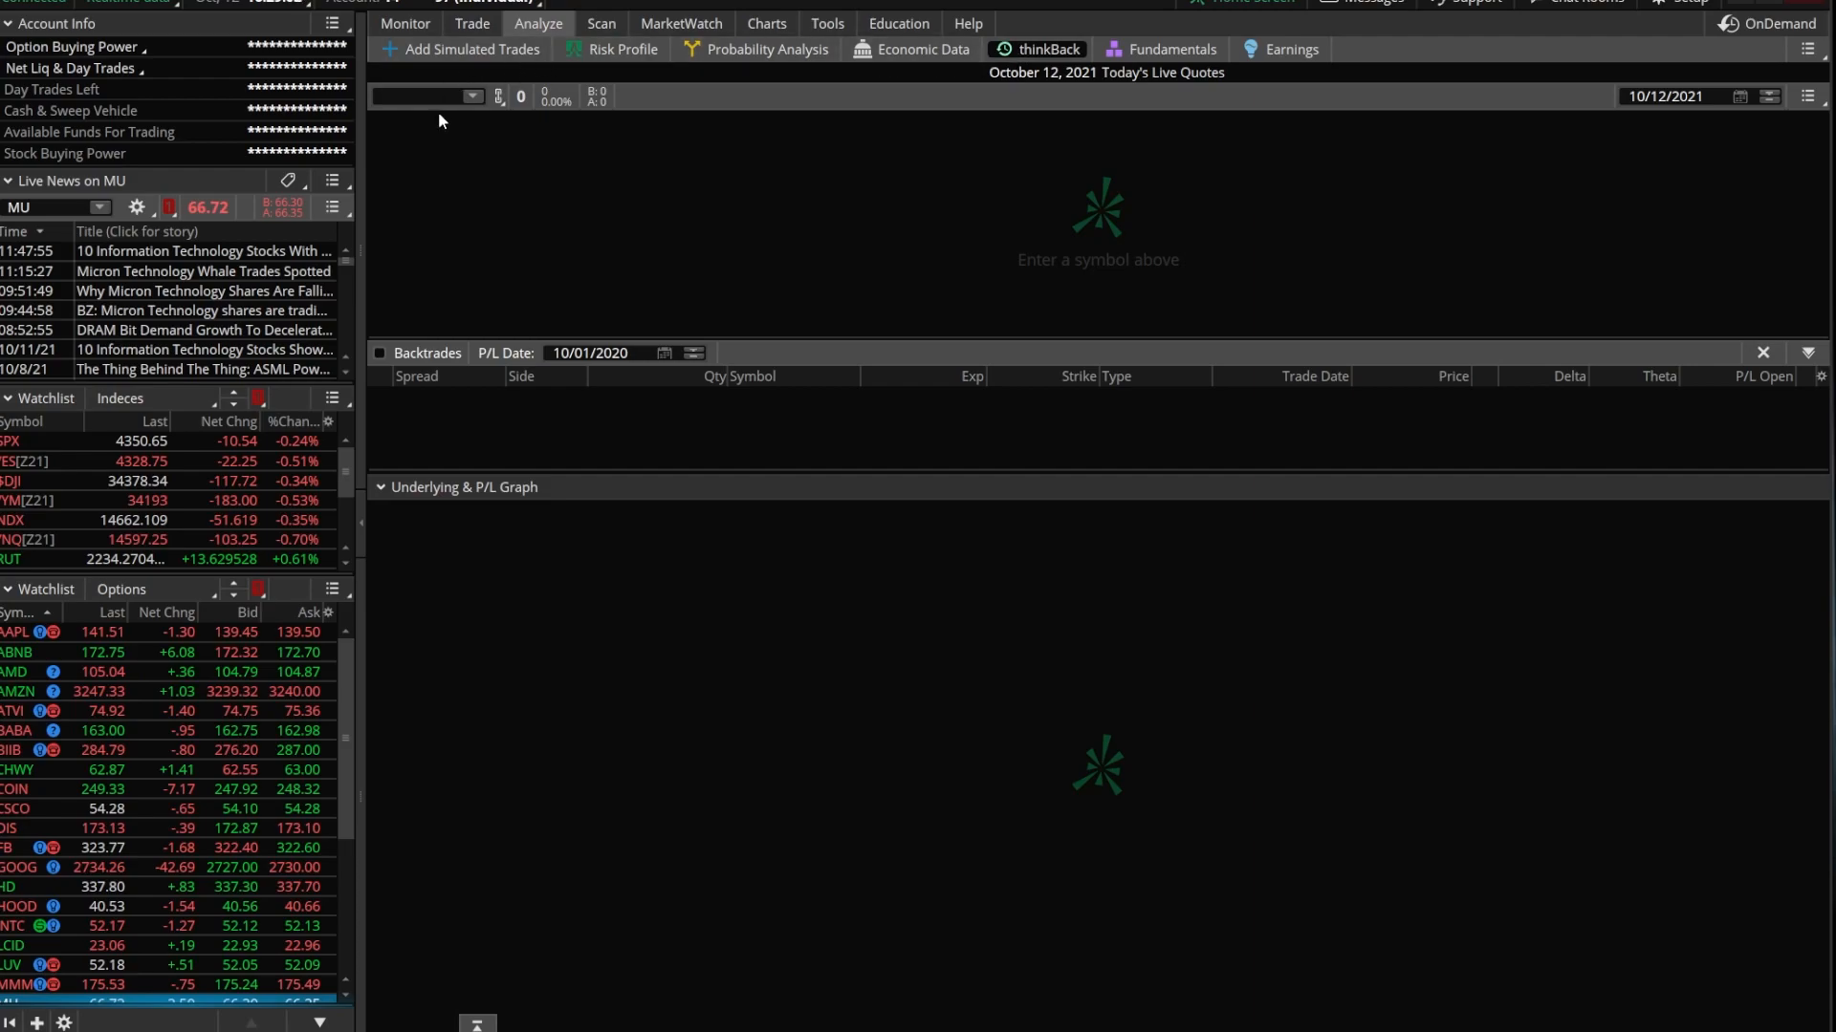
pyautogui.moveTo(431, 176)
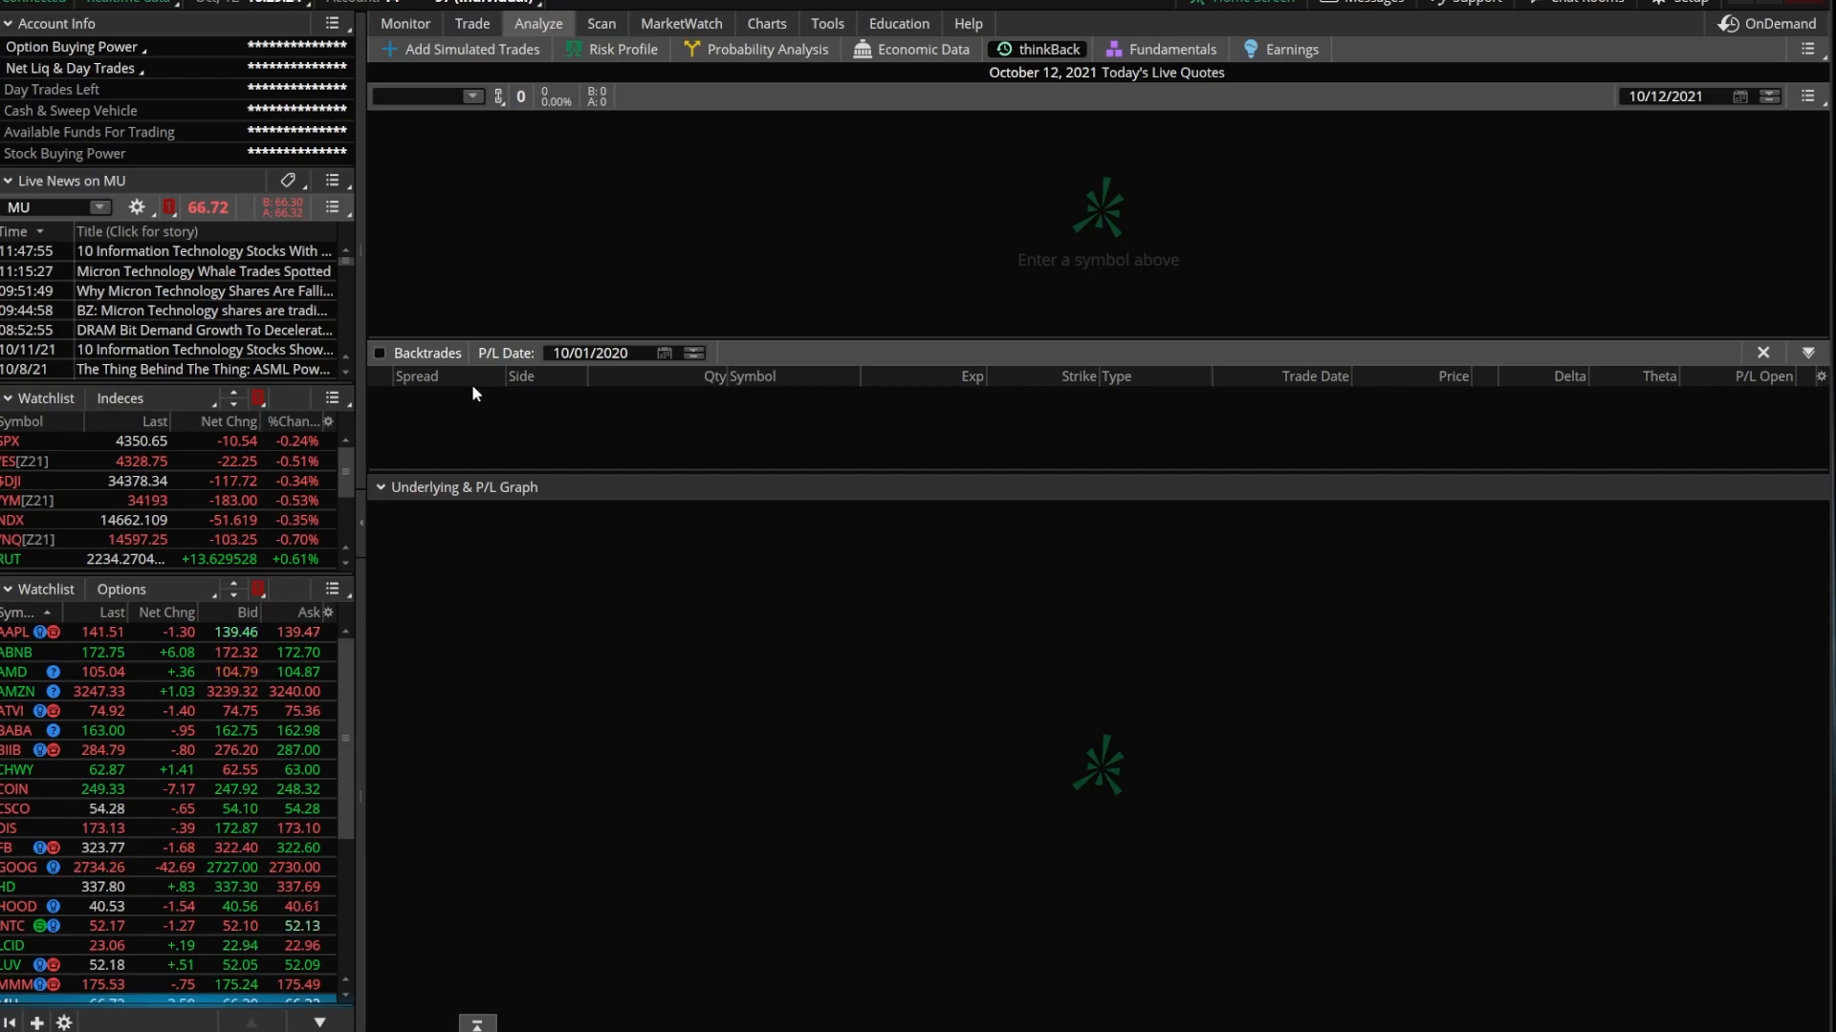
pyautogui.moveTo(588, 598)
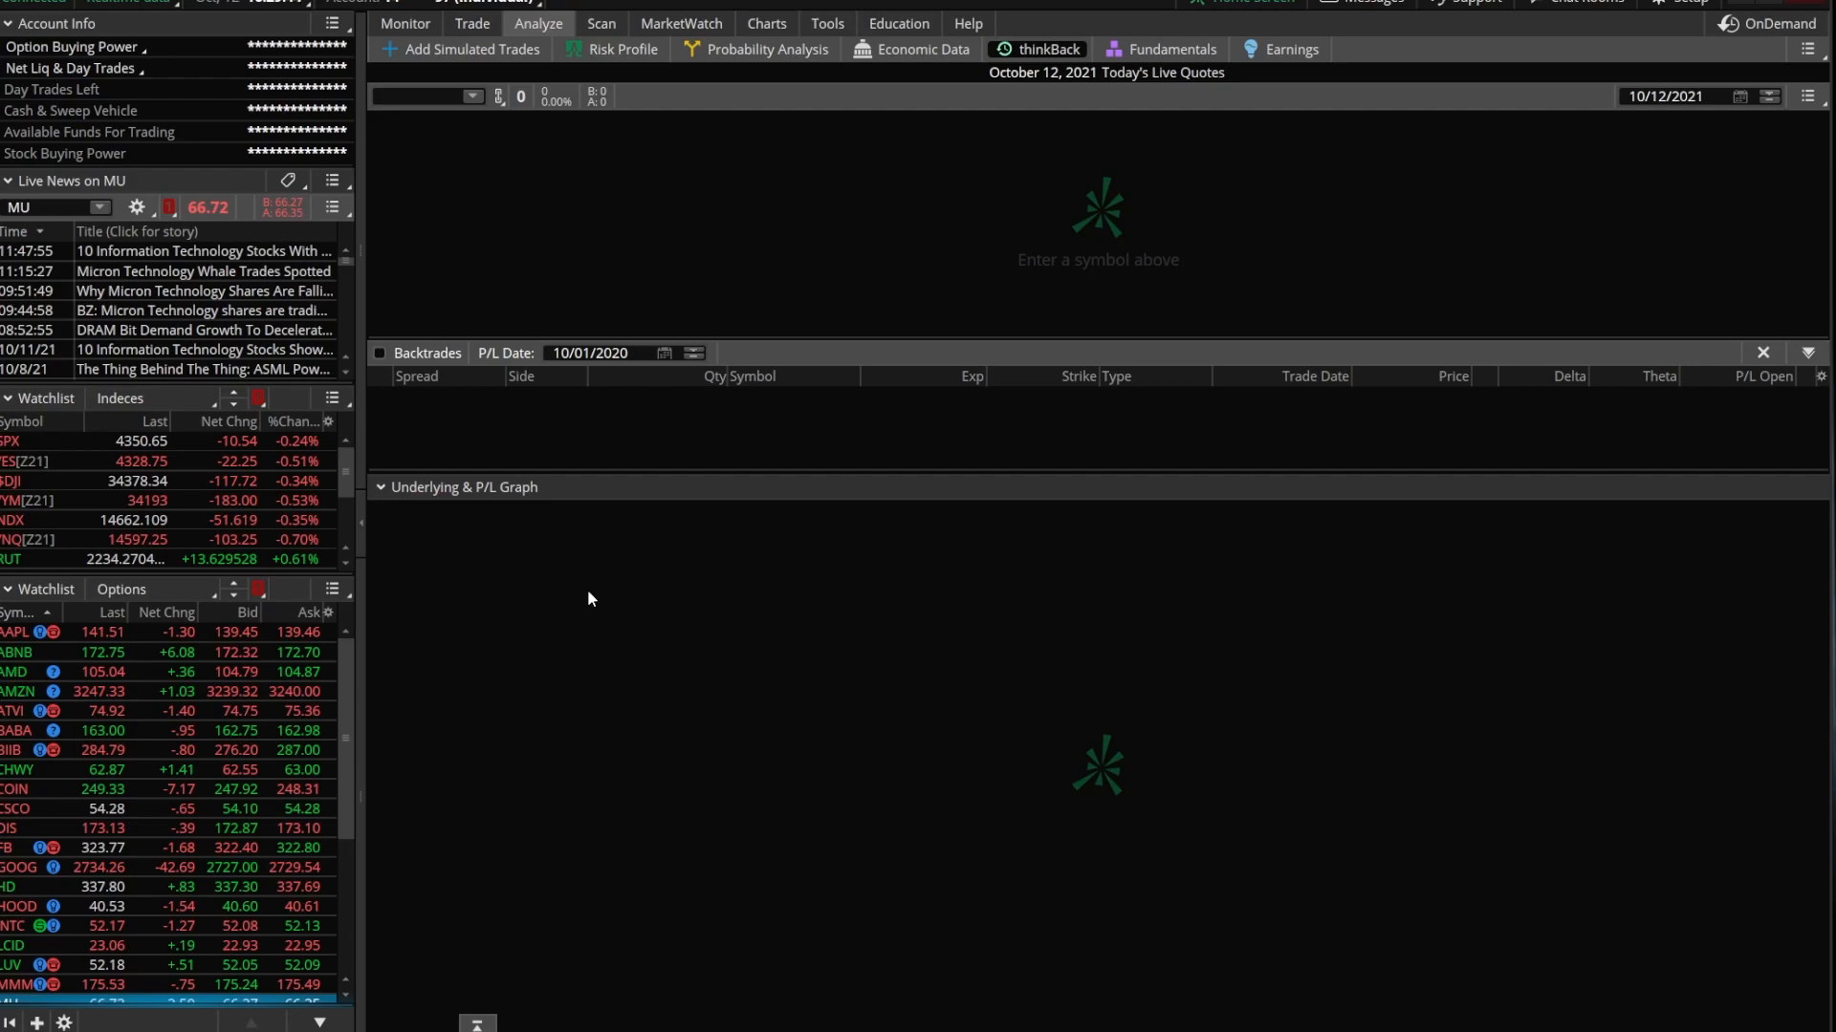
pyautogui.moveTo(1695, 92)
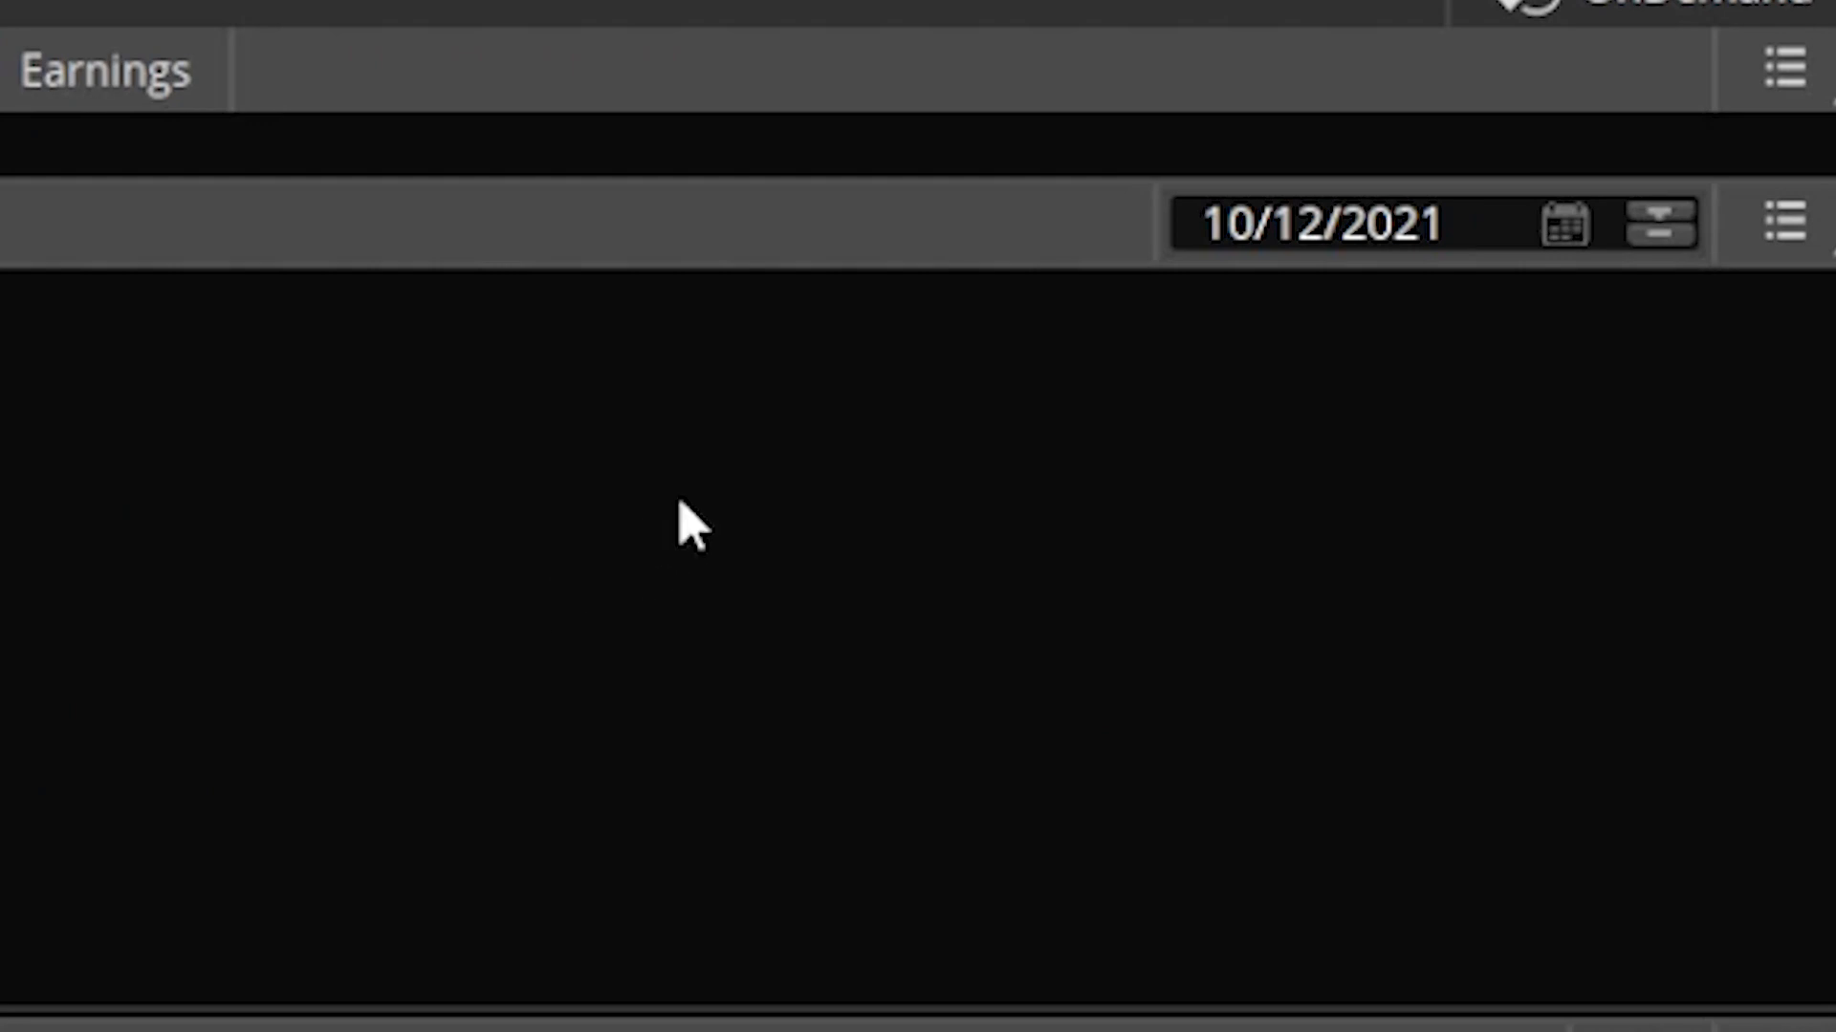
pyautogui.moveTo(1188, 328)
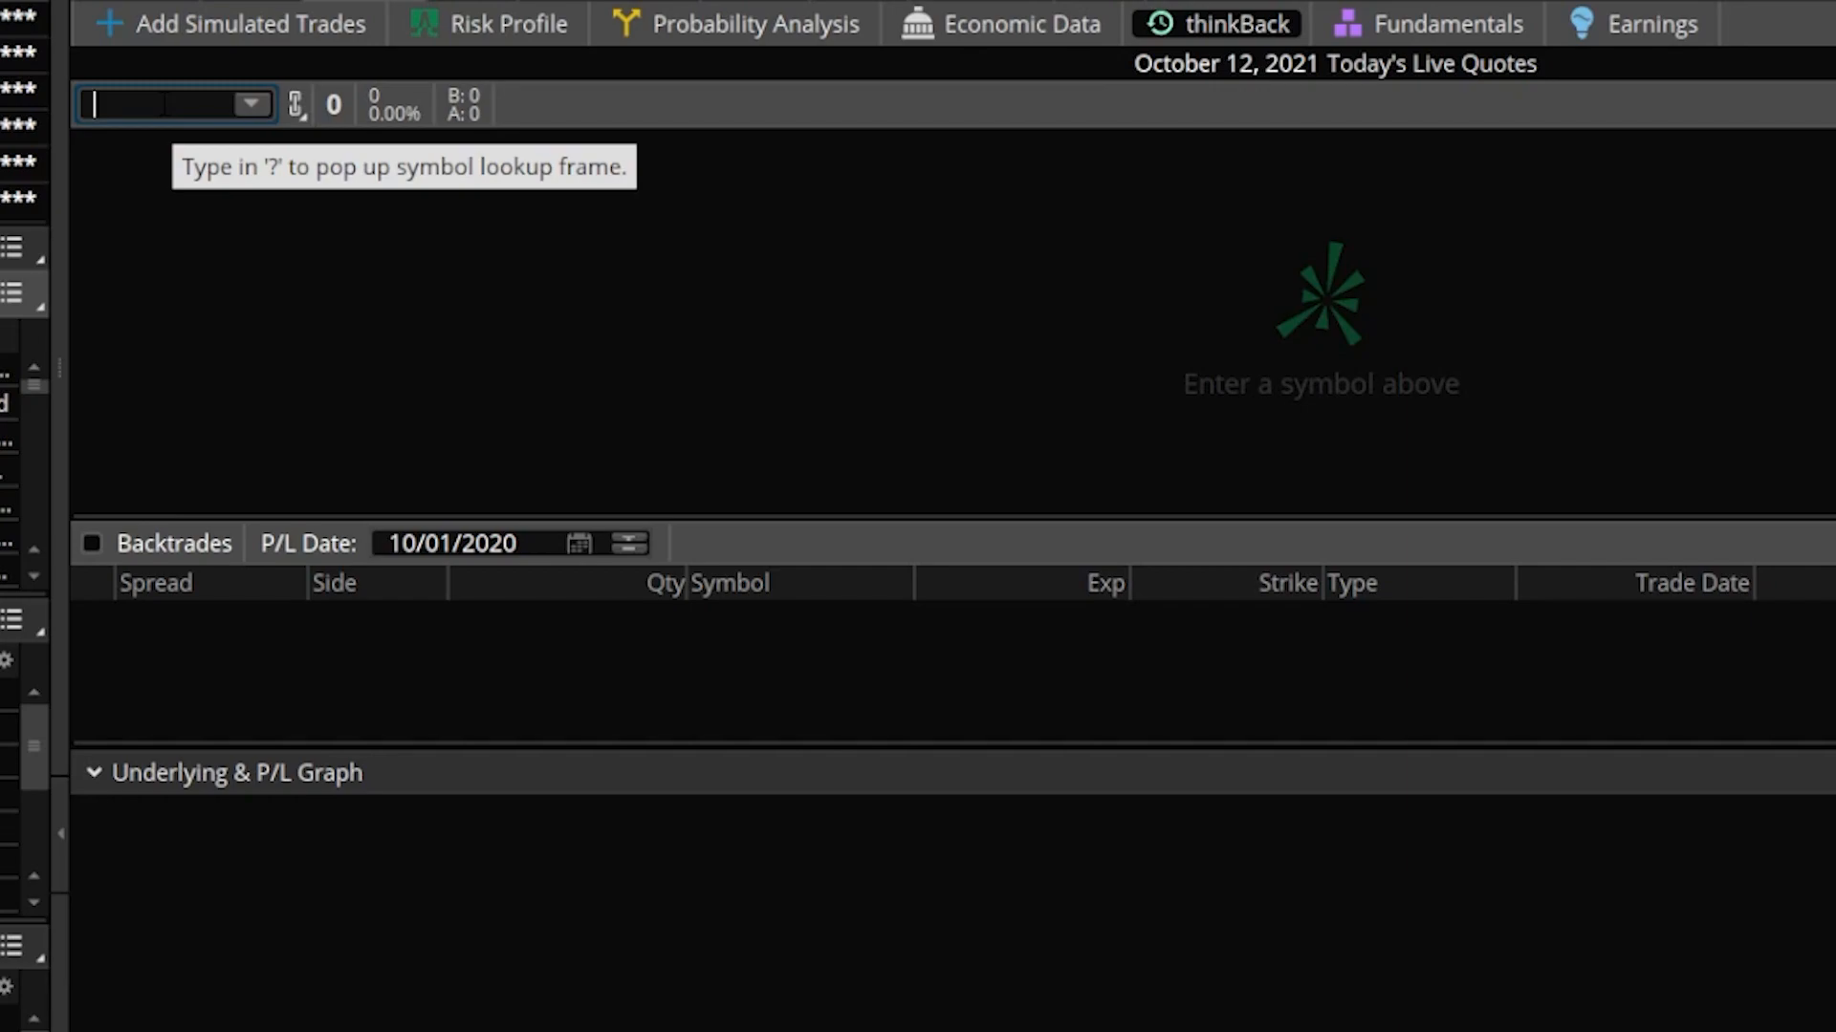
# Load FB in thinkBack and add a backtrade buying 10 FB shares at 322.71.
pyautogui.write('FBG')
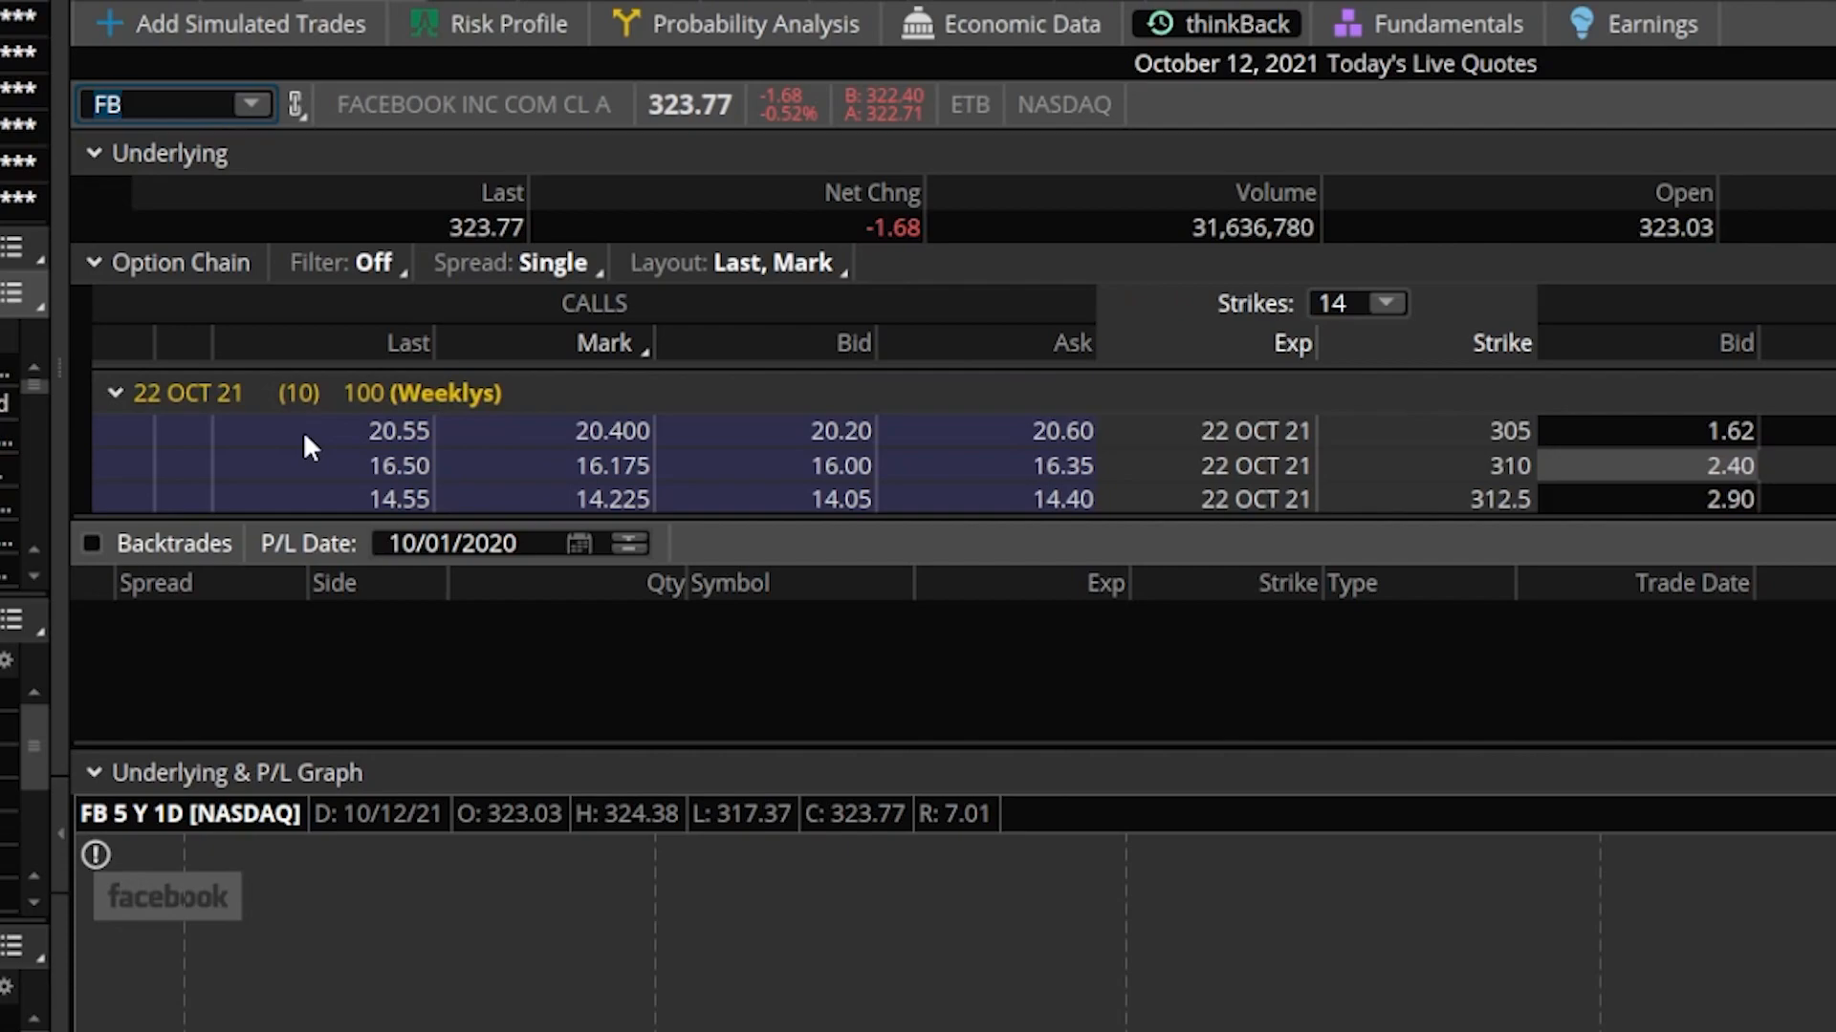
pyautogui.click(129, 105)
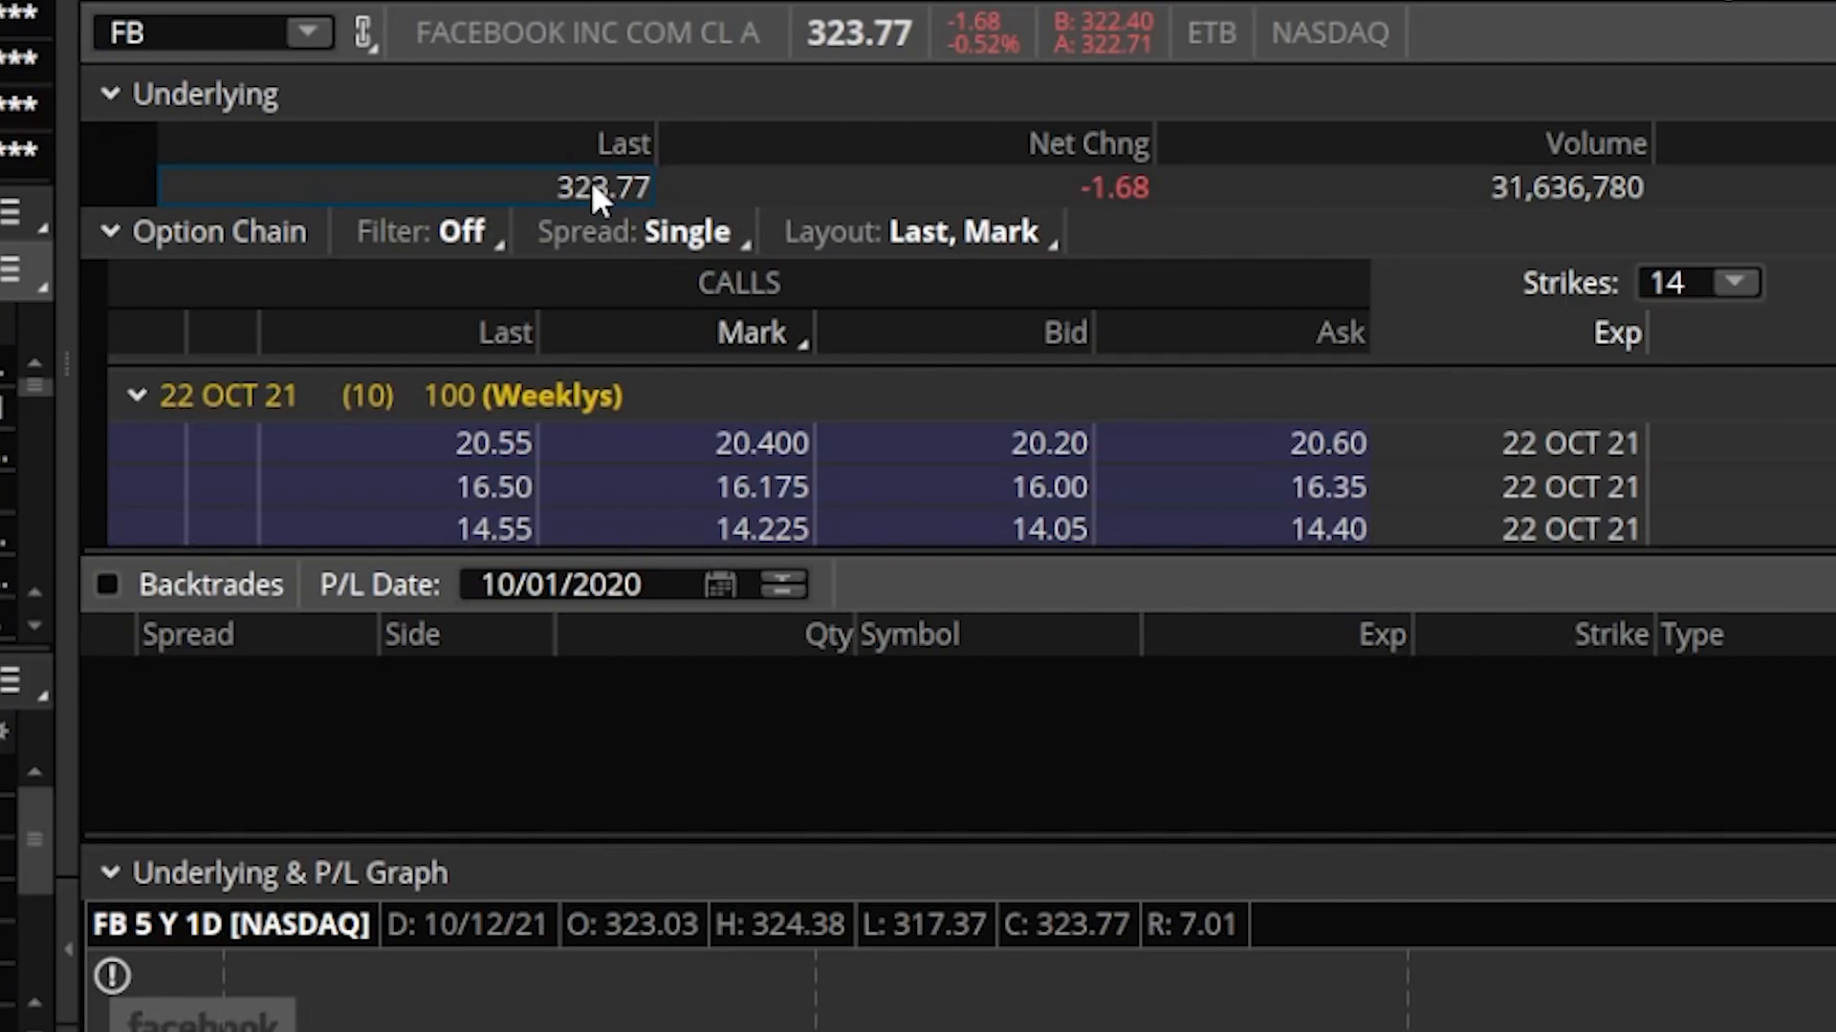
pyautogui.rightClick(601, 187)
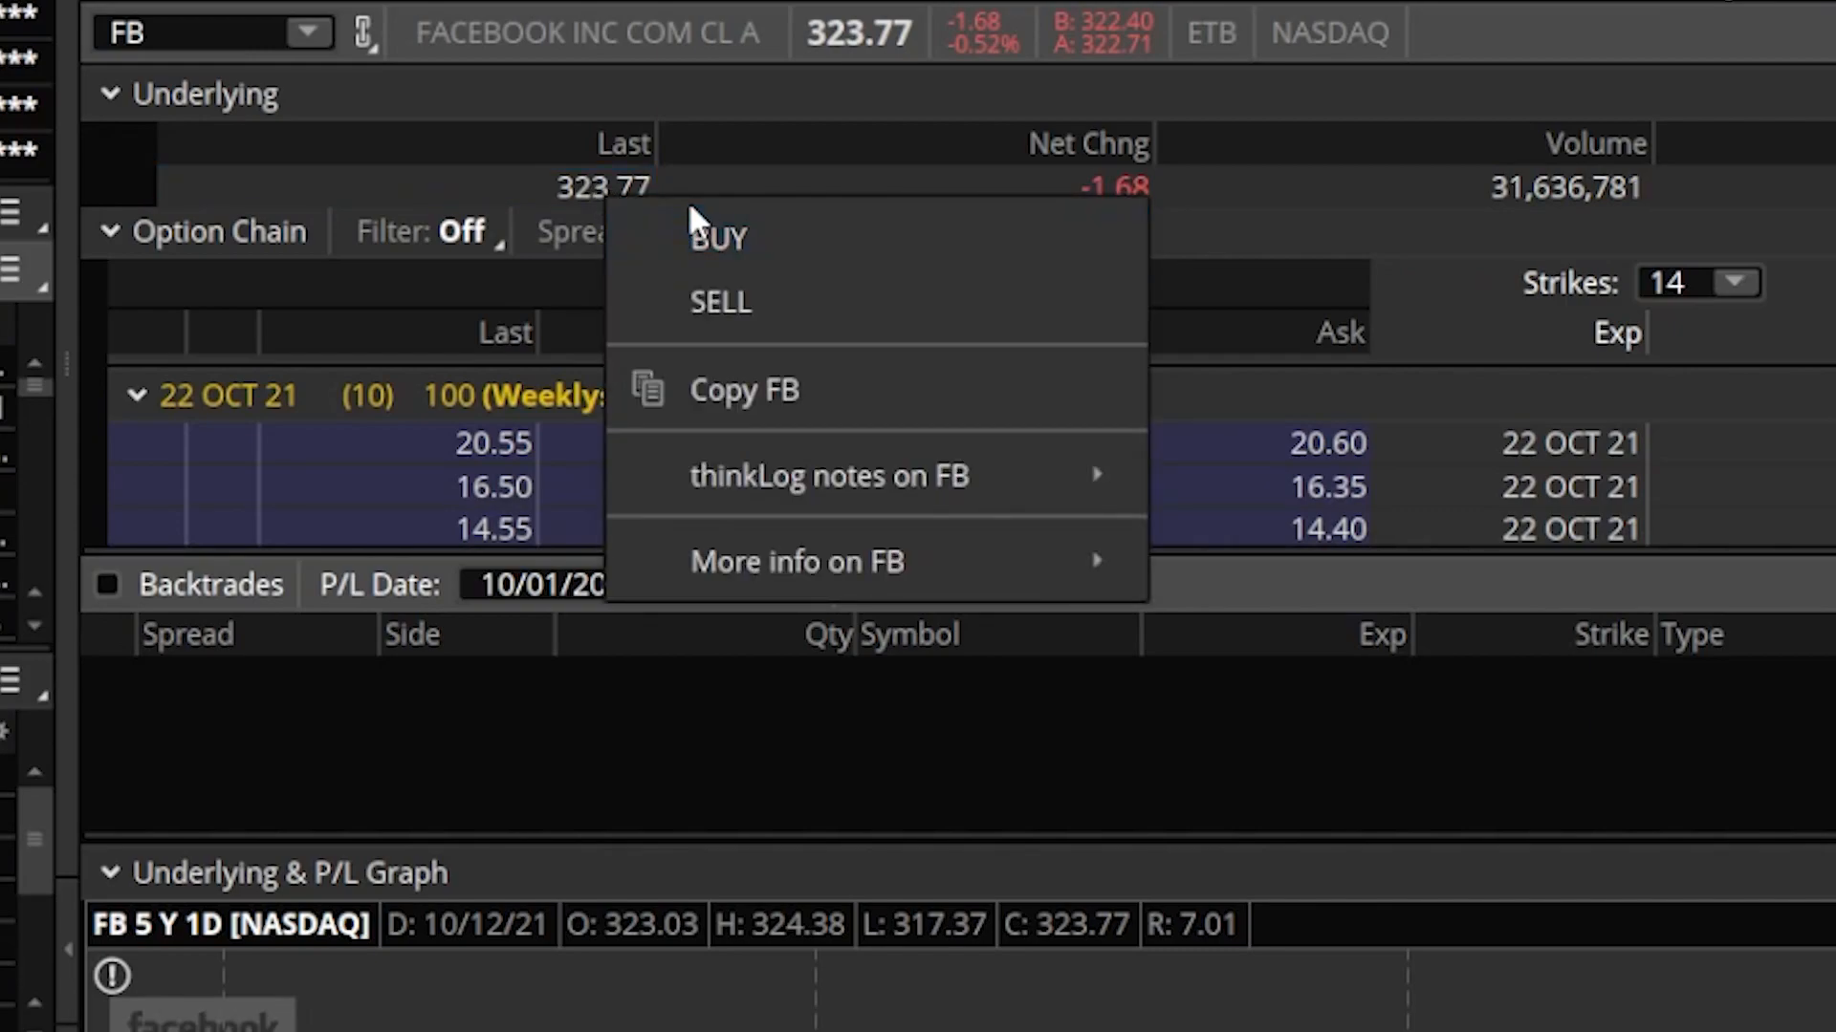
pyautogui.moveTo(716, 239)
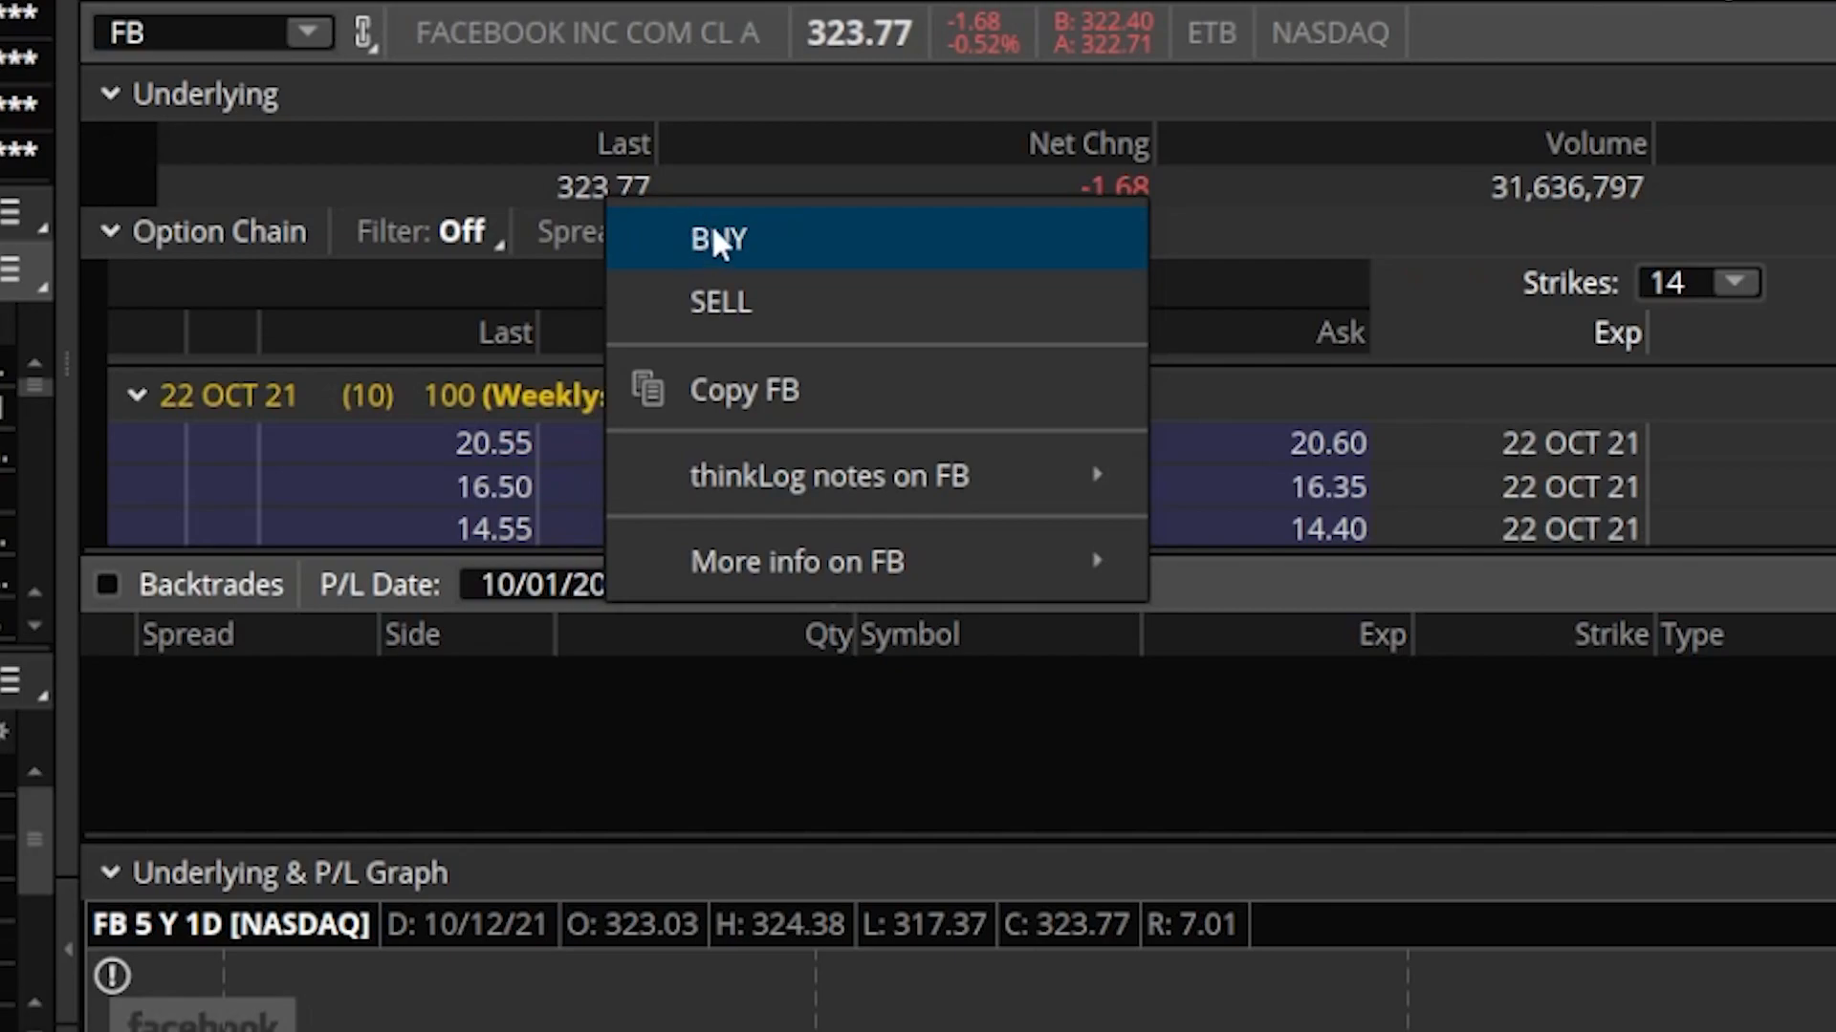
pyautogui.click(715, 239)
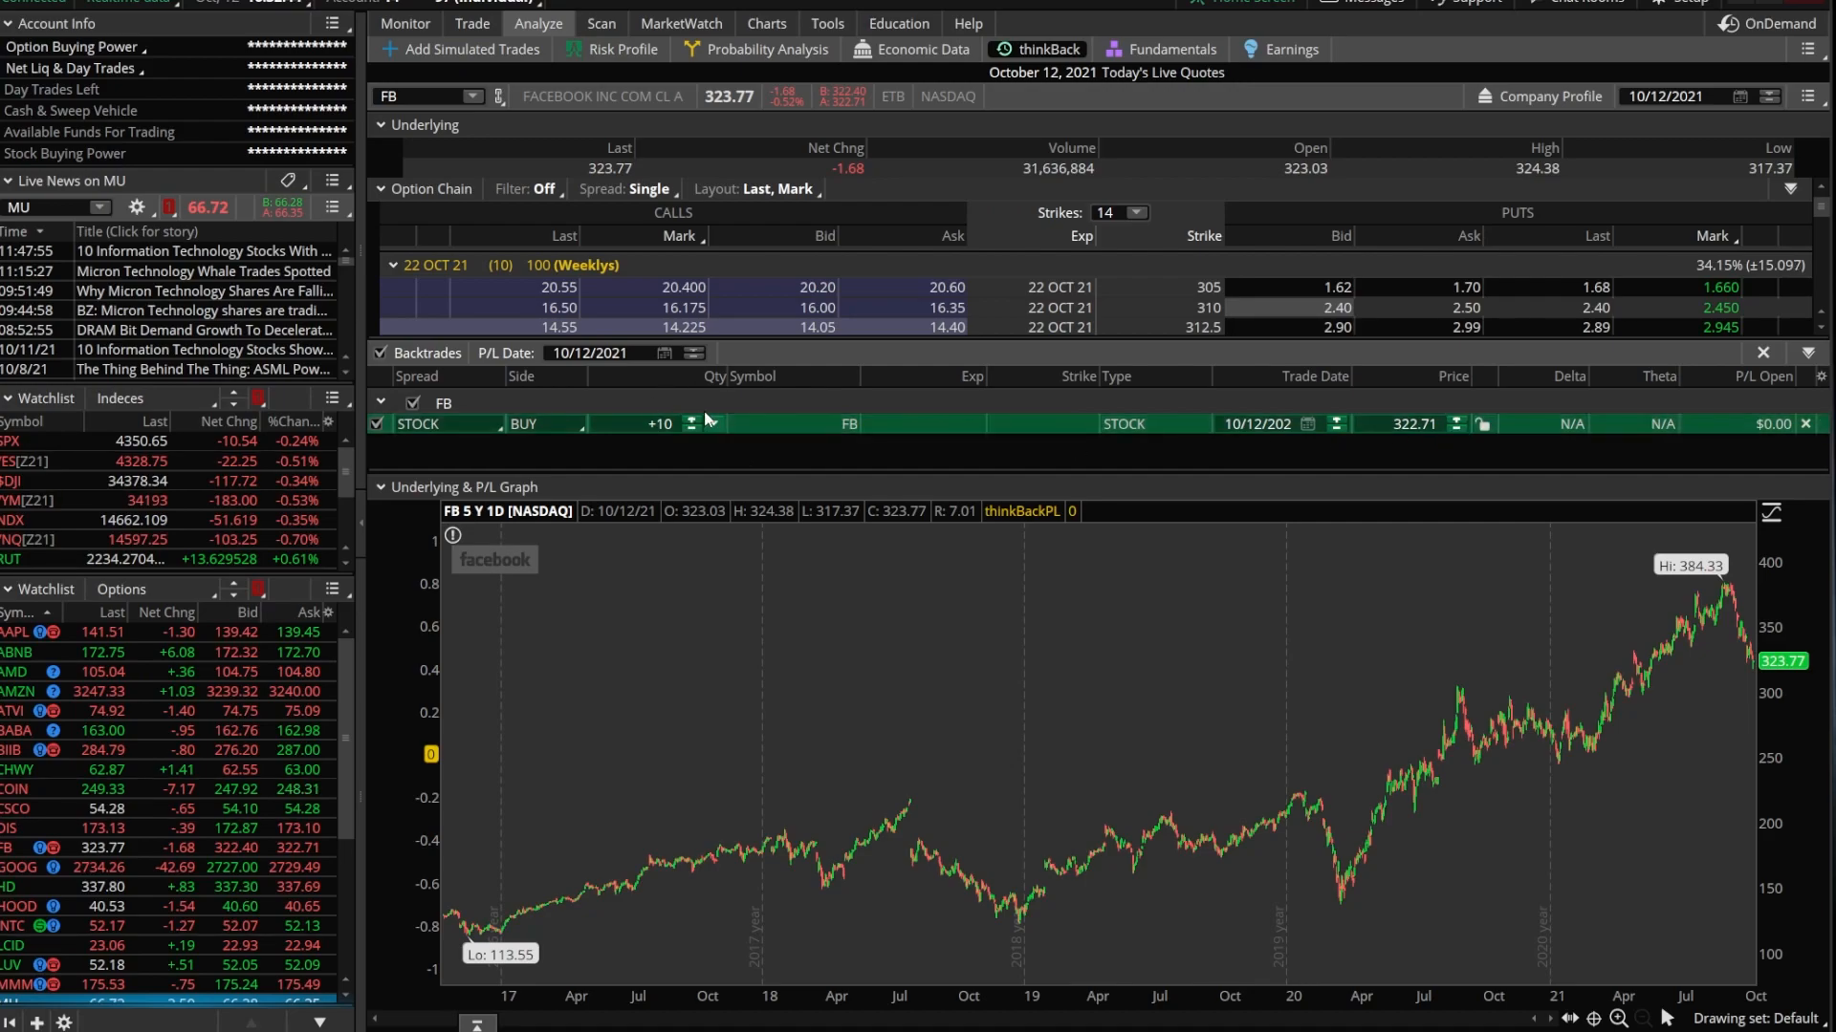
pyautogui.moveTo(1245, 878)
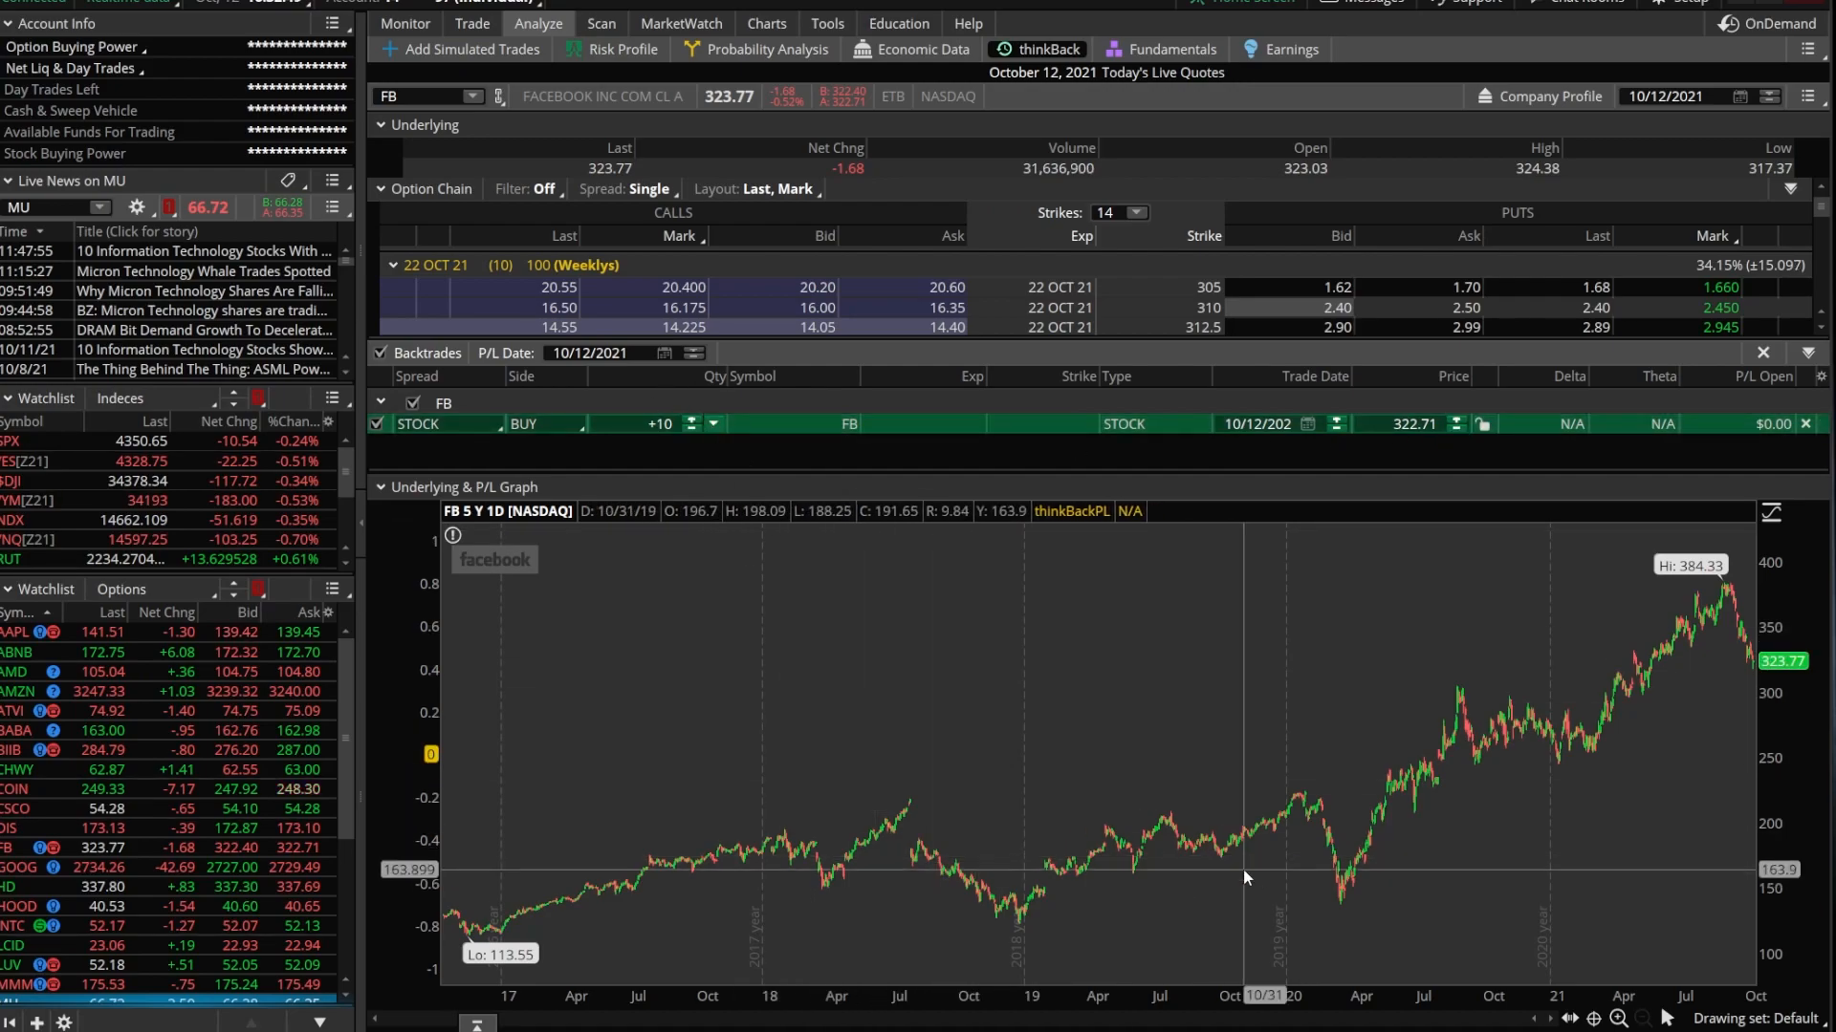
pyautogui.moveTo(1362, 808)
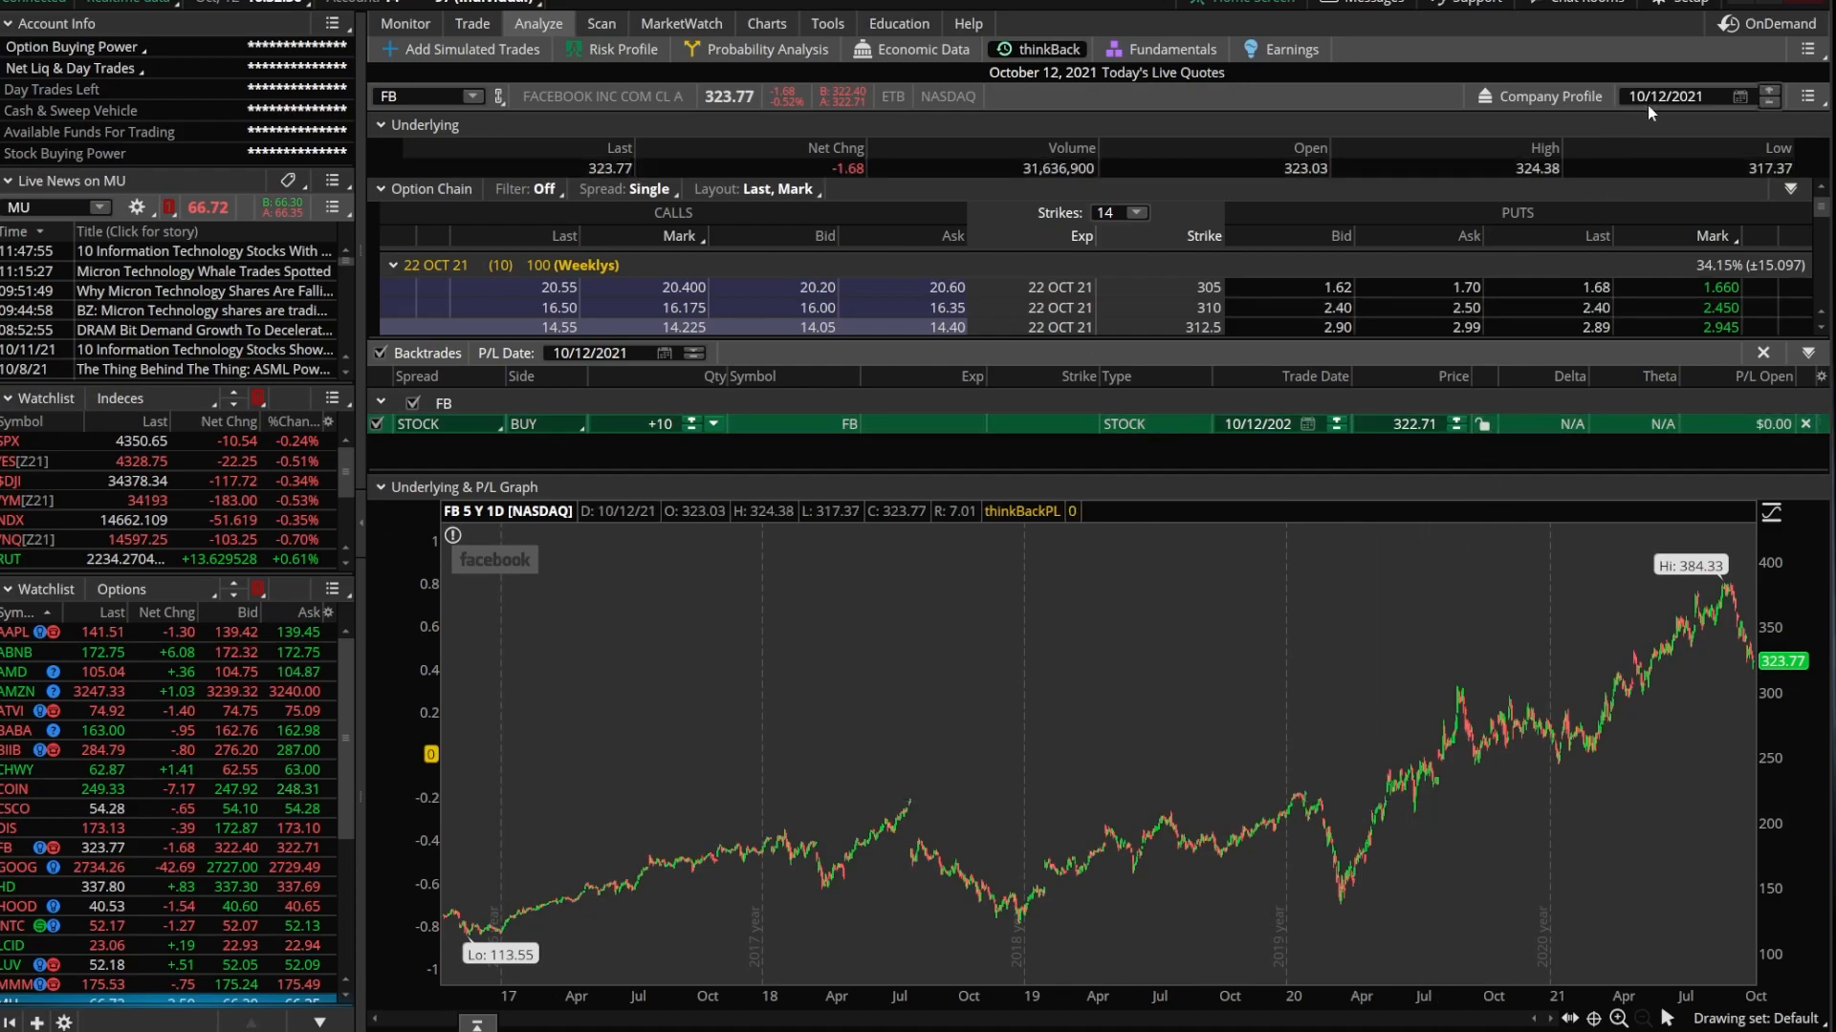
pyautogui.moveTo(1644, 124)
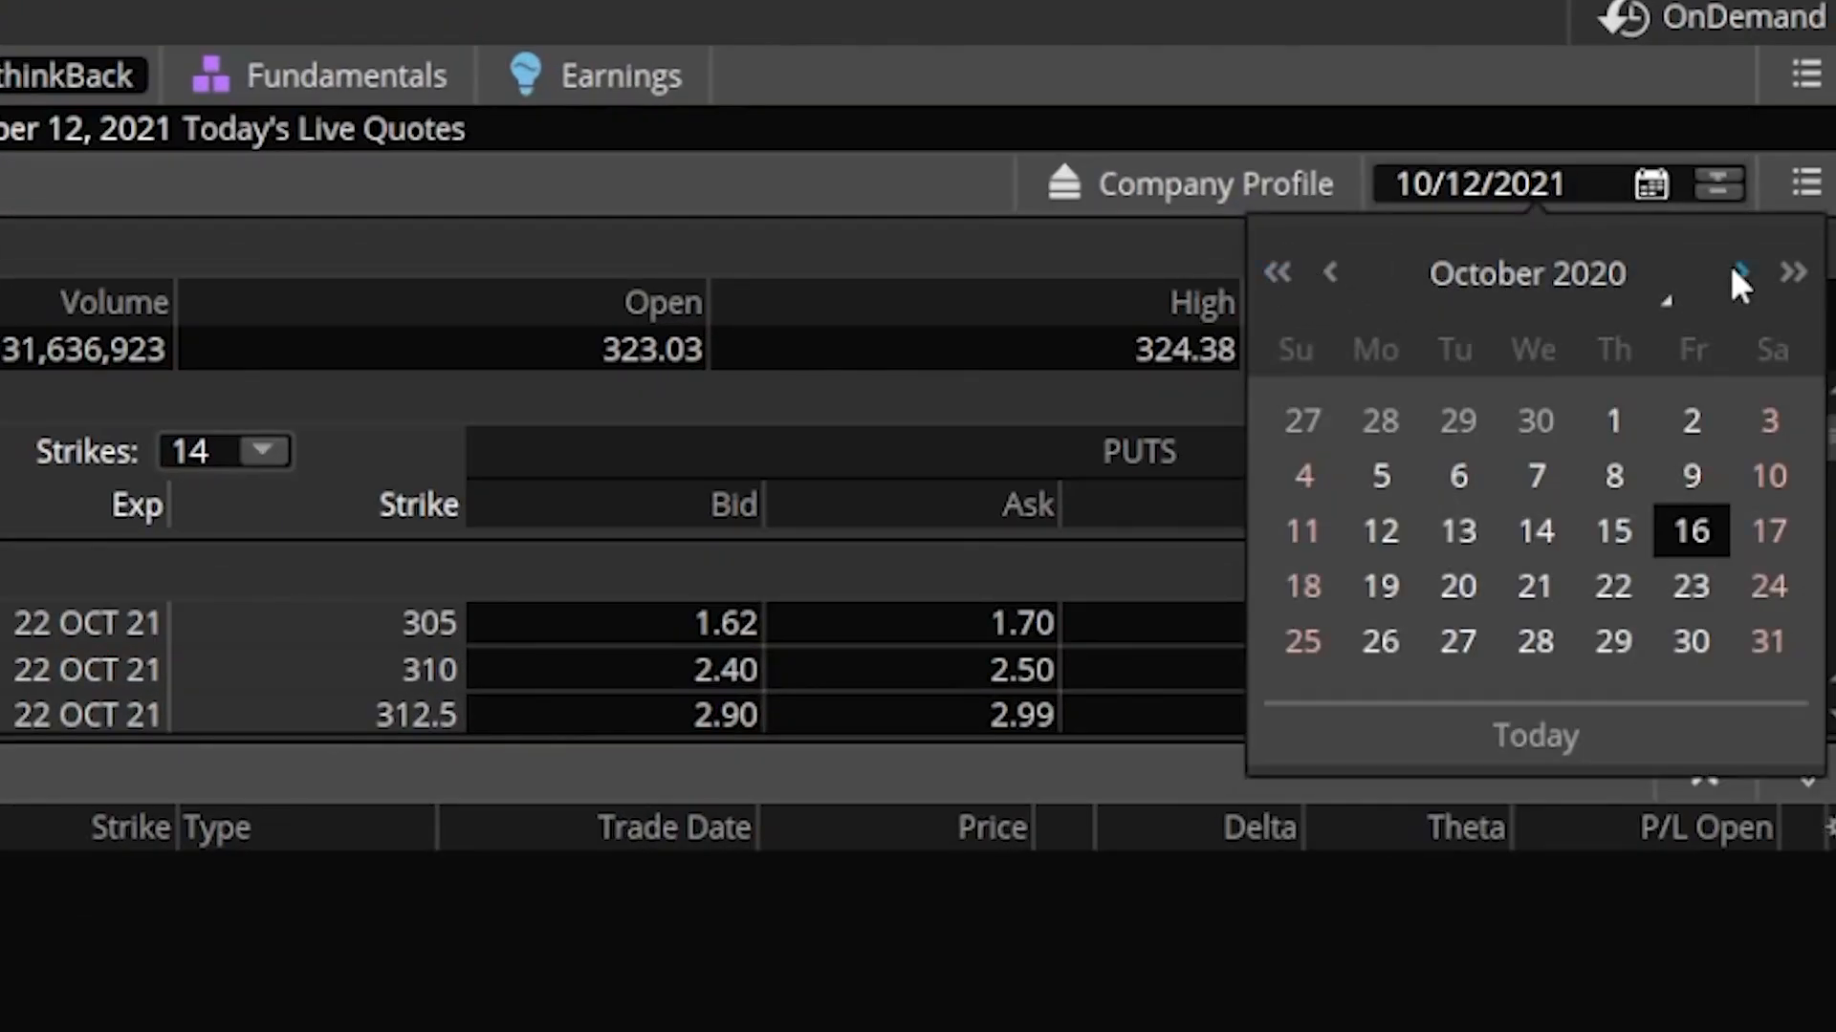
# Step the thinkBack date calendar forward toward January 2021.
pyautogui.click(1740, 273)
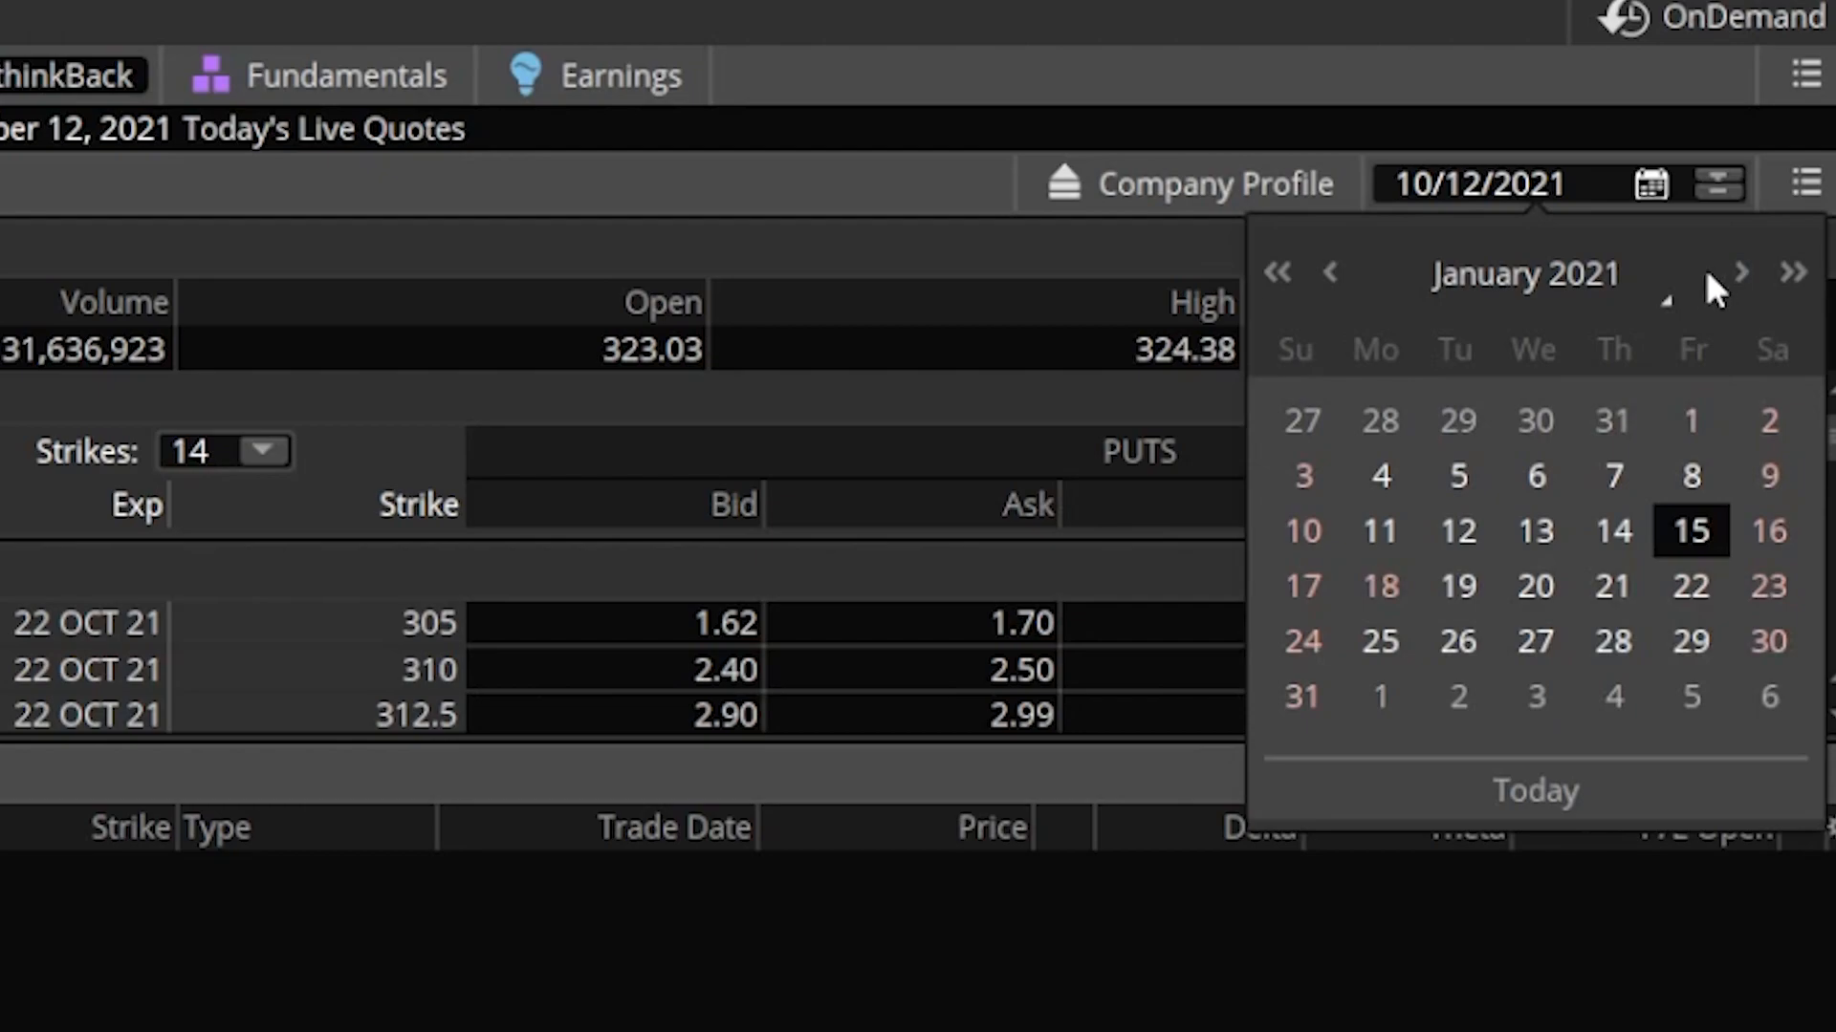
pyautogui.moveTo(1469, 486)
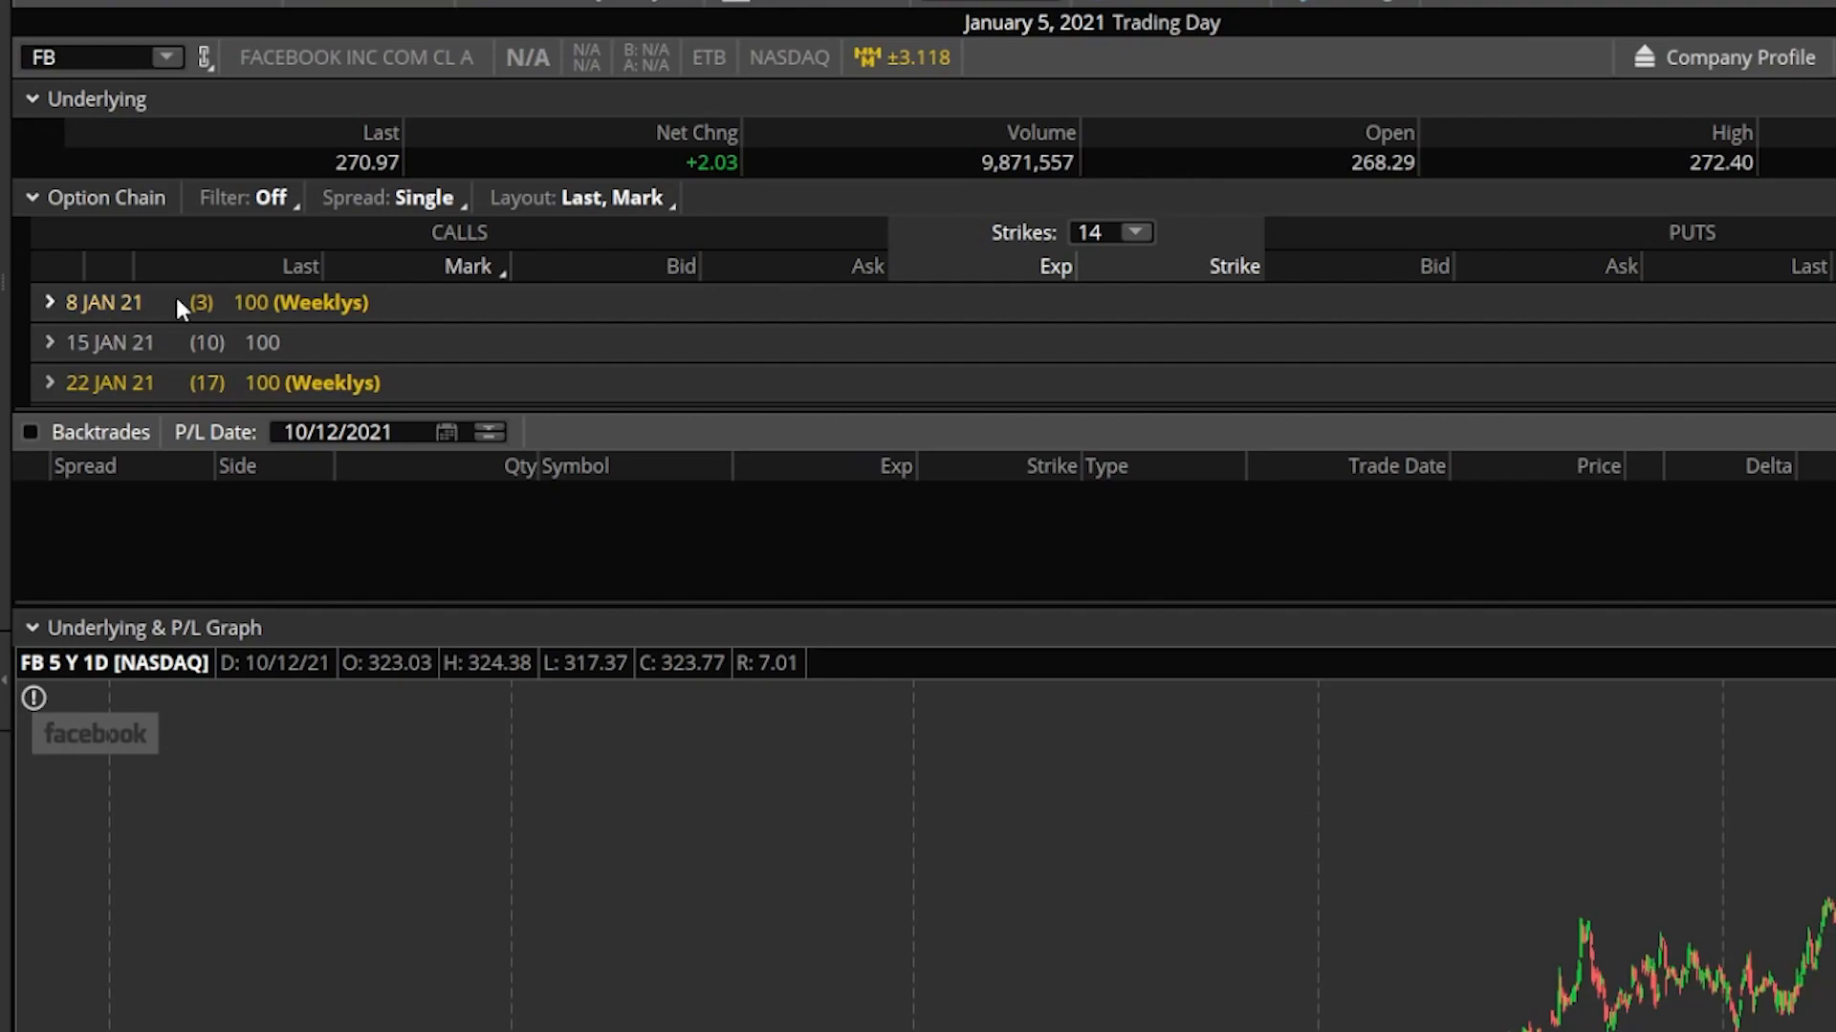
pyautogui.moveTo(170, 307)
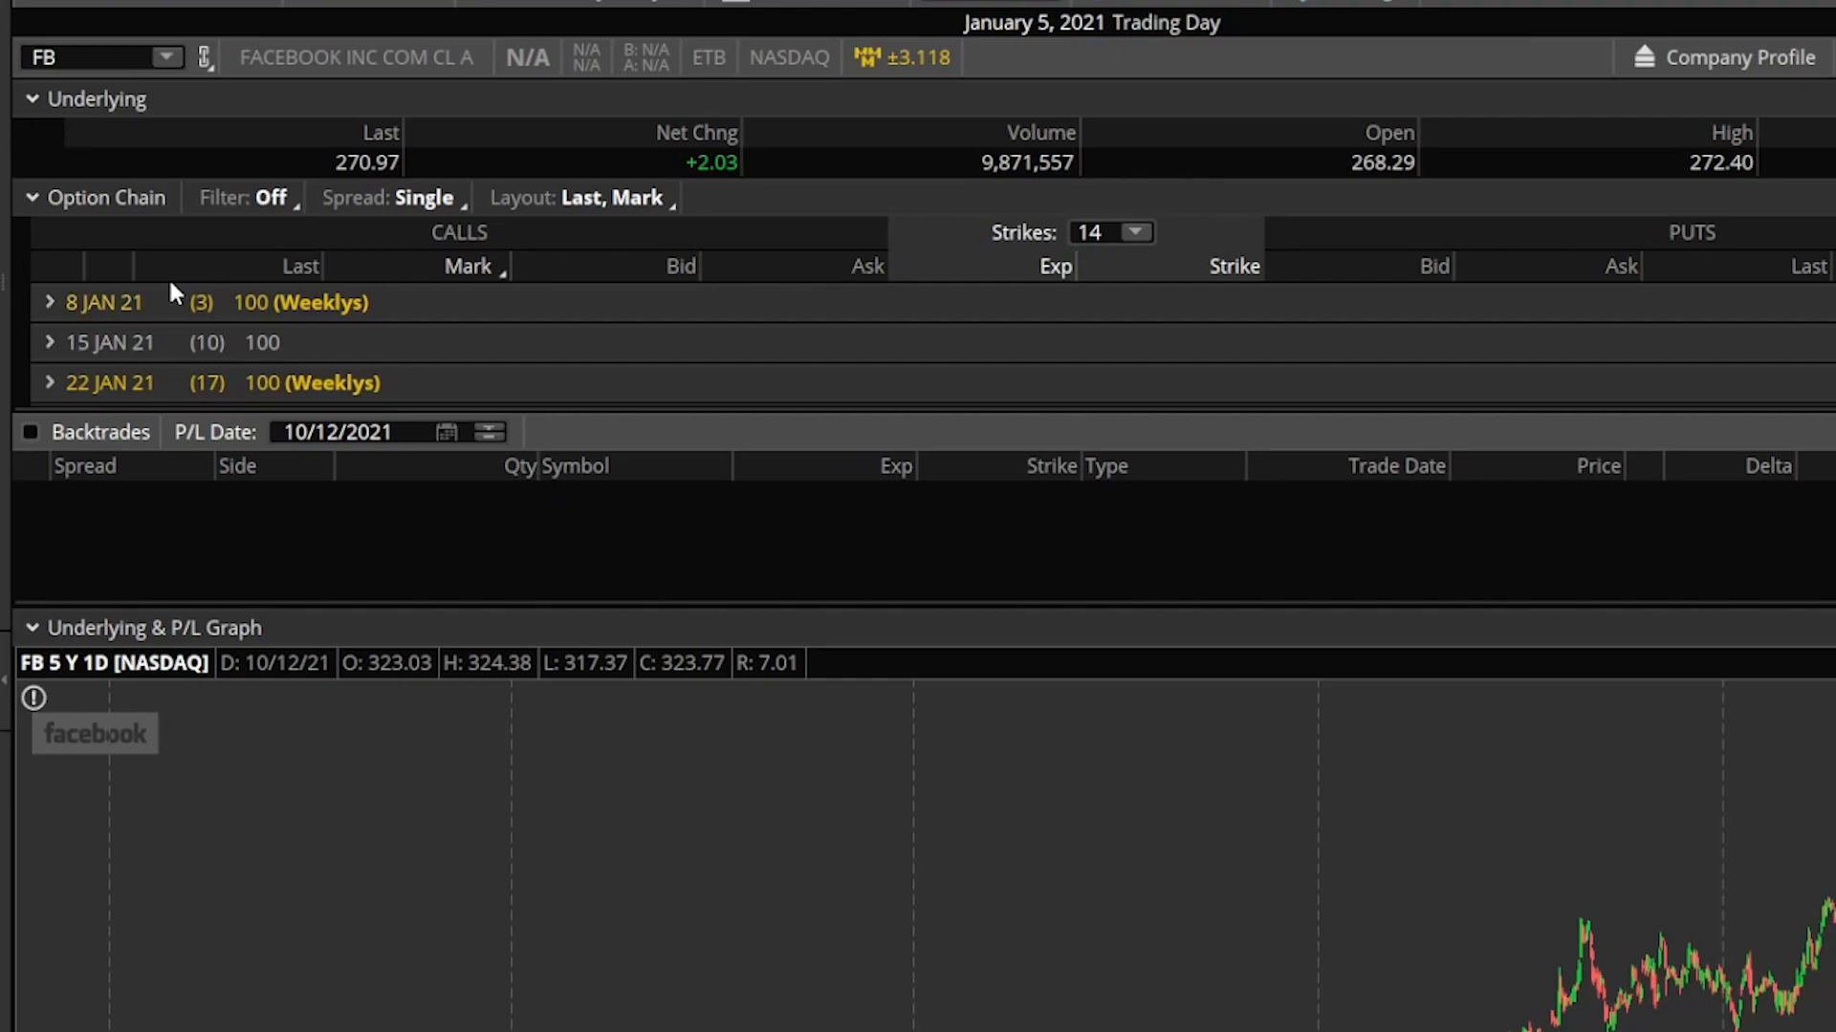
pyautogui.moveTo(134, 357)
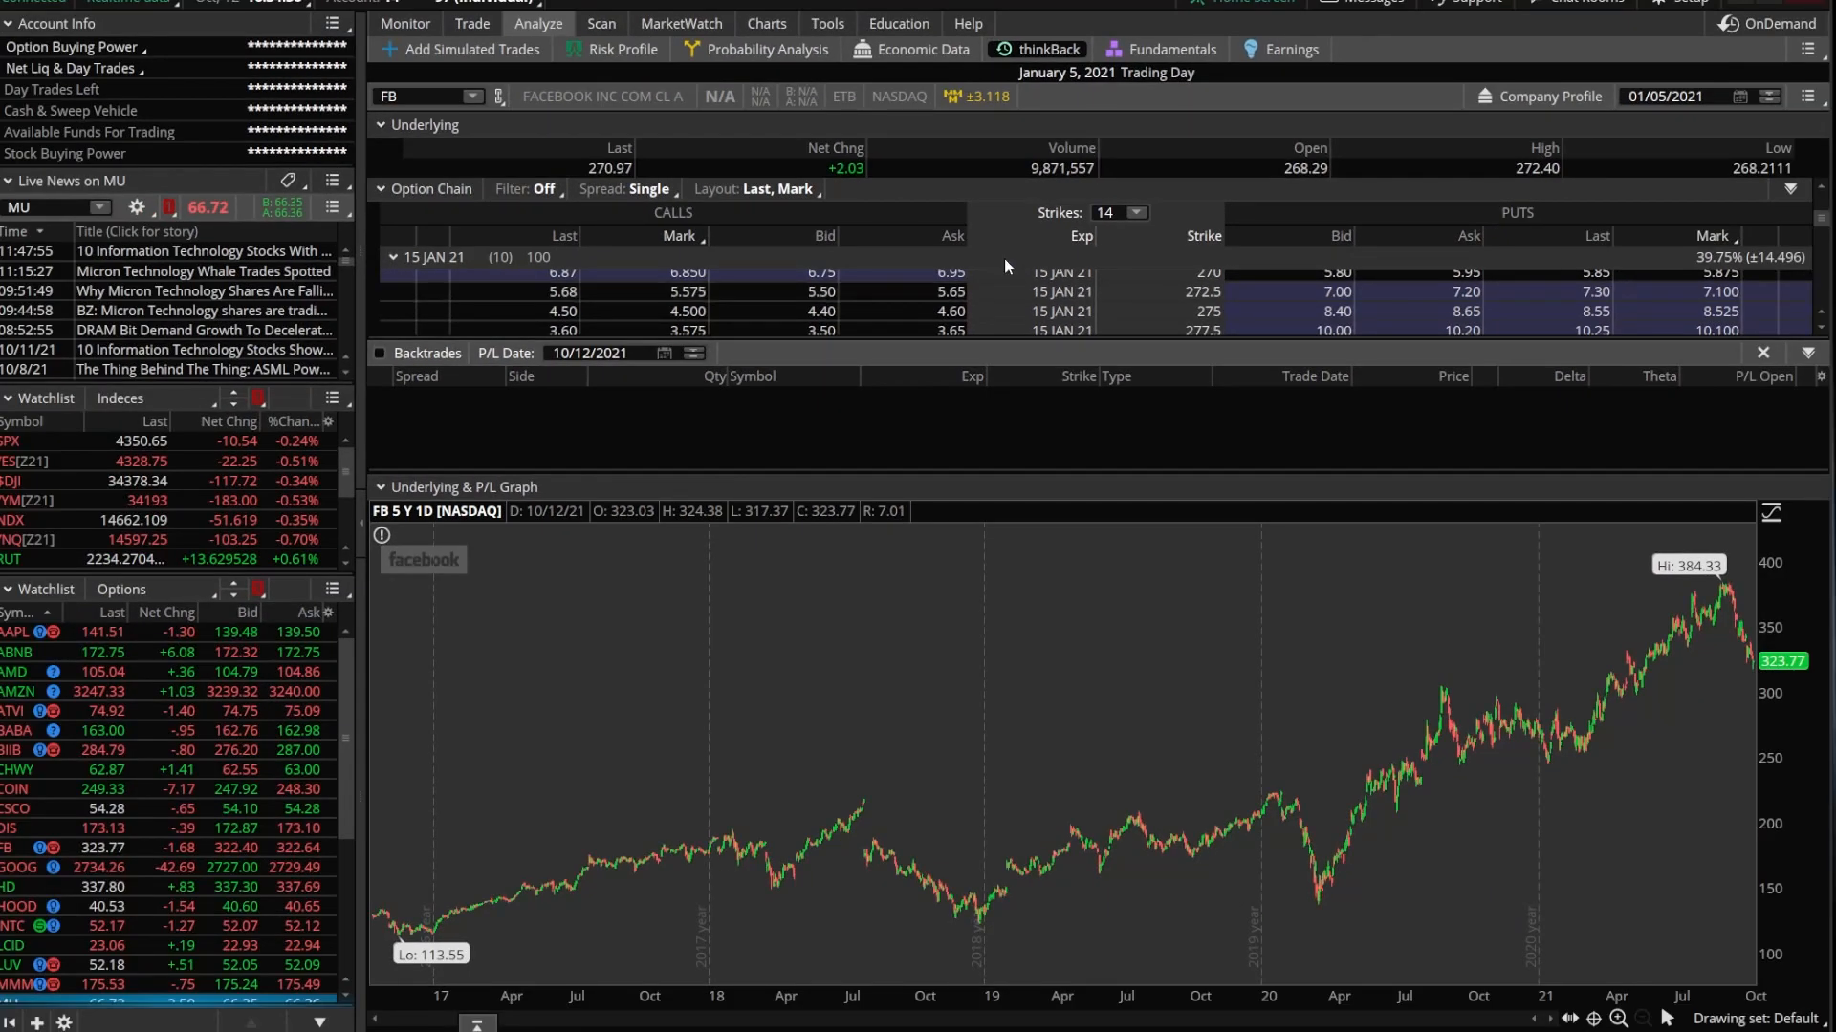
pyautogui.moveTo(834, 805)
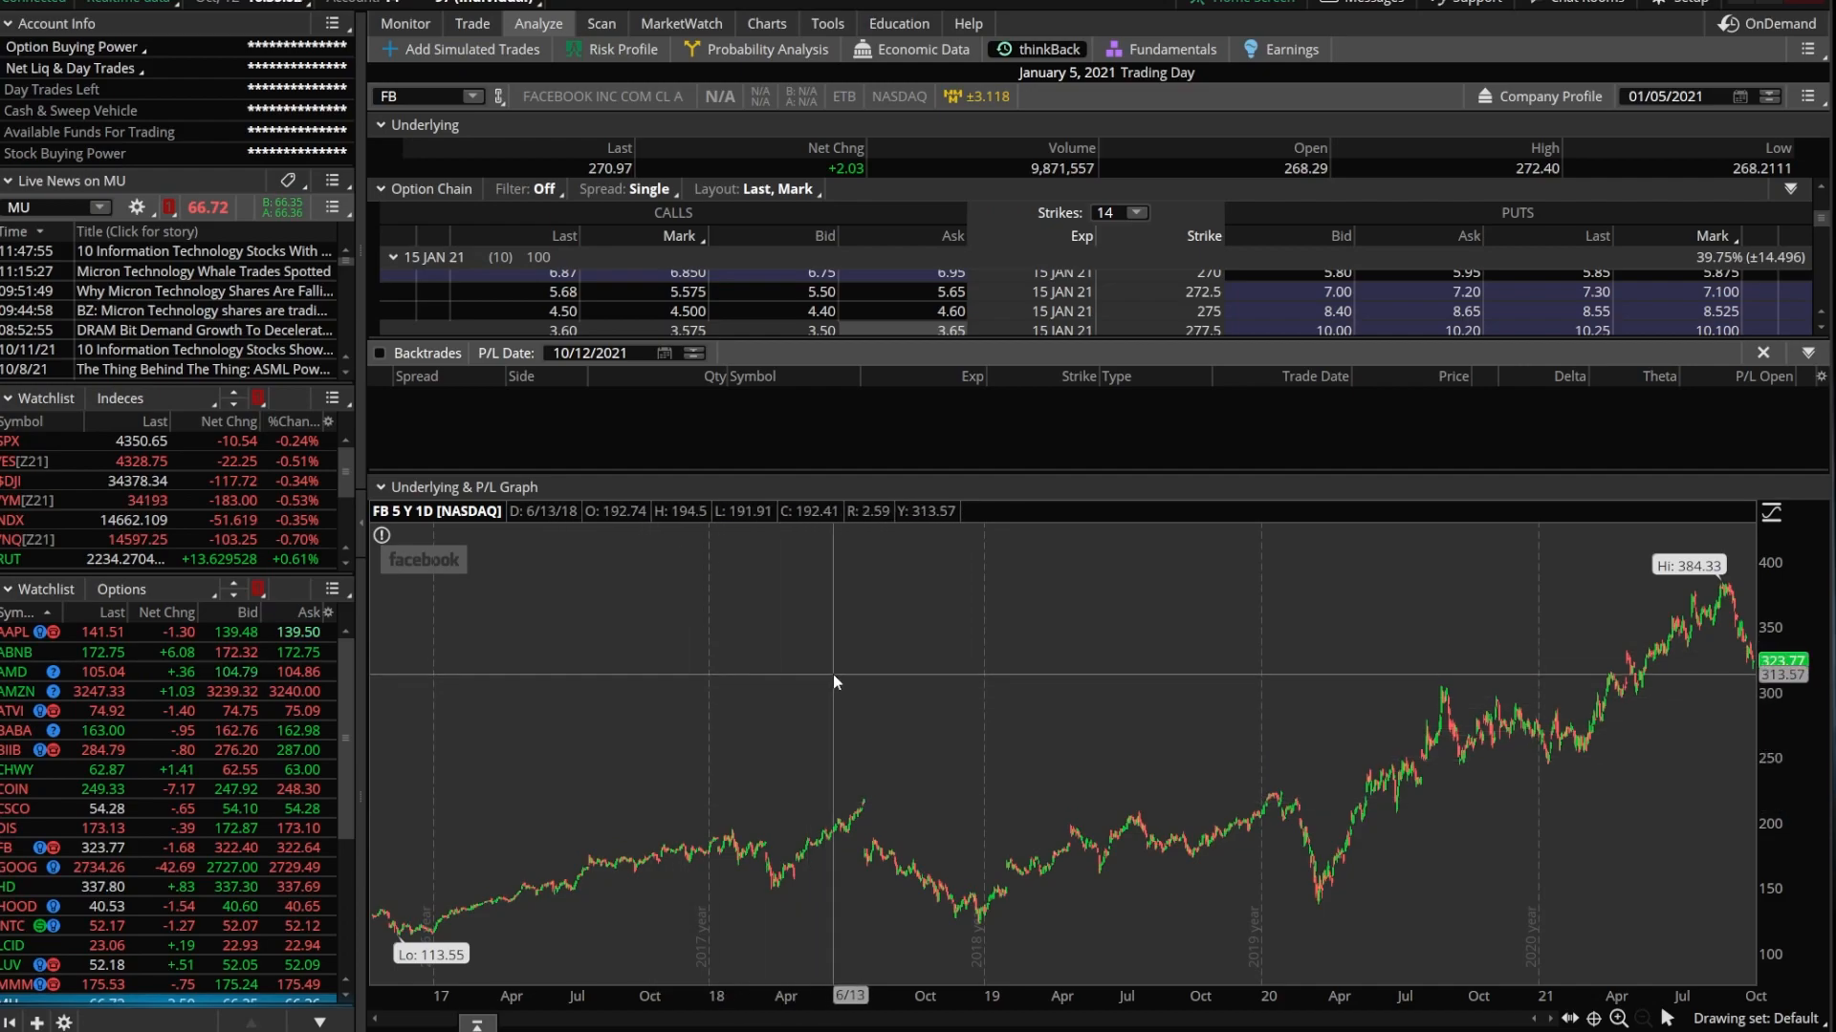
# Add RSI and MACD as lower study panes on the FB chart via Edit studies.
pyautogui.rightClick(835, 683)
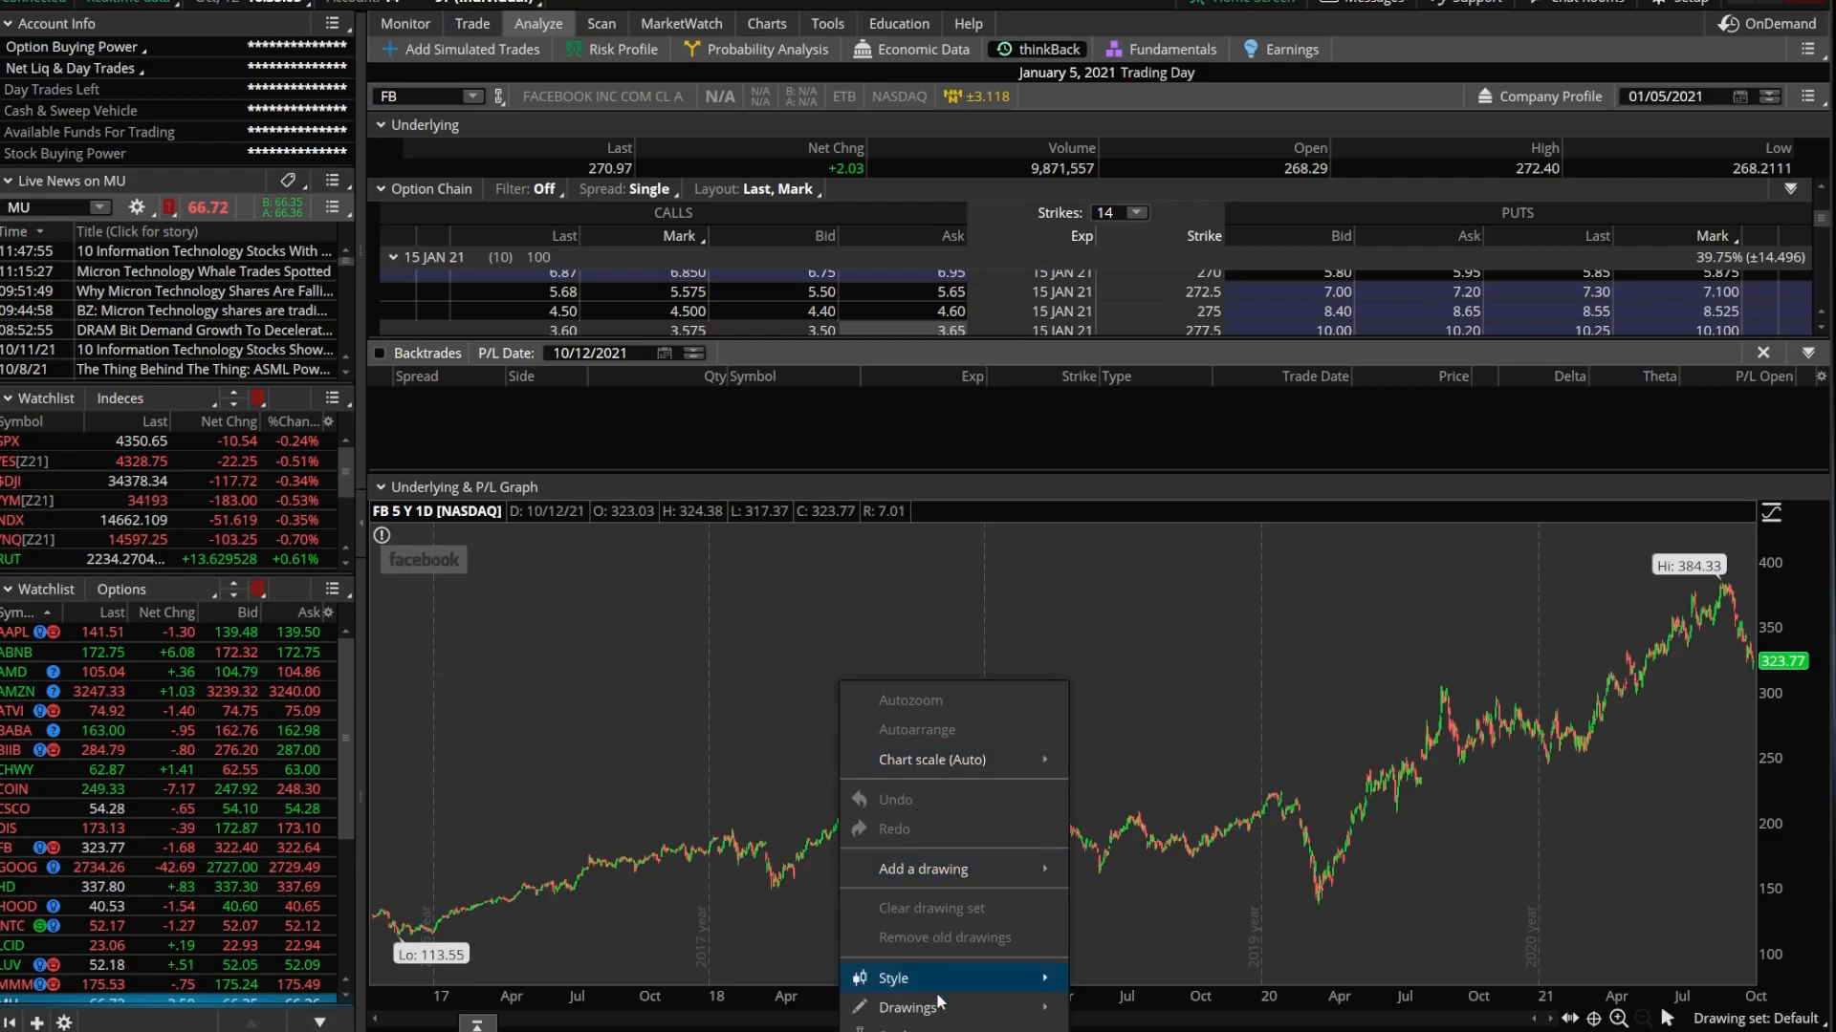
pyautogui.moveTo(907, 1008)
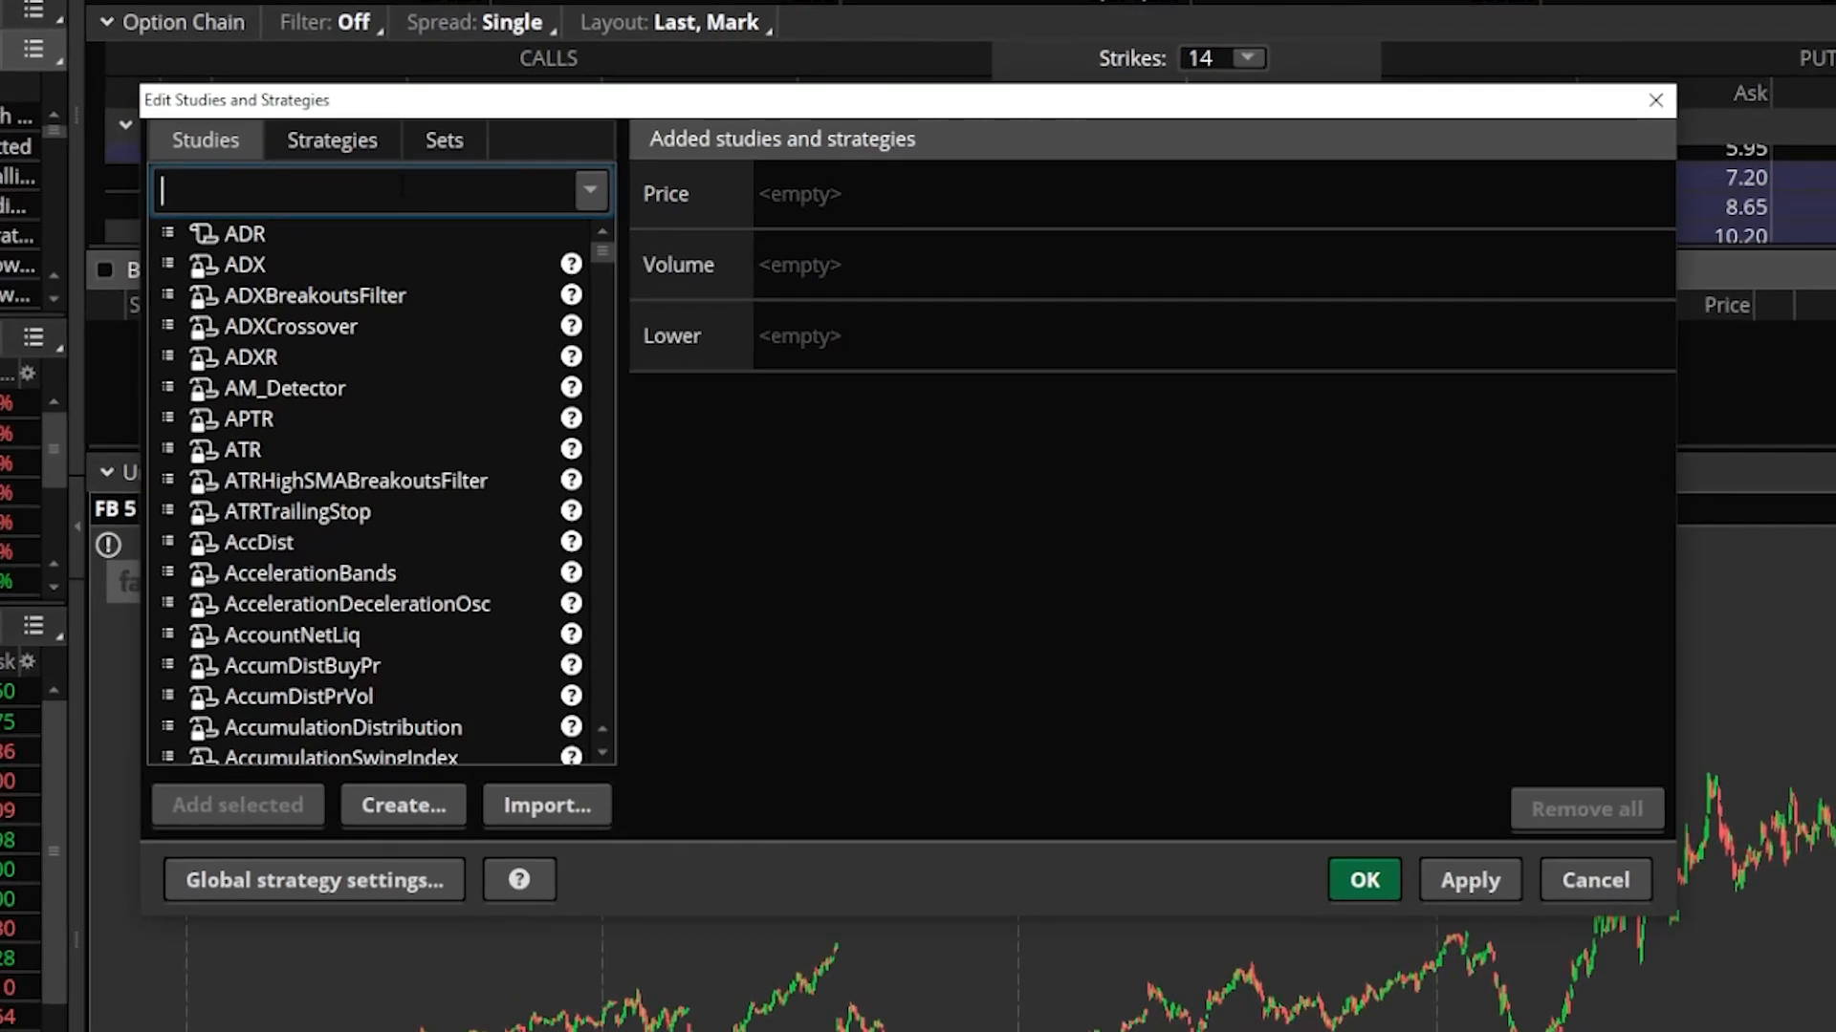
pyautogui.write('rsi')
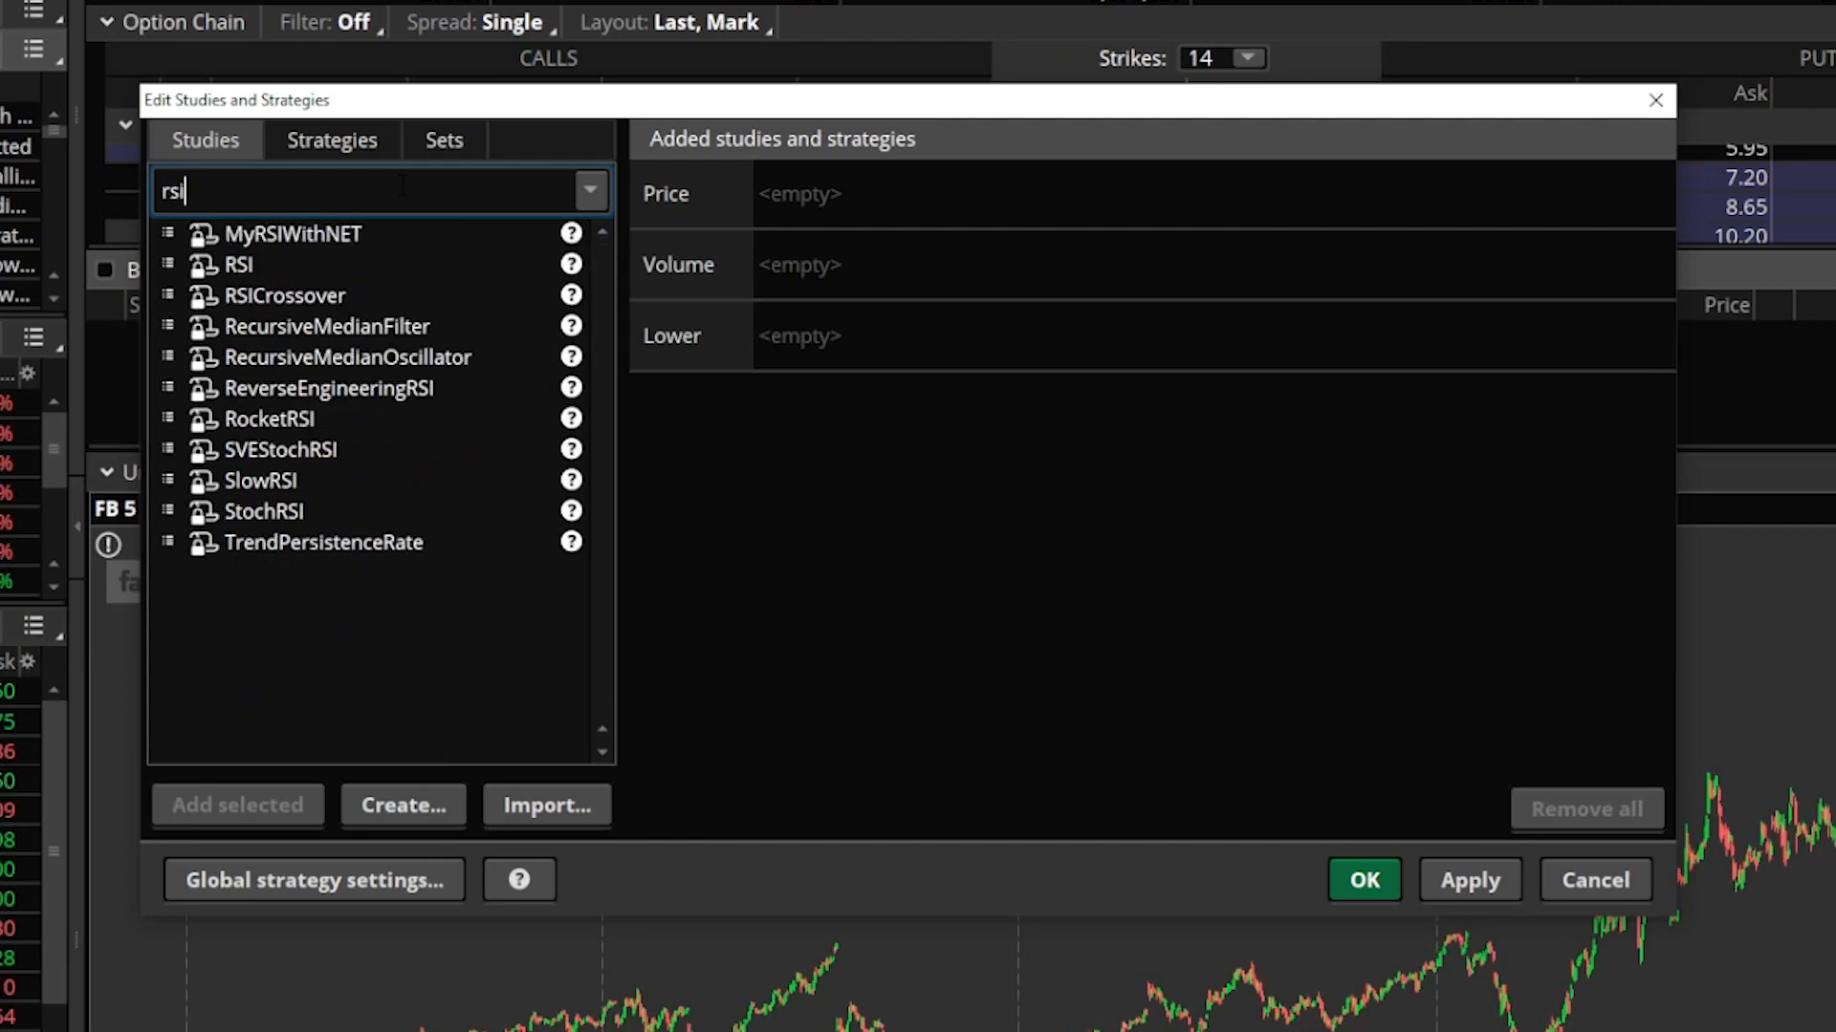
pyautogui.doubleClick(239, 265)
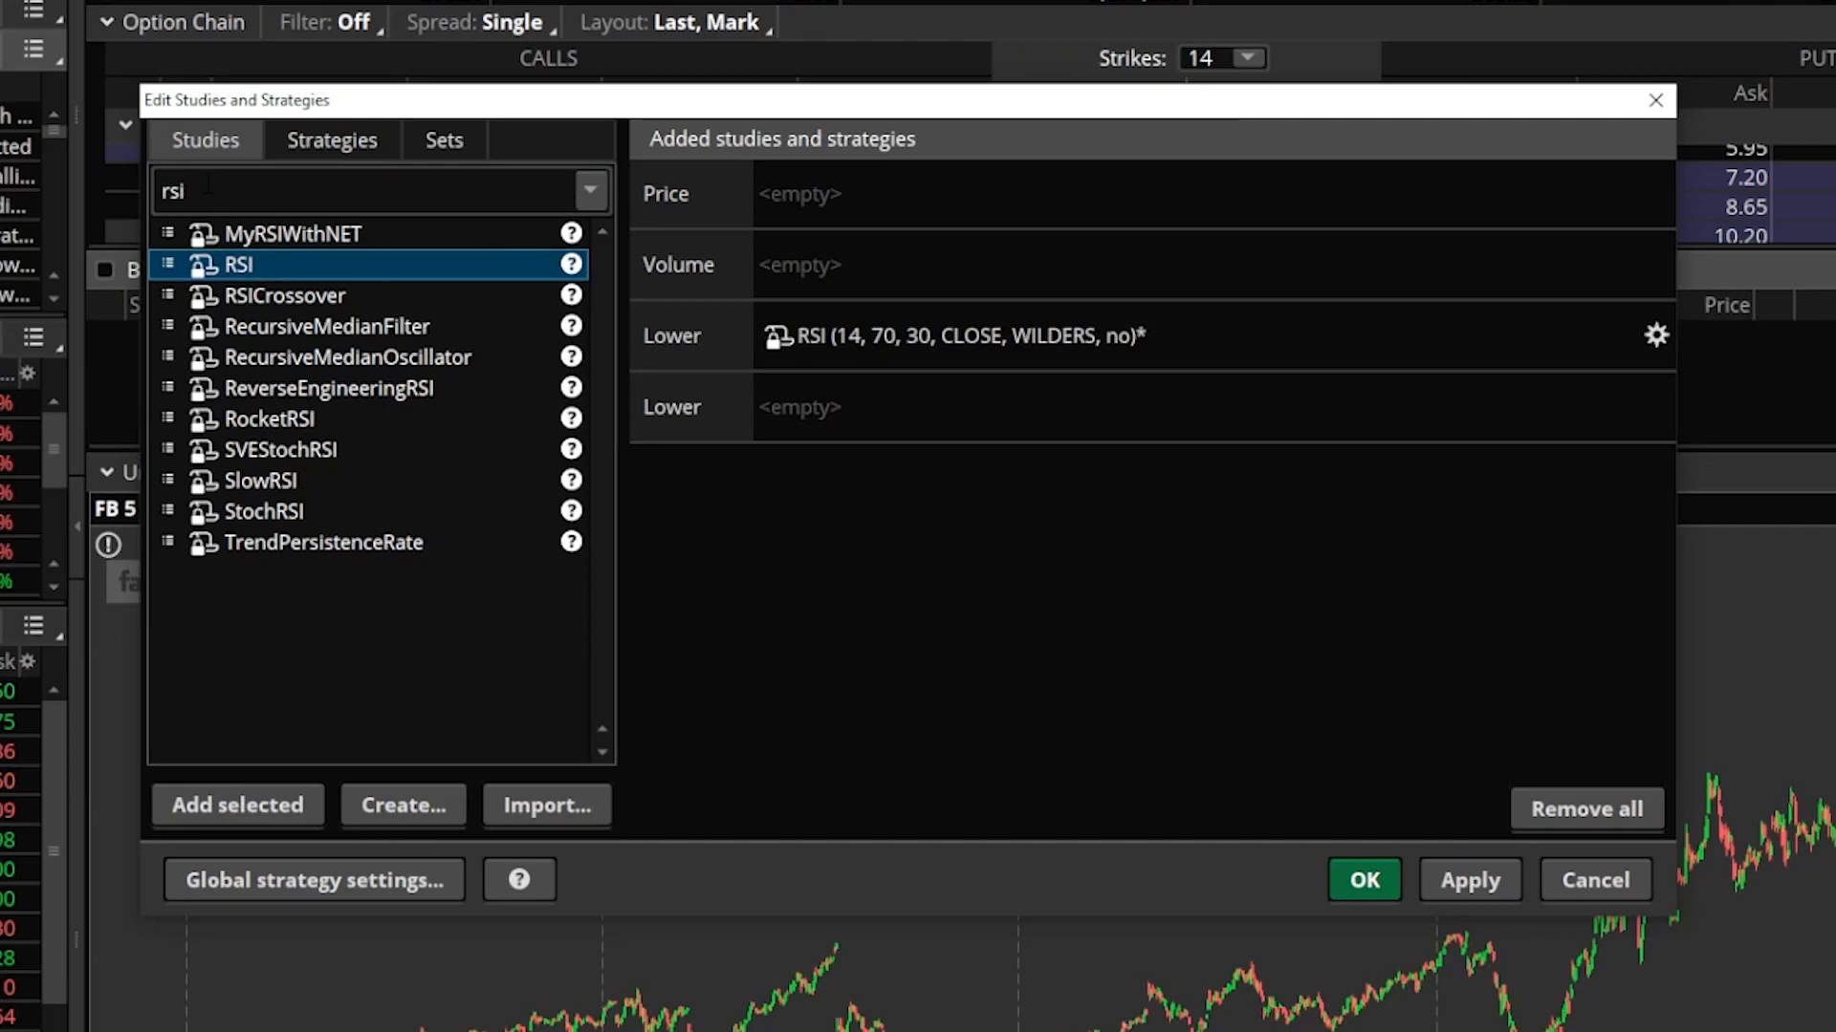
pyautogui.click(350, 191)
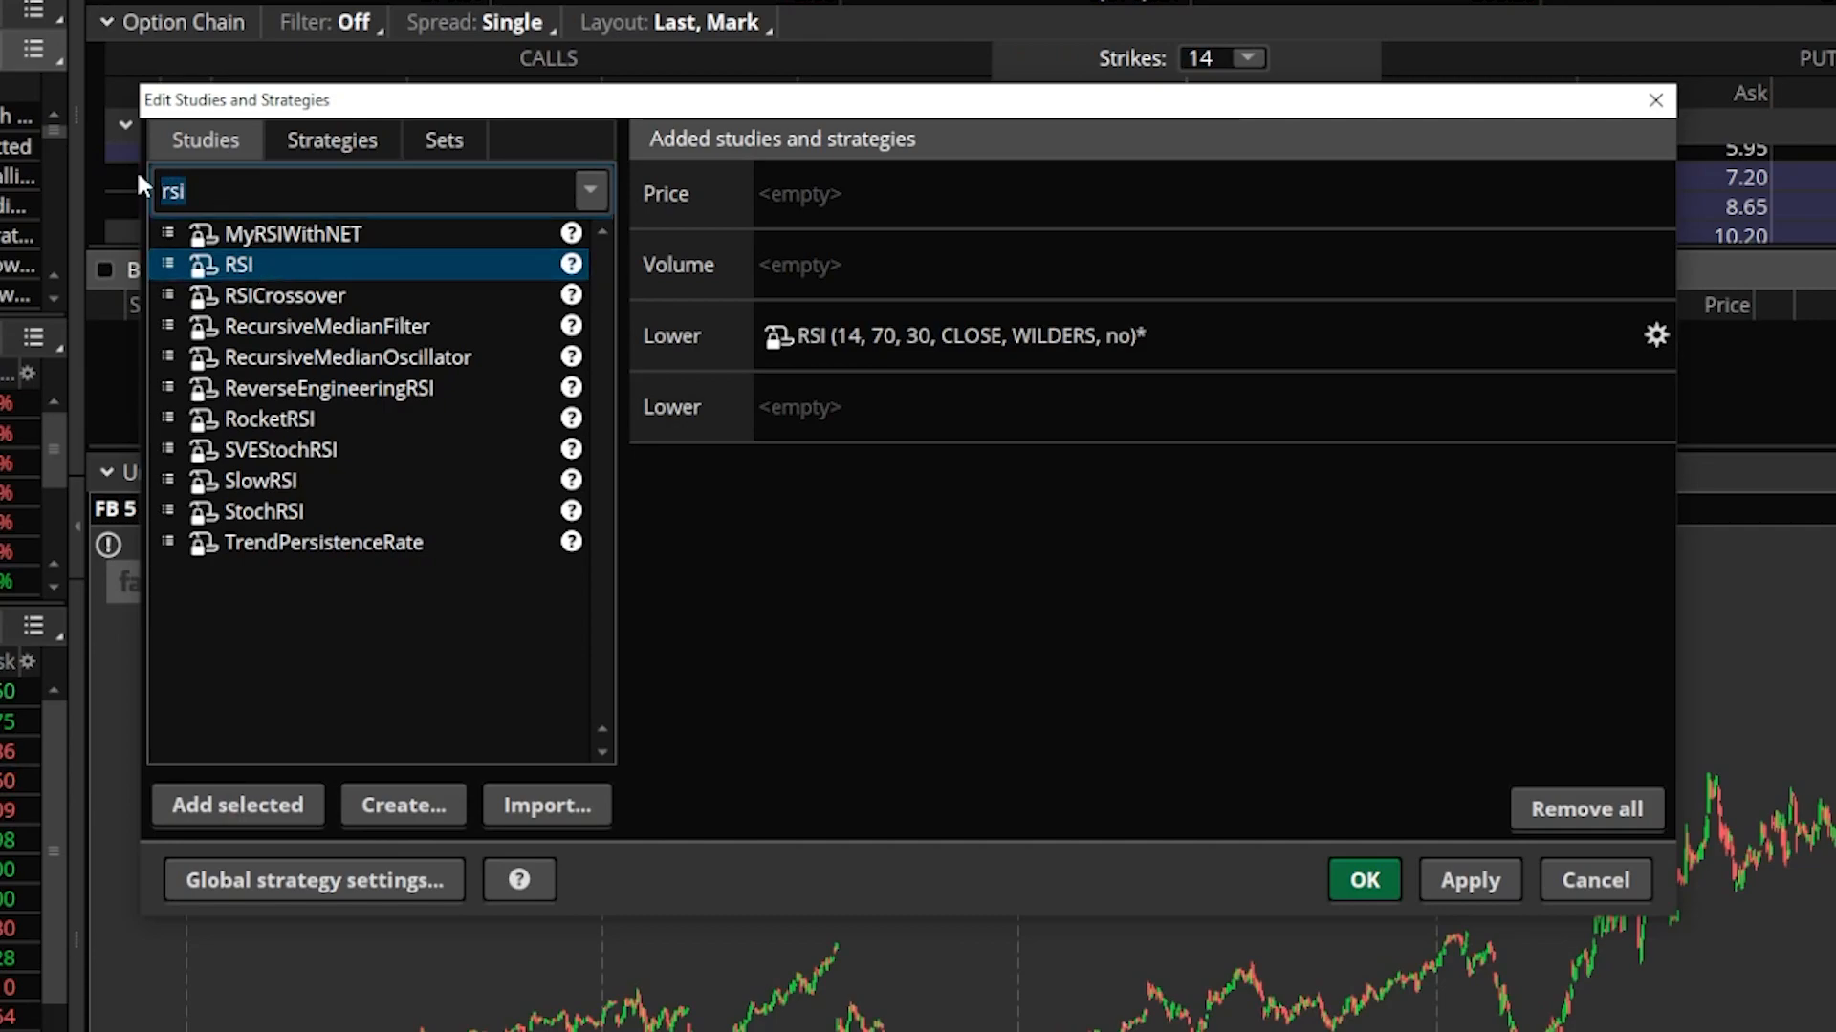
pyautogui.write('macd')
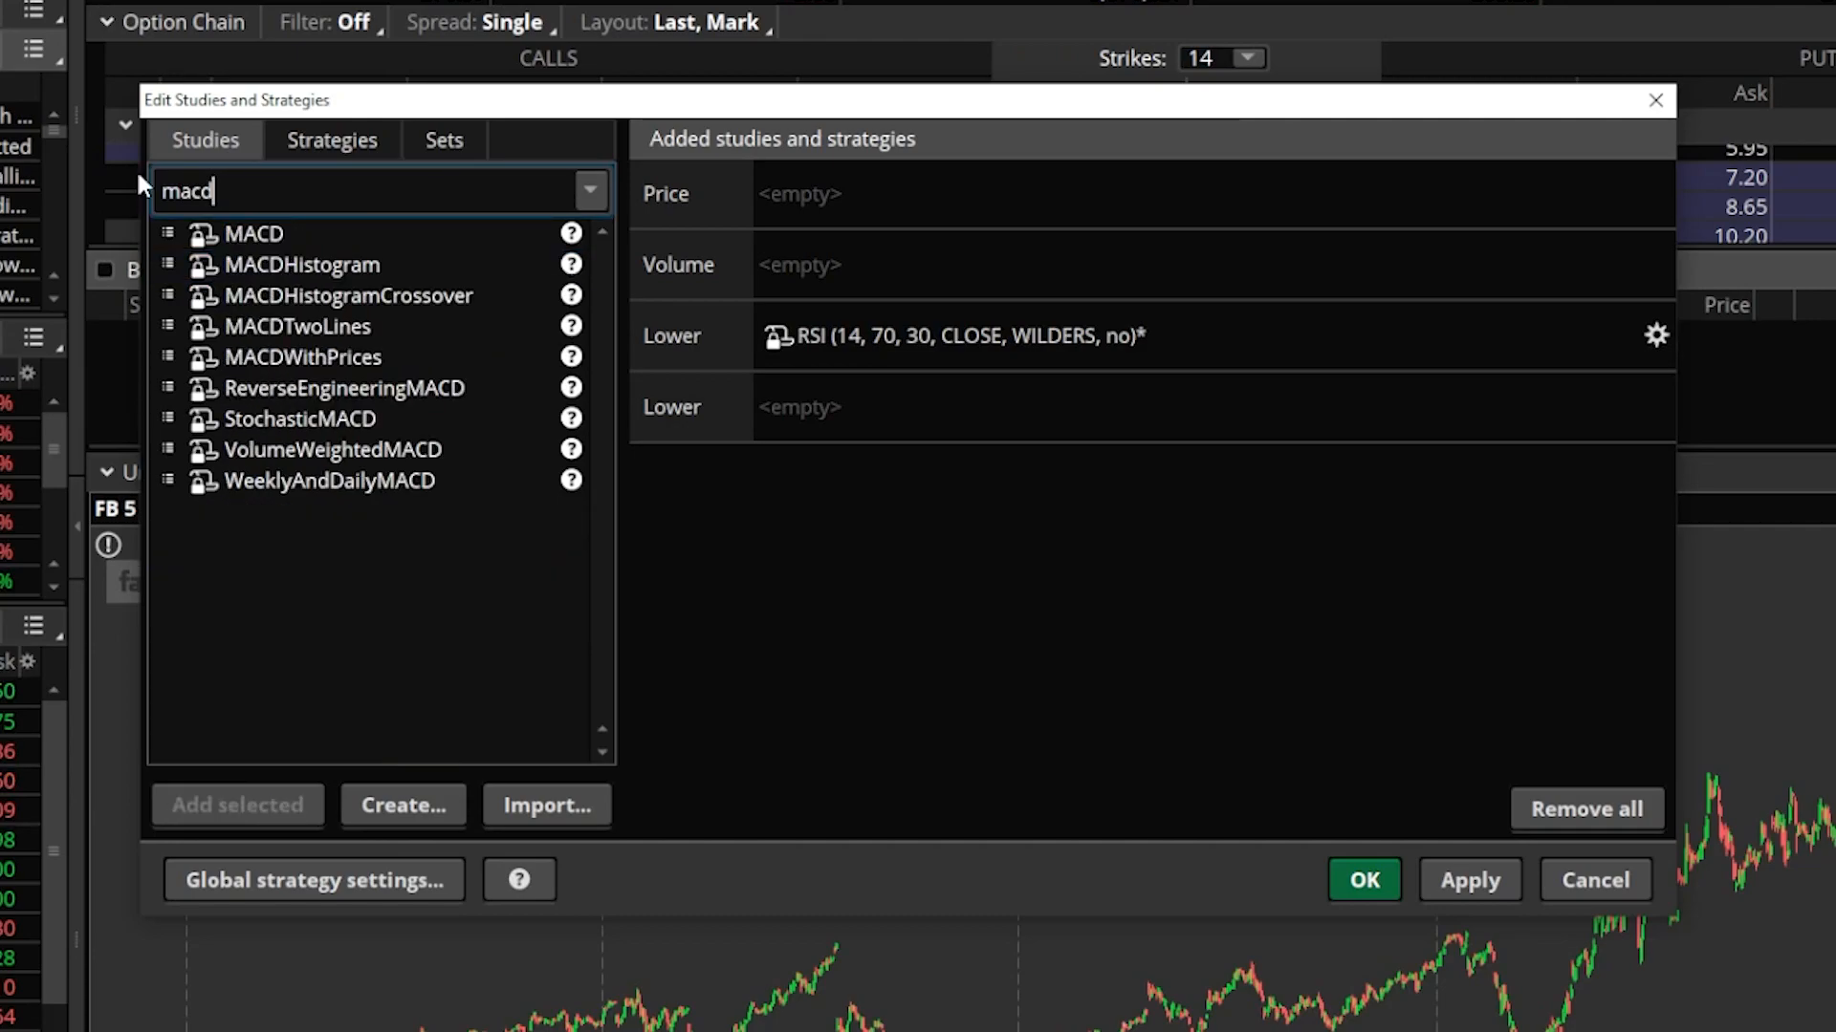
pyautogui.click(251, 233)
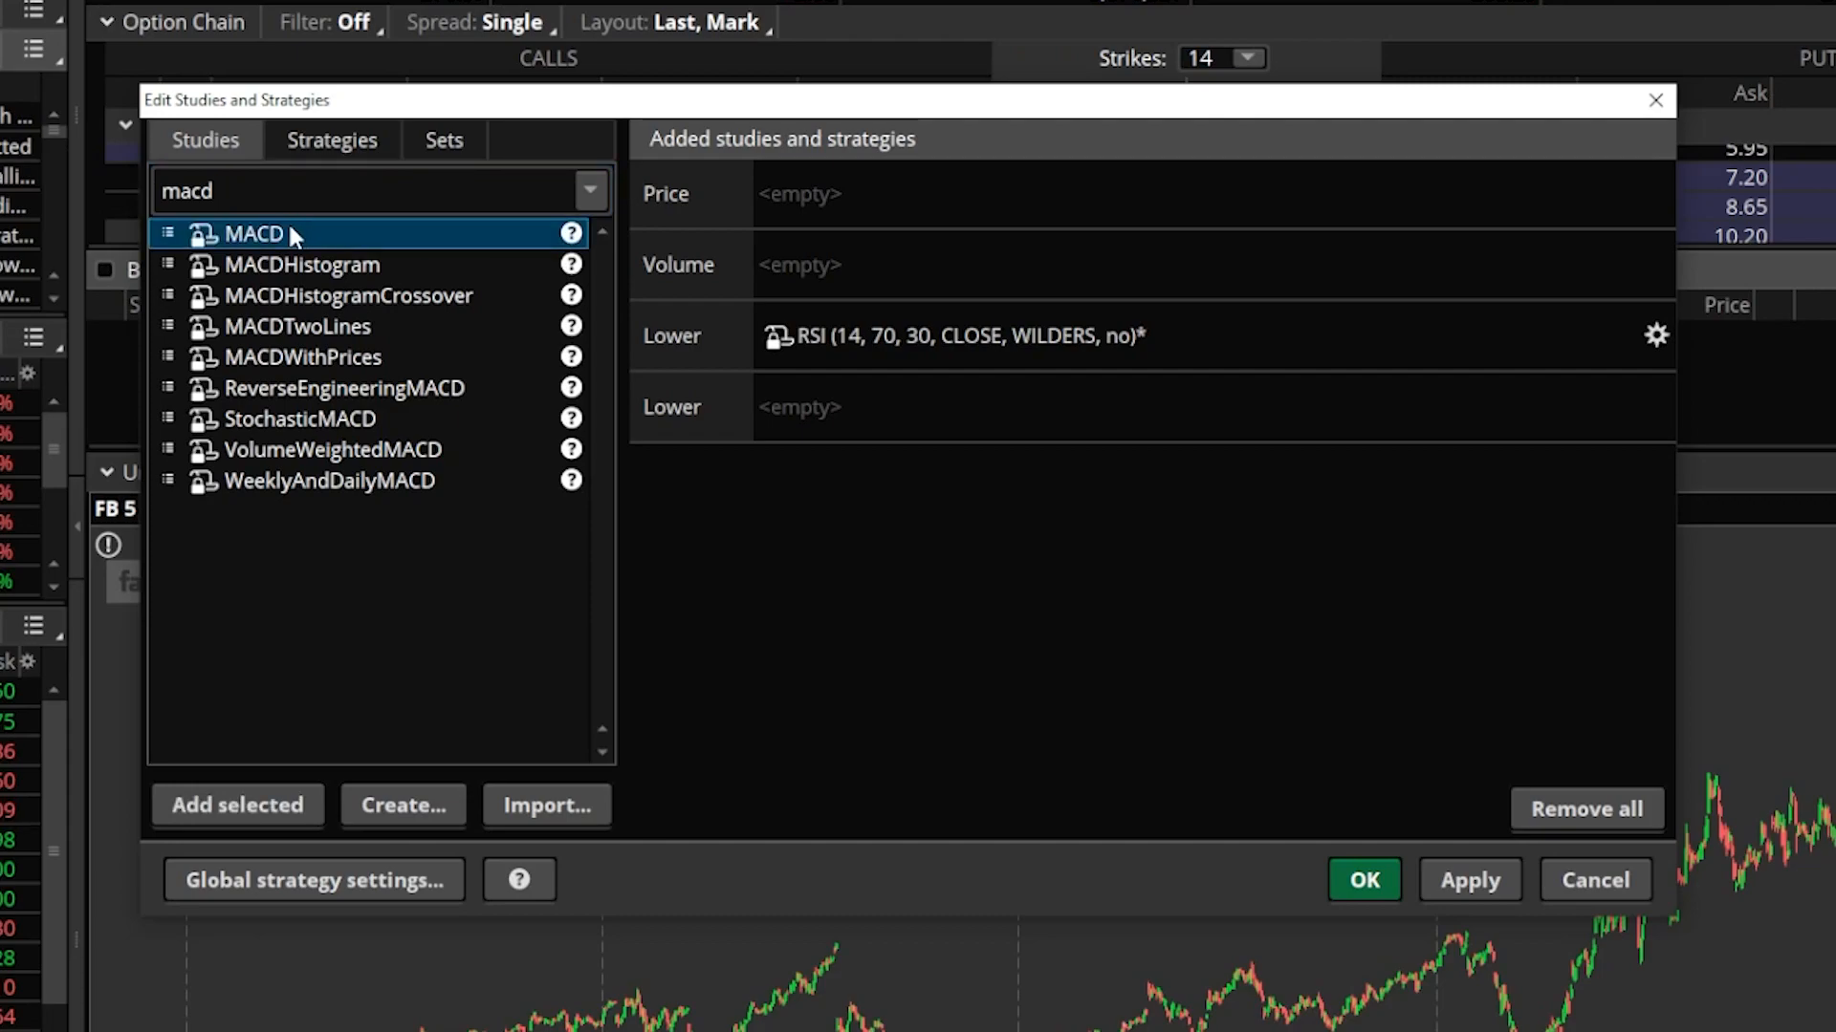
pyautogui.click(238, 805)
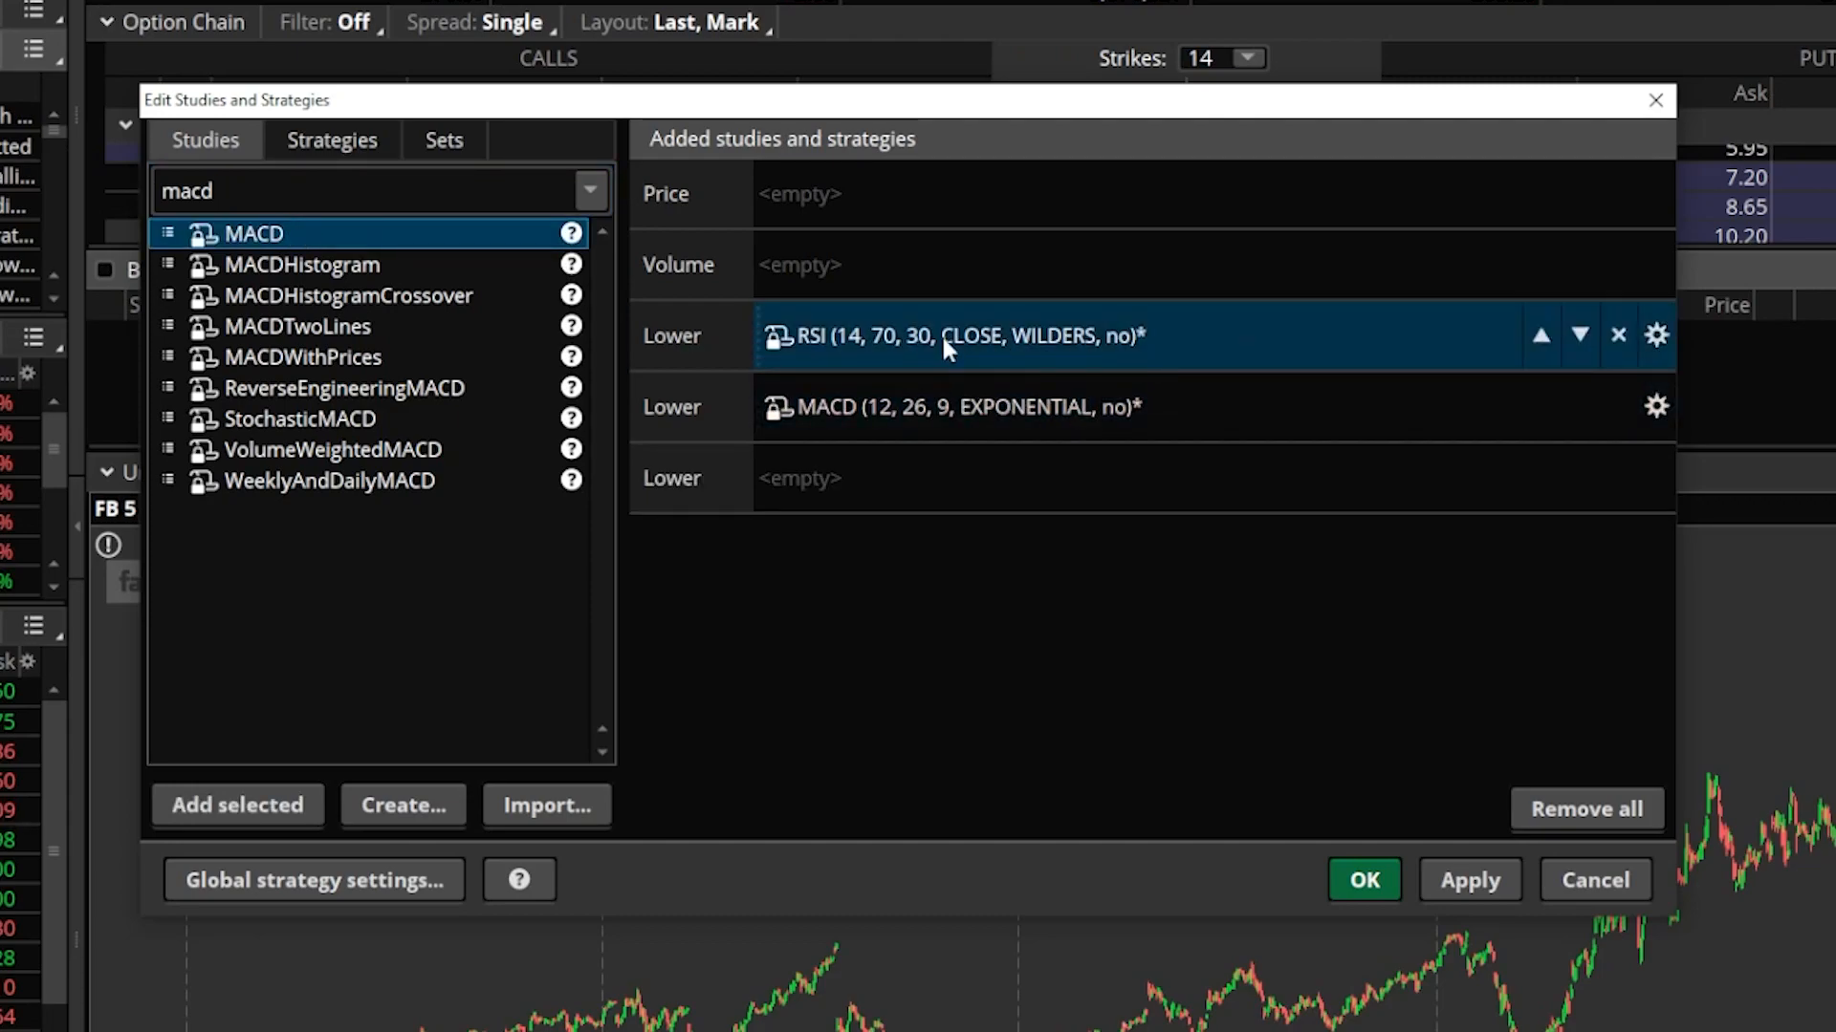
pyautogui.moveTo(1617, 336)
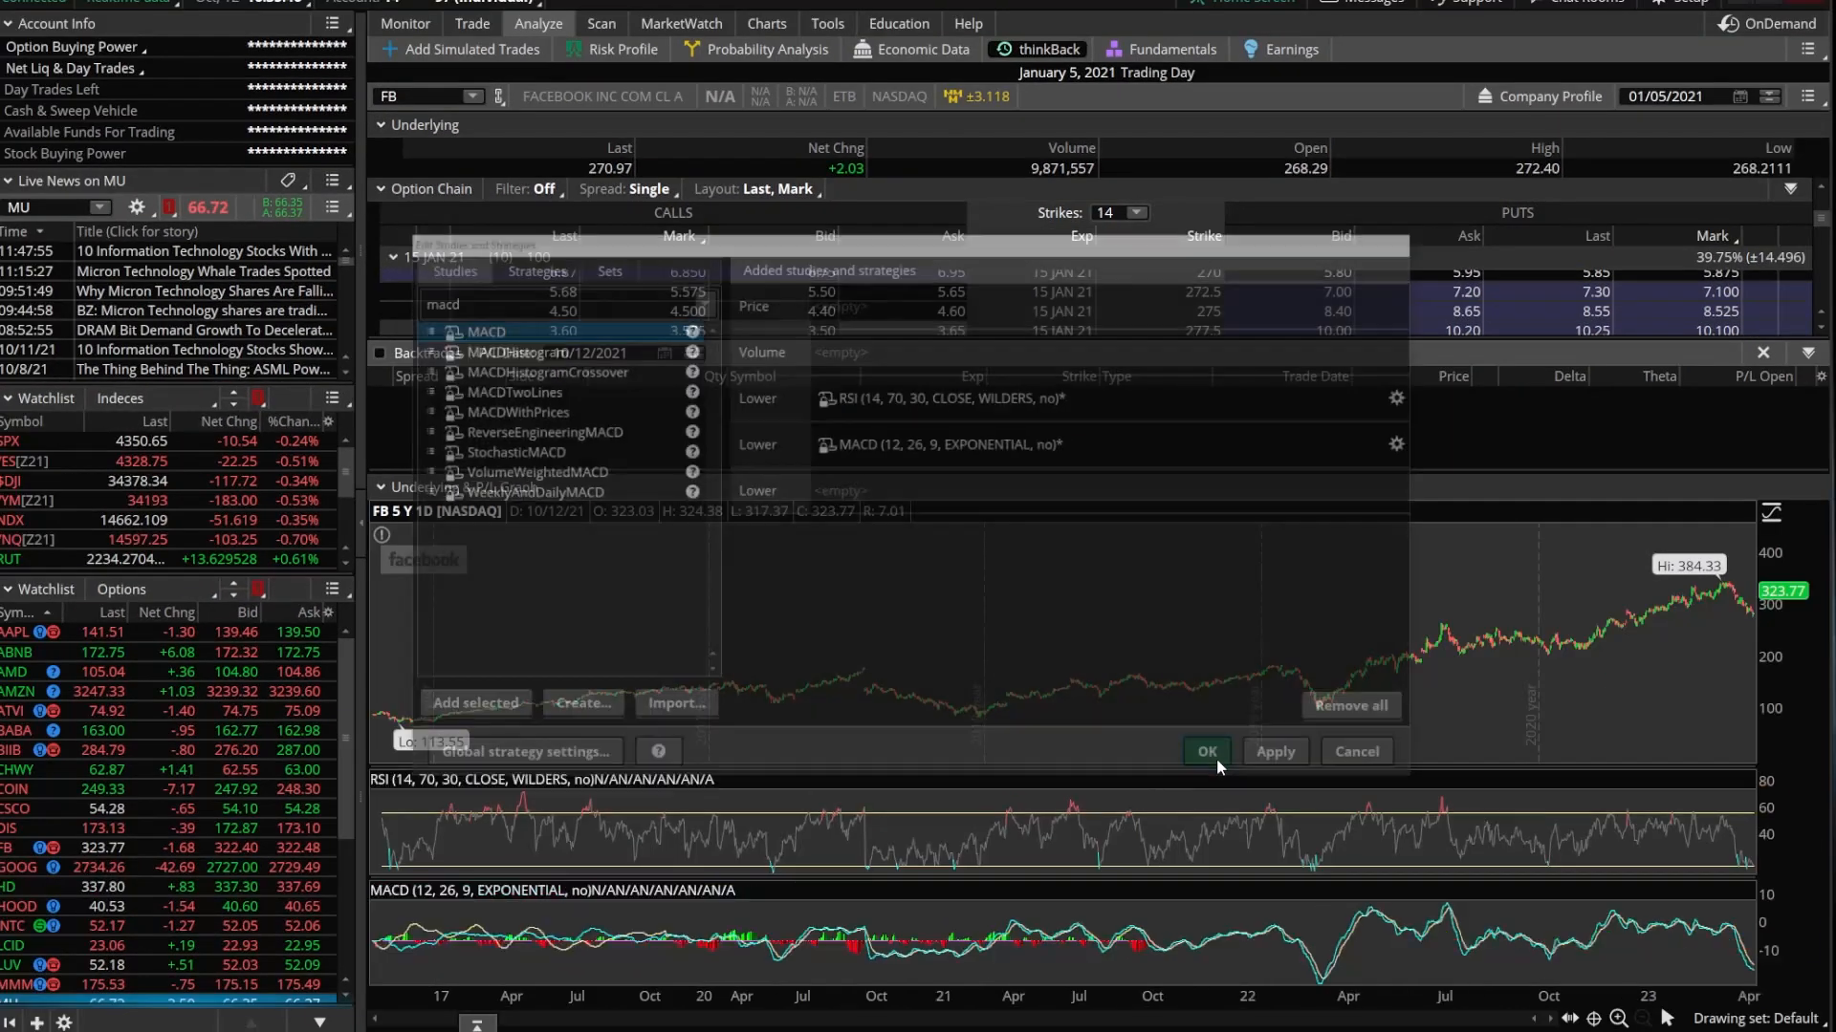
pyautogui.click(1204, 751)
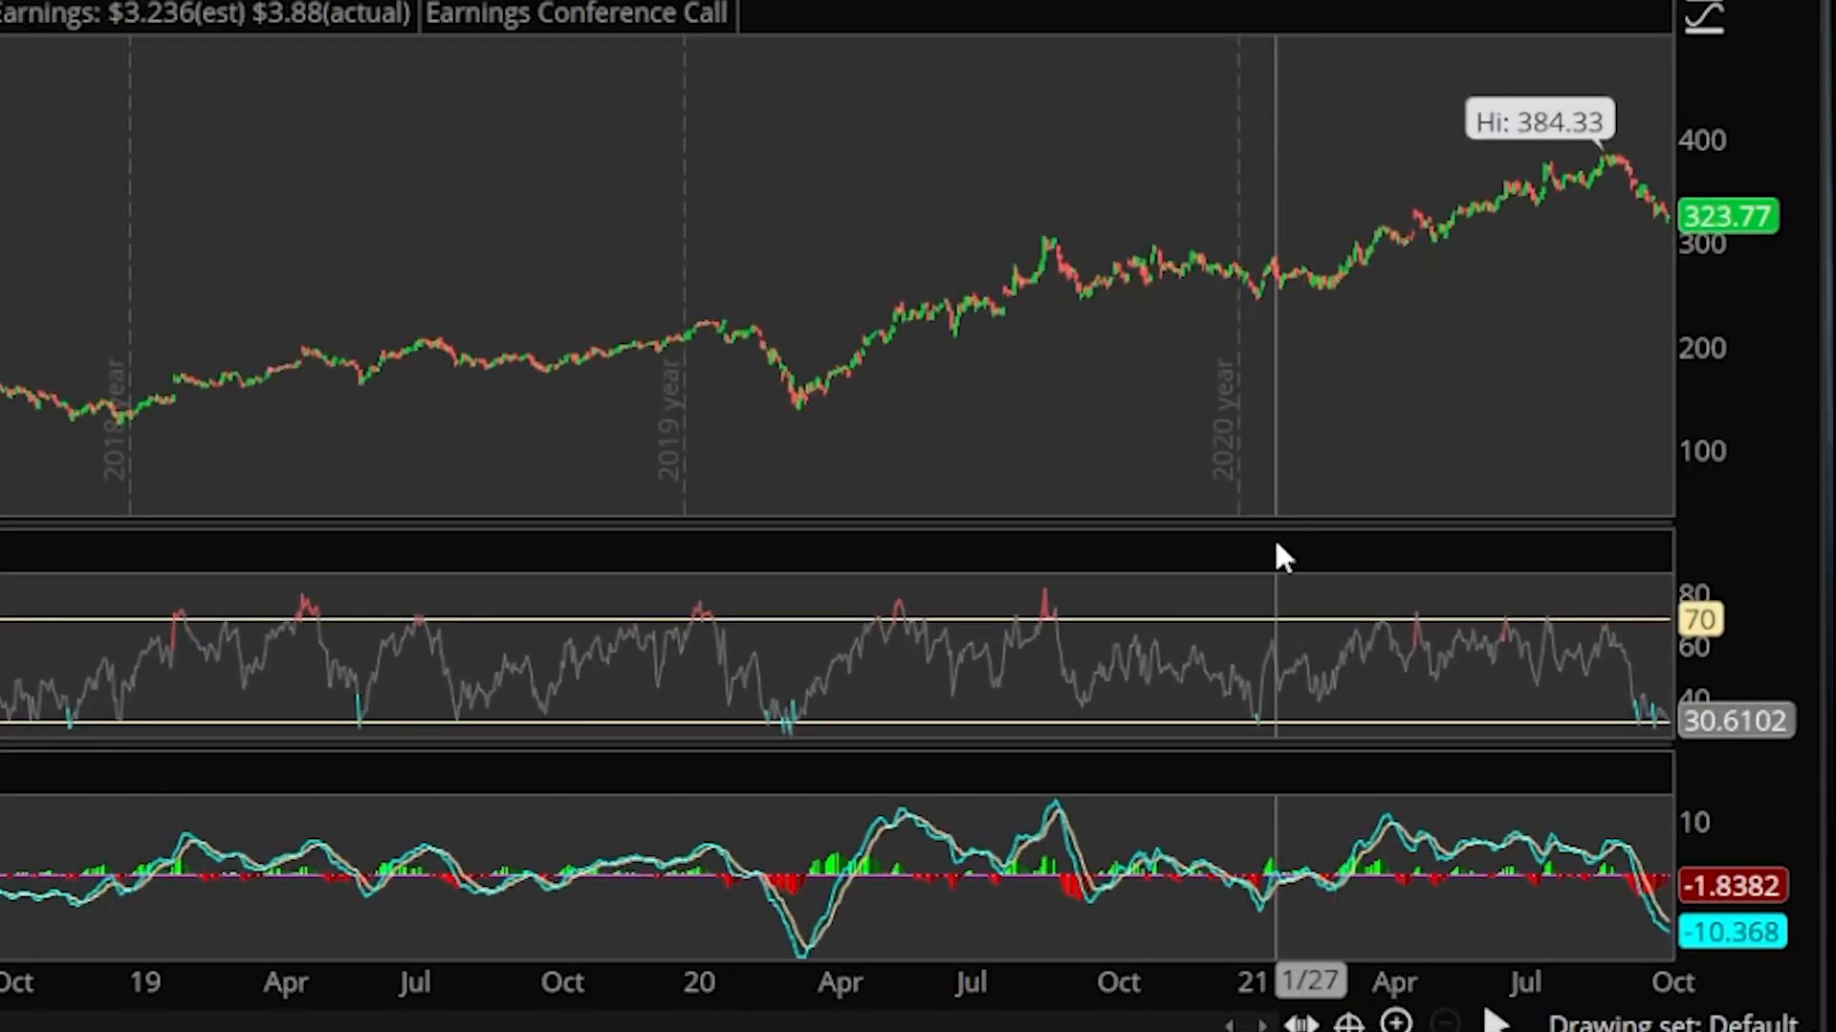
pyautogui.moveTo(1402, 570)
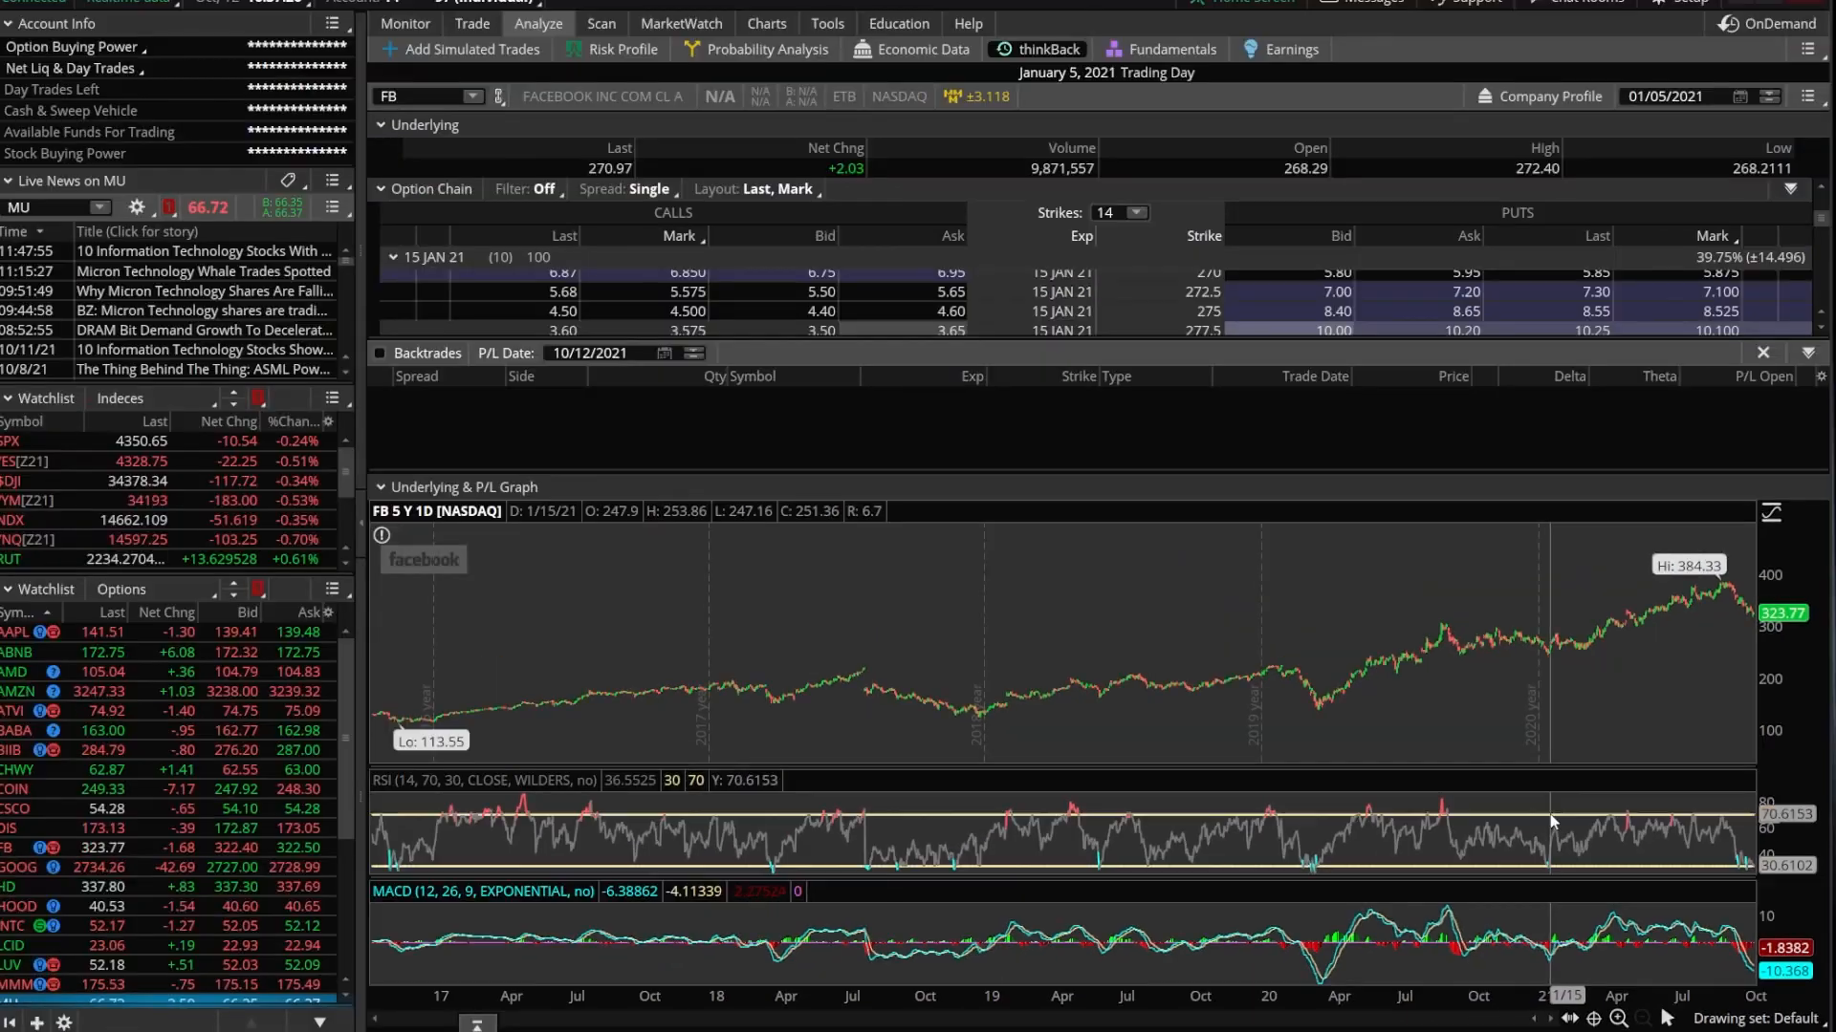
# Change the thinkBack trading date to January 15, 2021.
pyautogui.click(1743, 96)
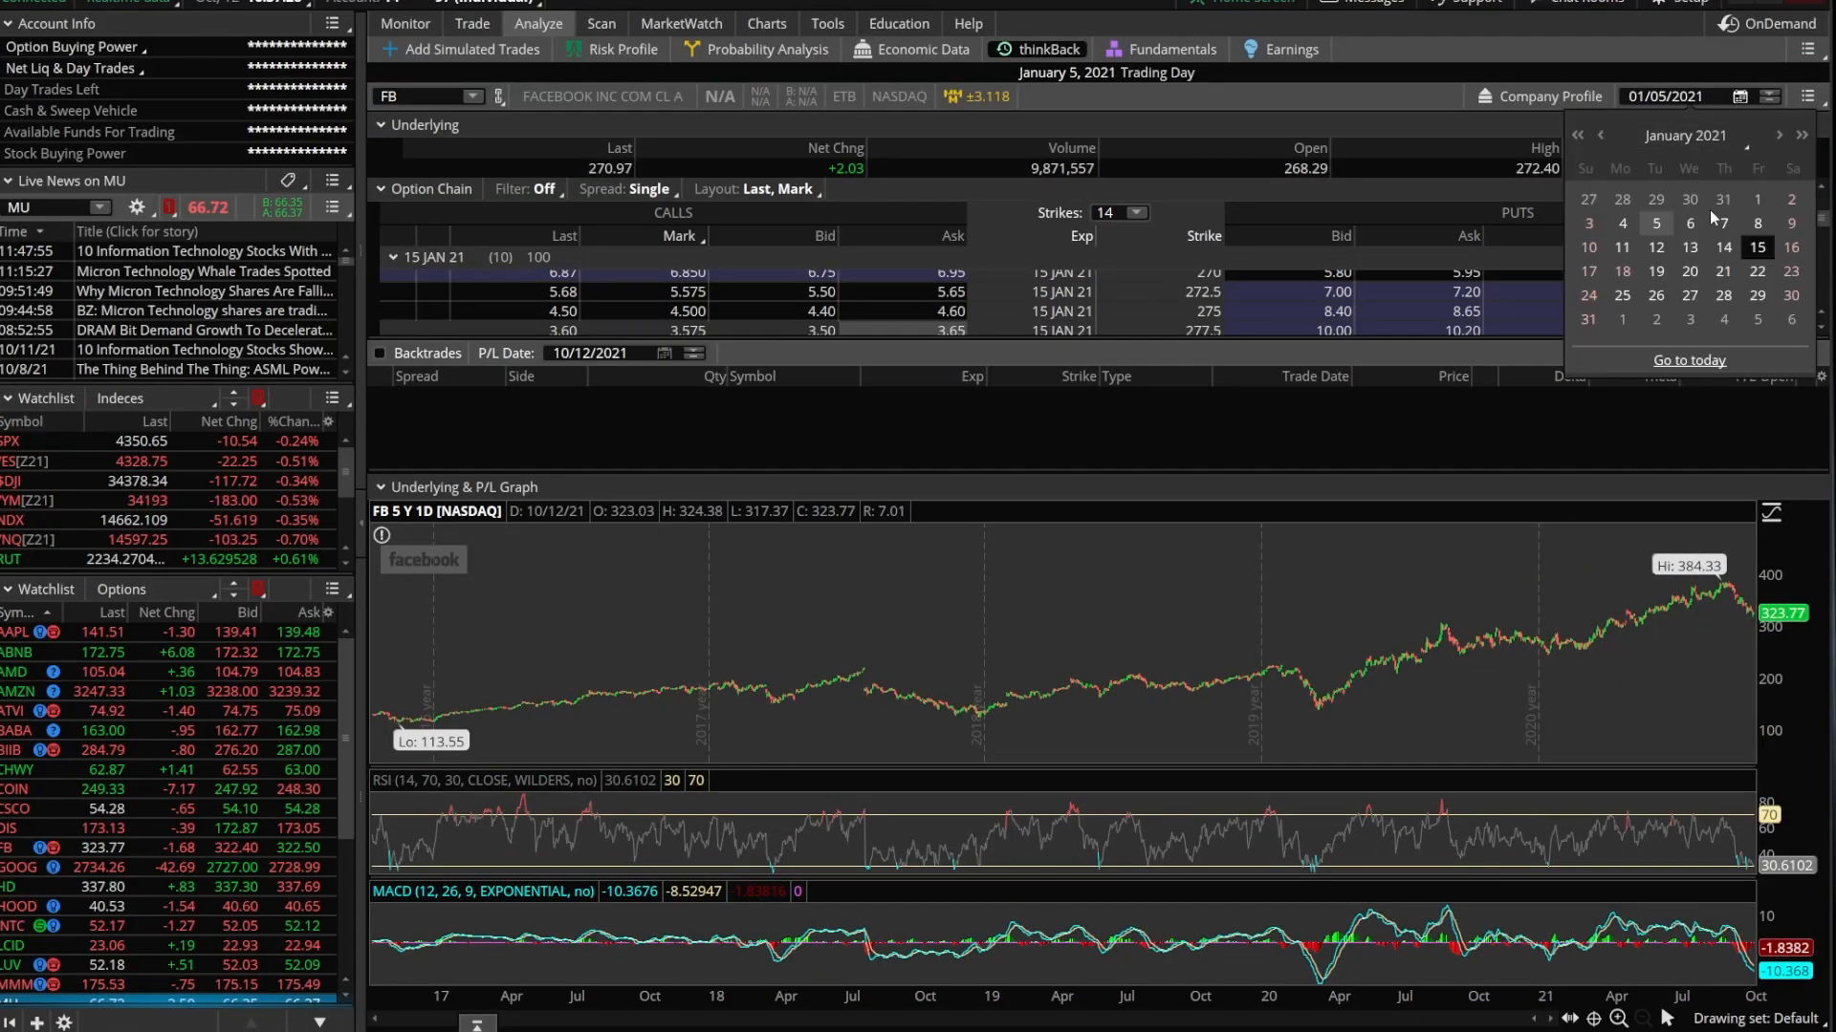
pyautogui.click(1757, 246)
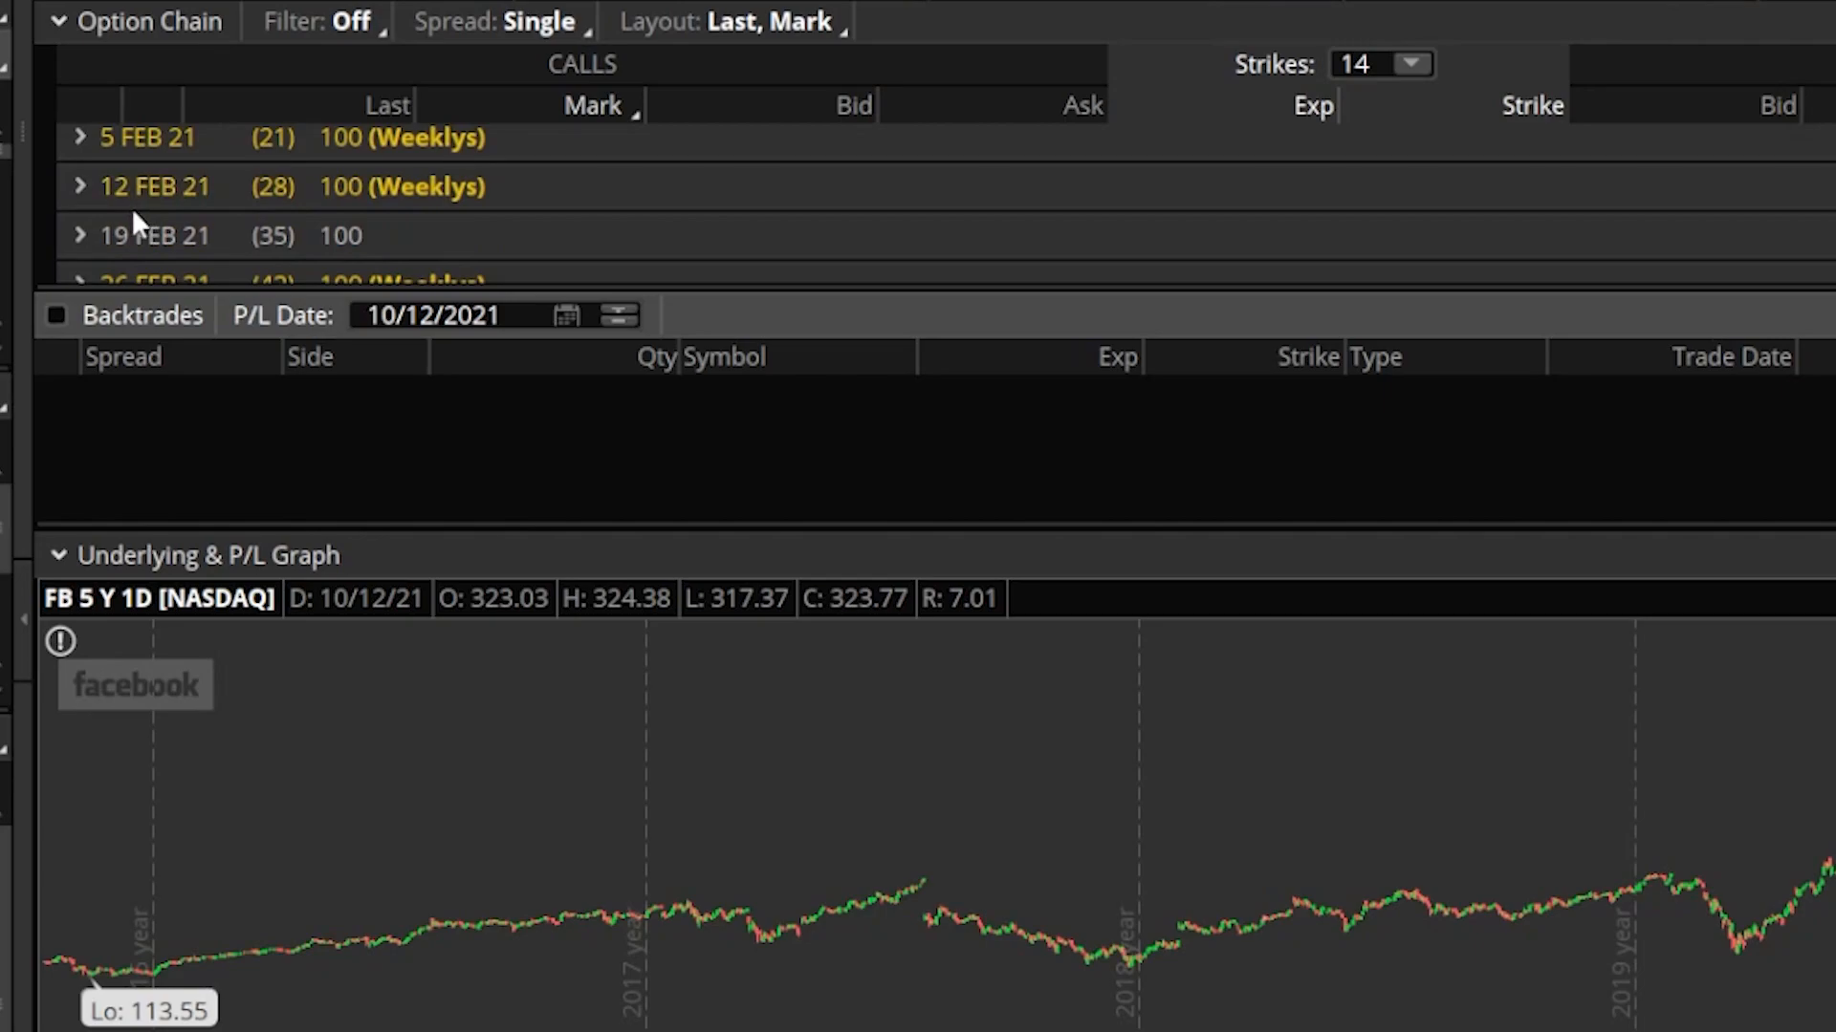
# Add a backtrade buying one FB 12 FEB 21 weekly 252.5 call at 12.475.
pyautogui.click(79, 186)
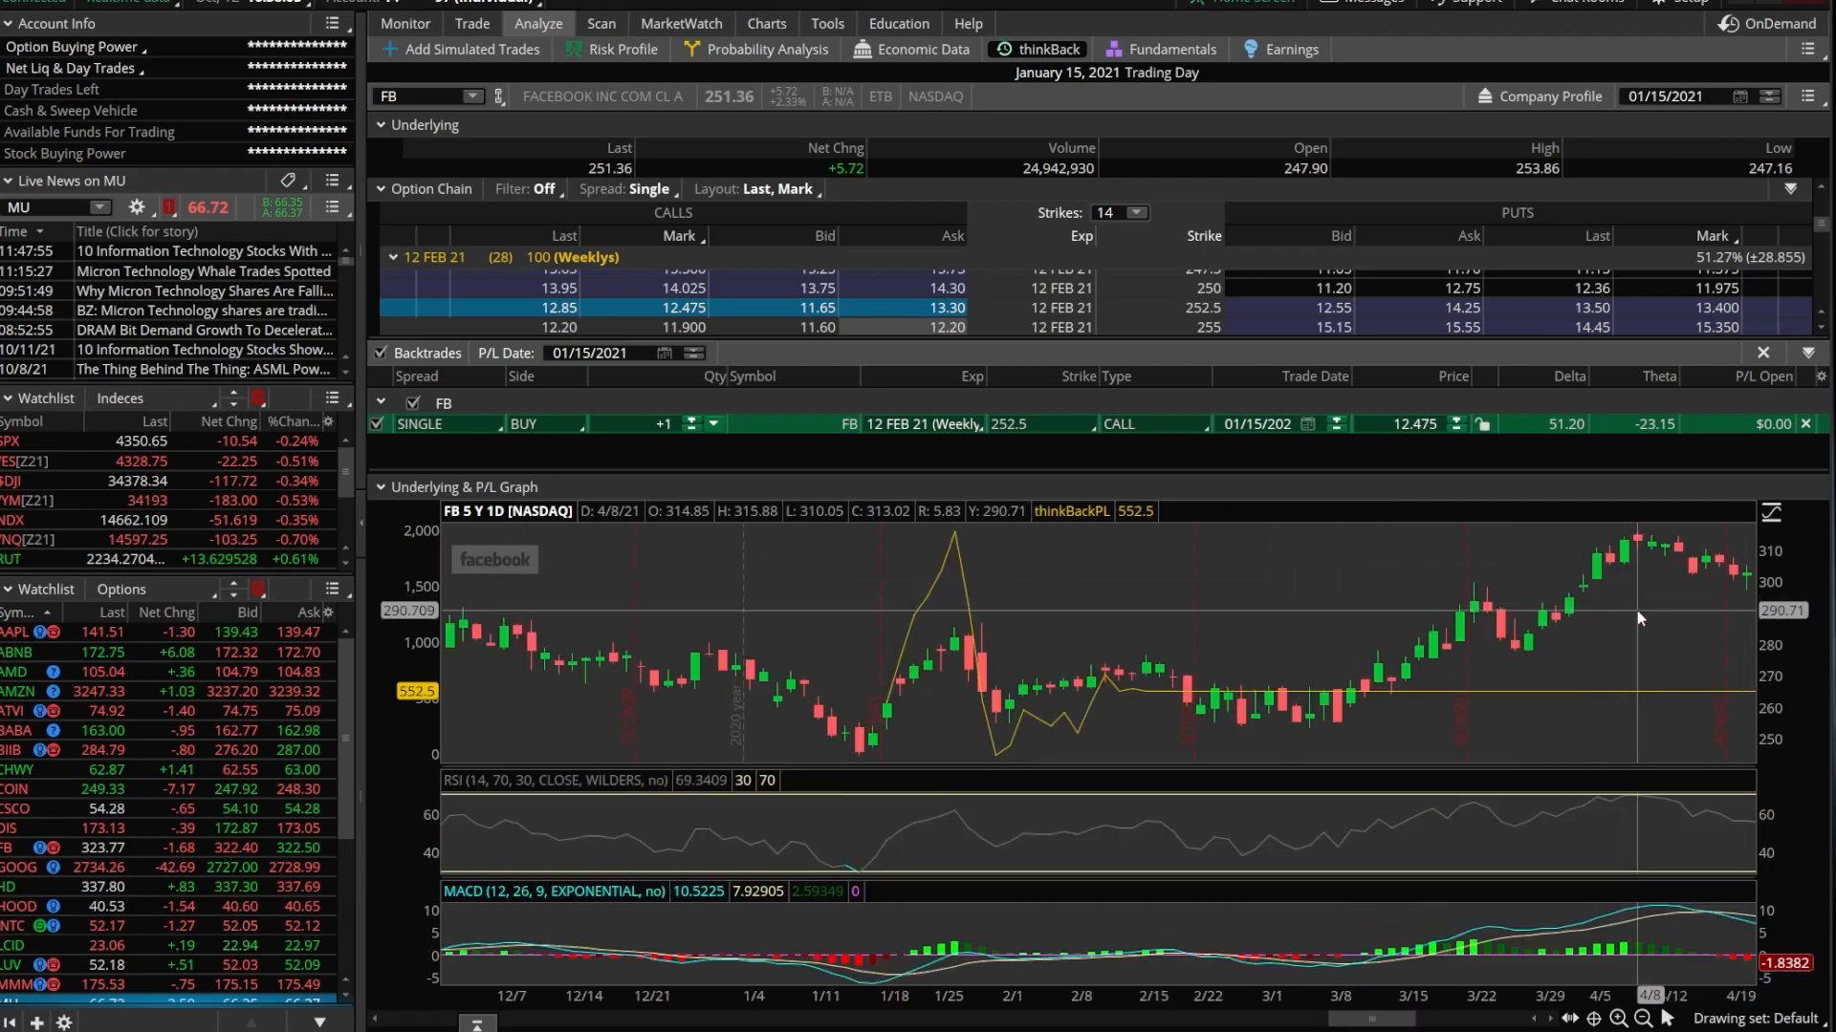
pyautogui.moveTo(891, 714)
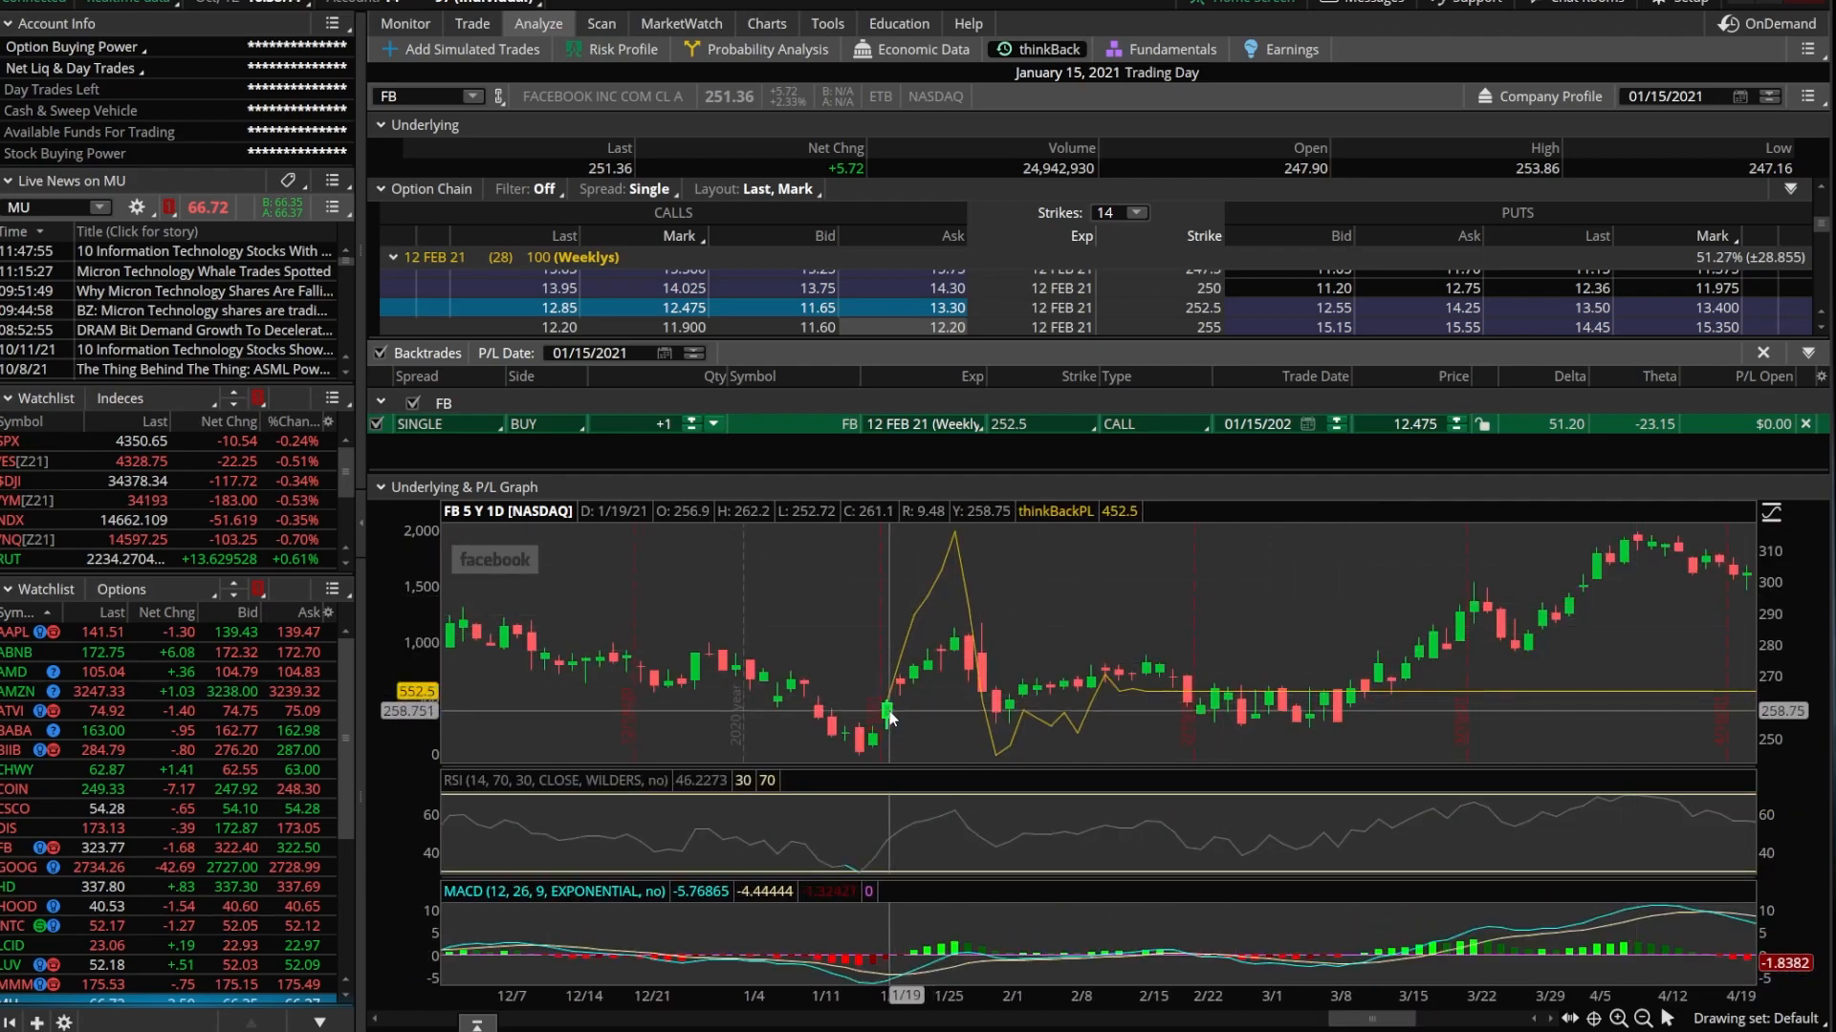
pyautogui.moveTo(945, 543)
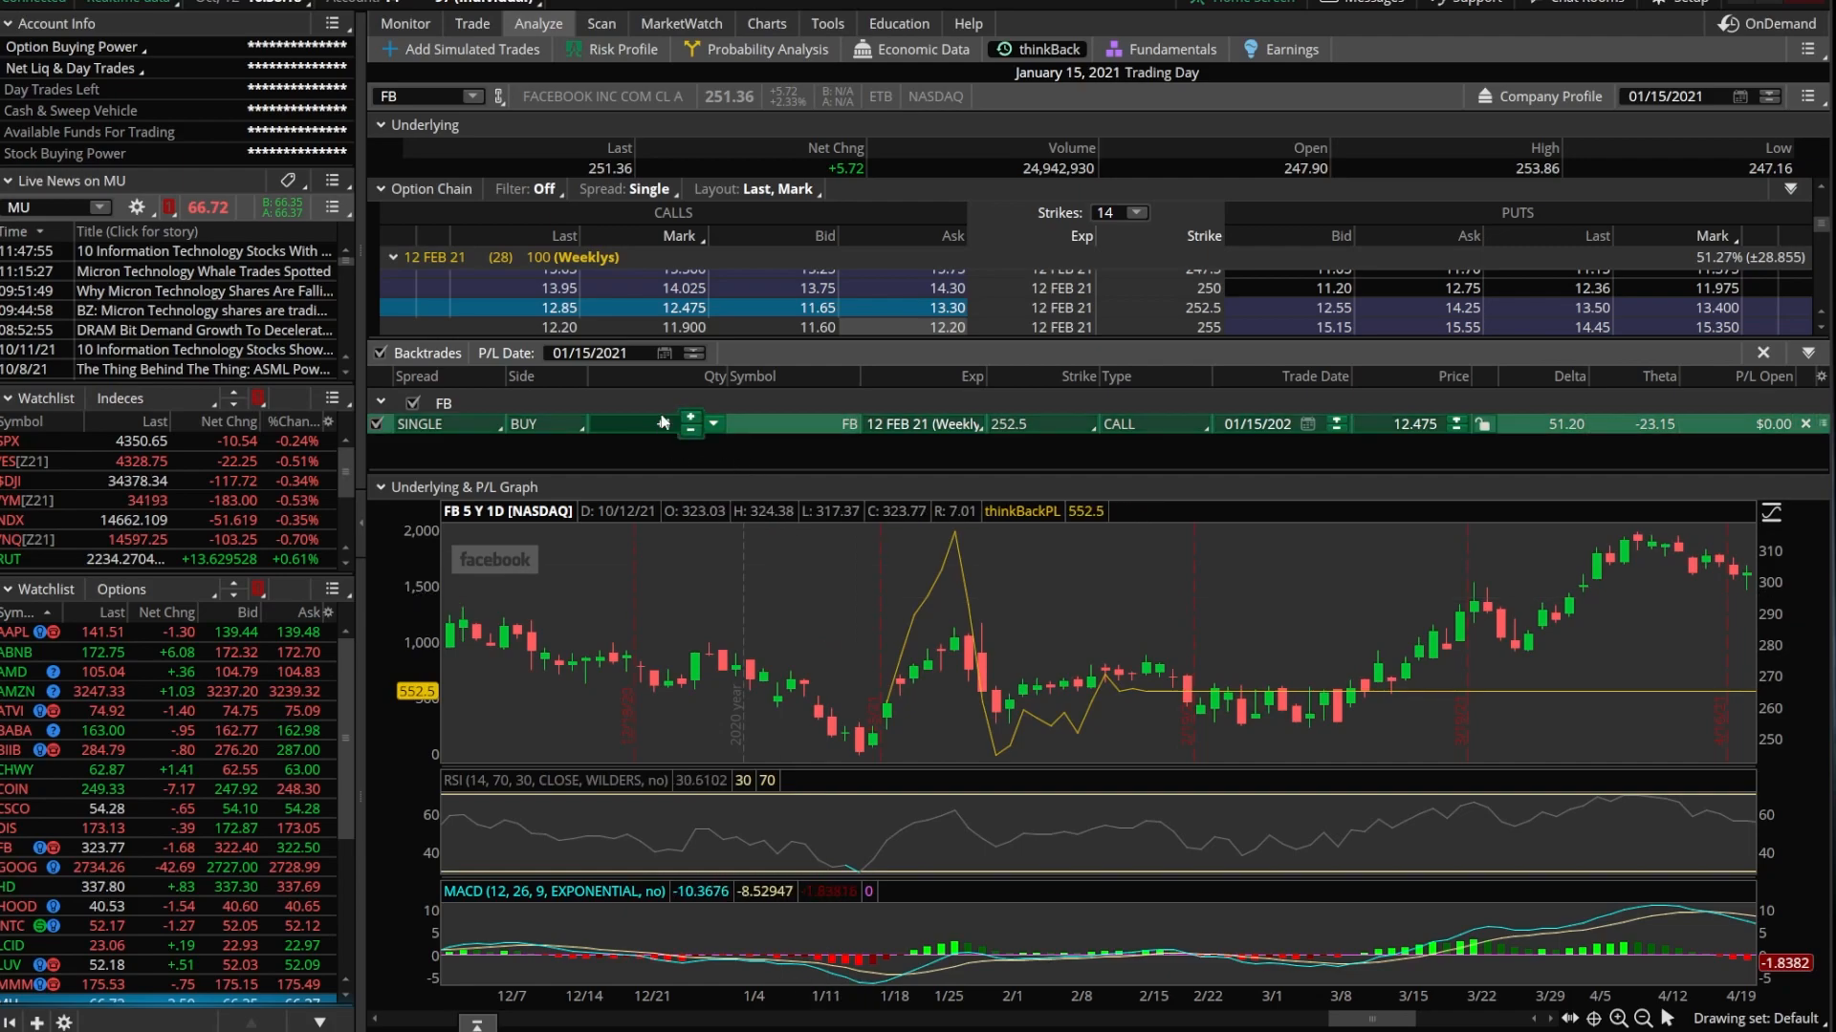
pyautogui.click(689, 416)
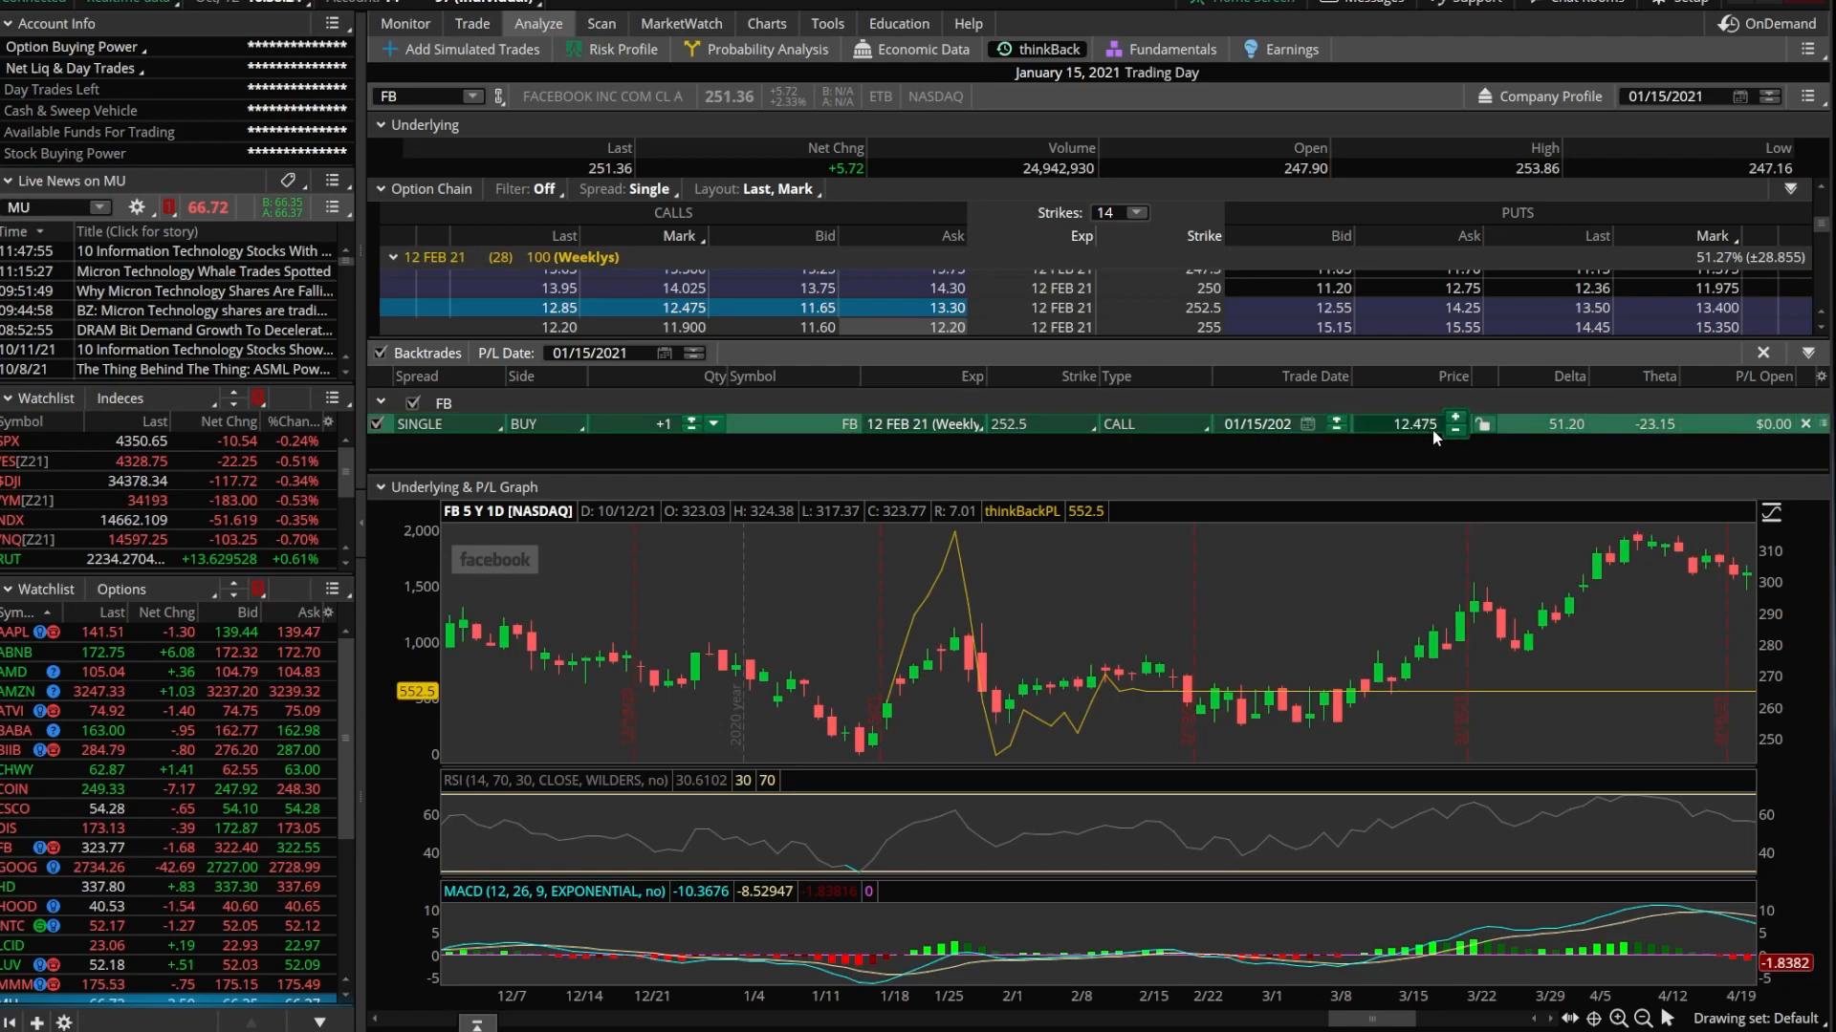
pyautogui.moveTo(908, 629)
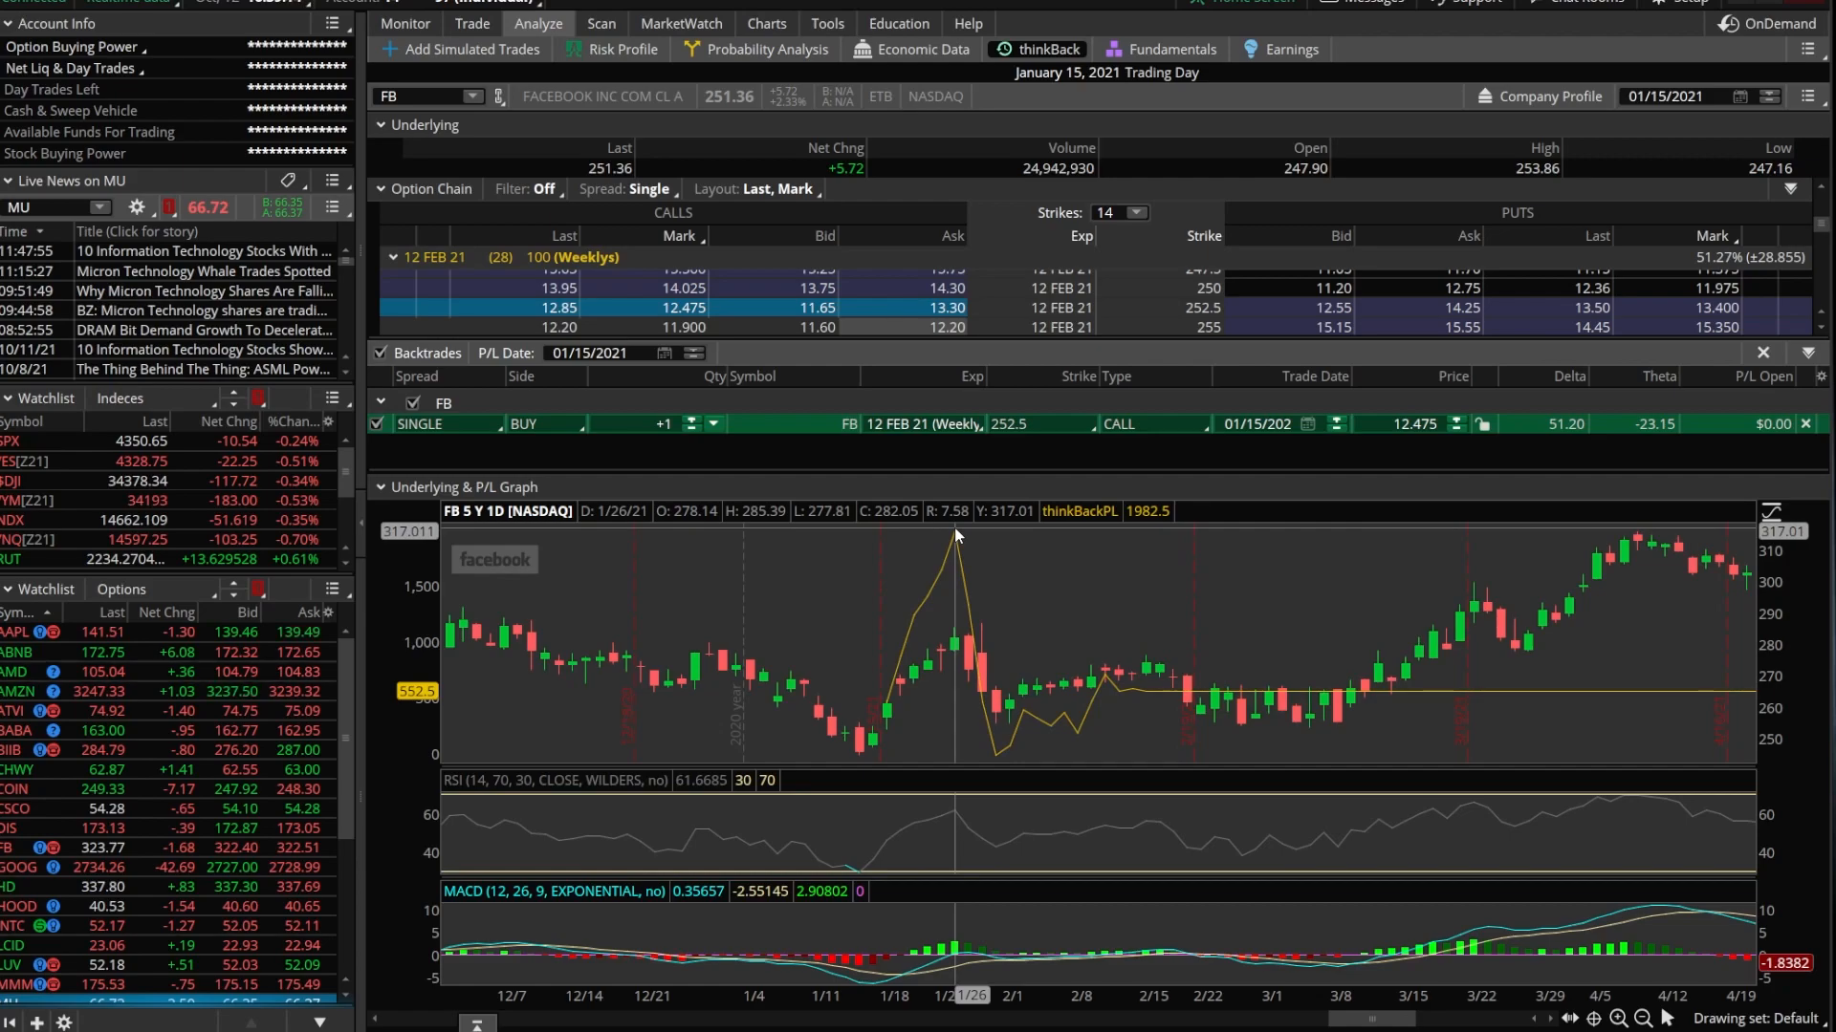
pyautogui.moveTo(973, 538)
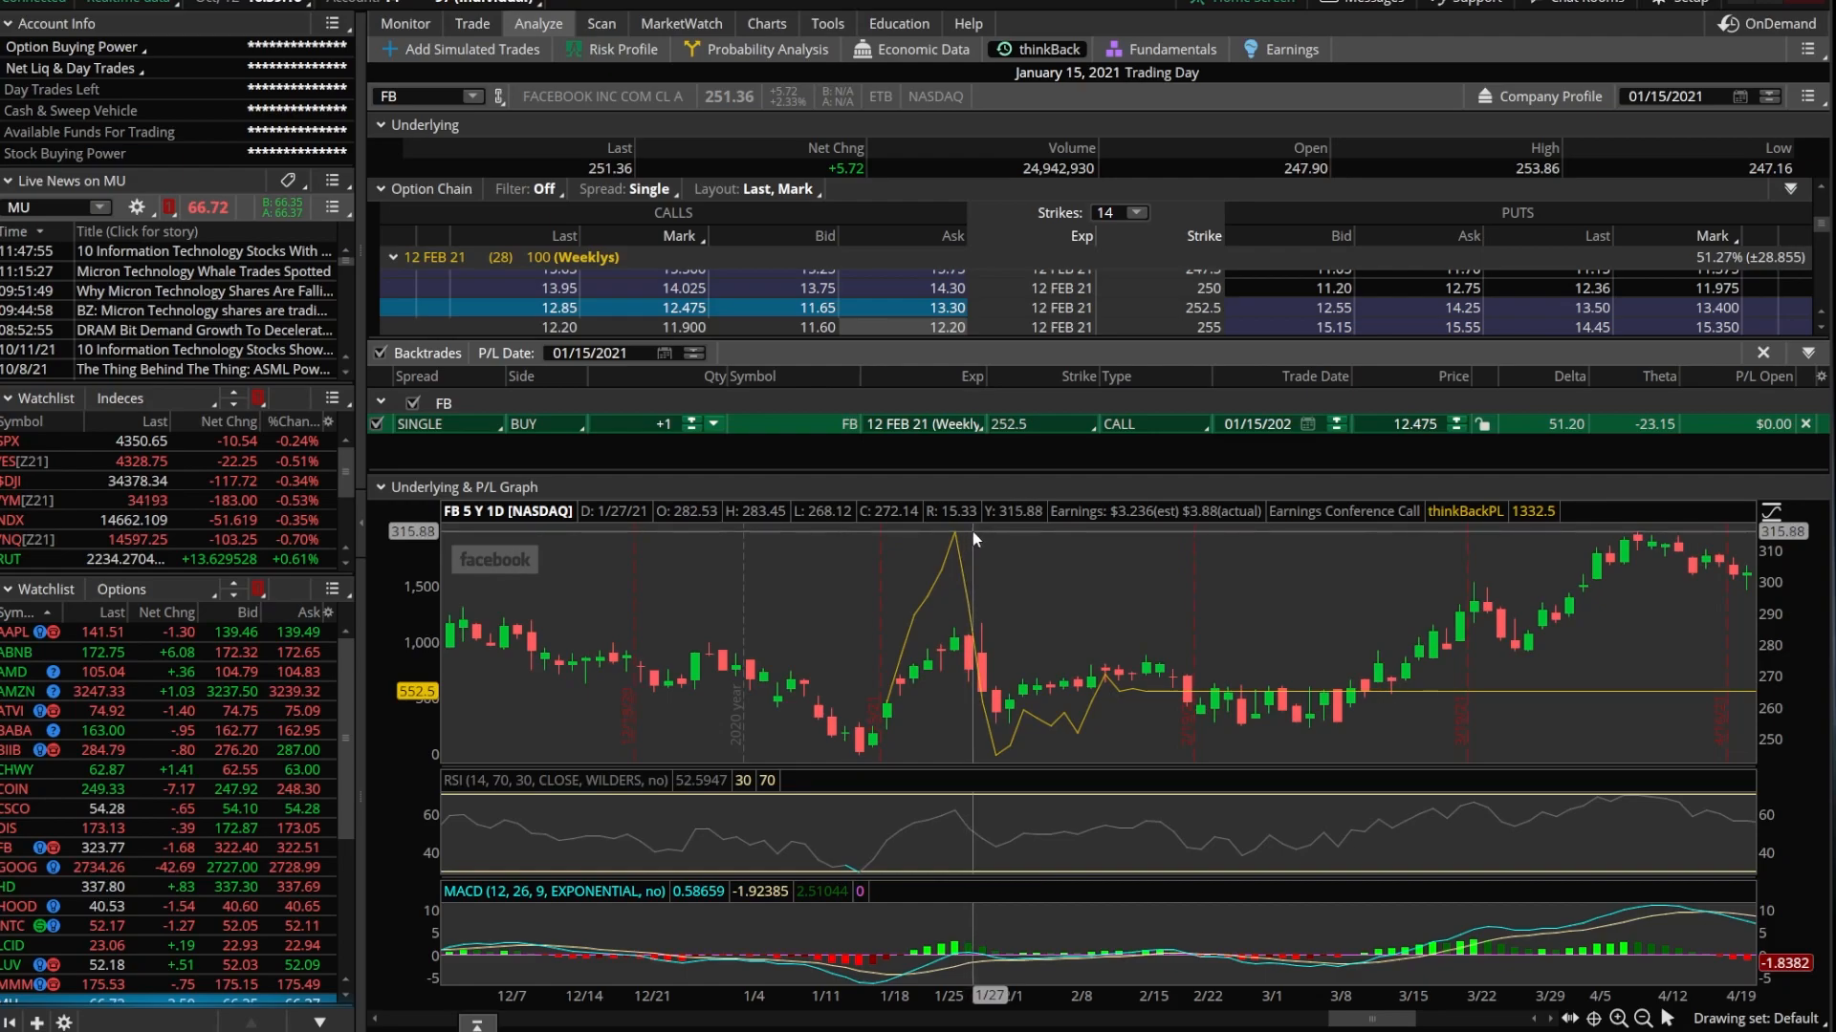
pyautogui.moveTo(1009, 533)
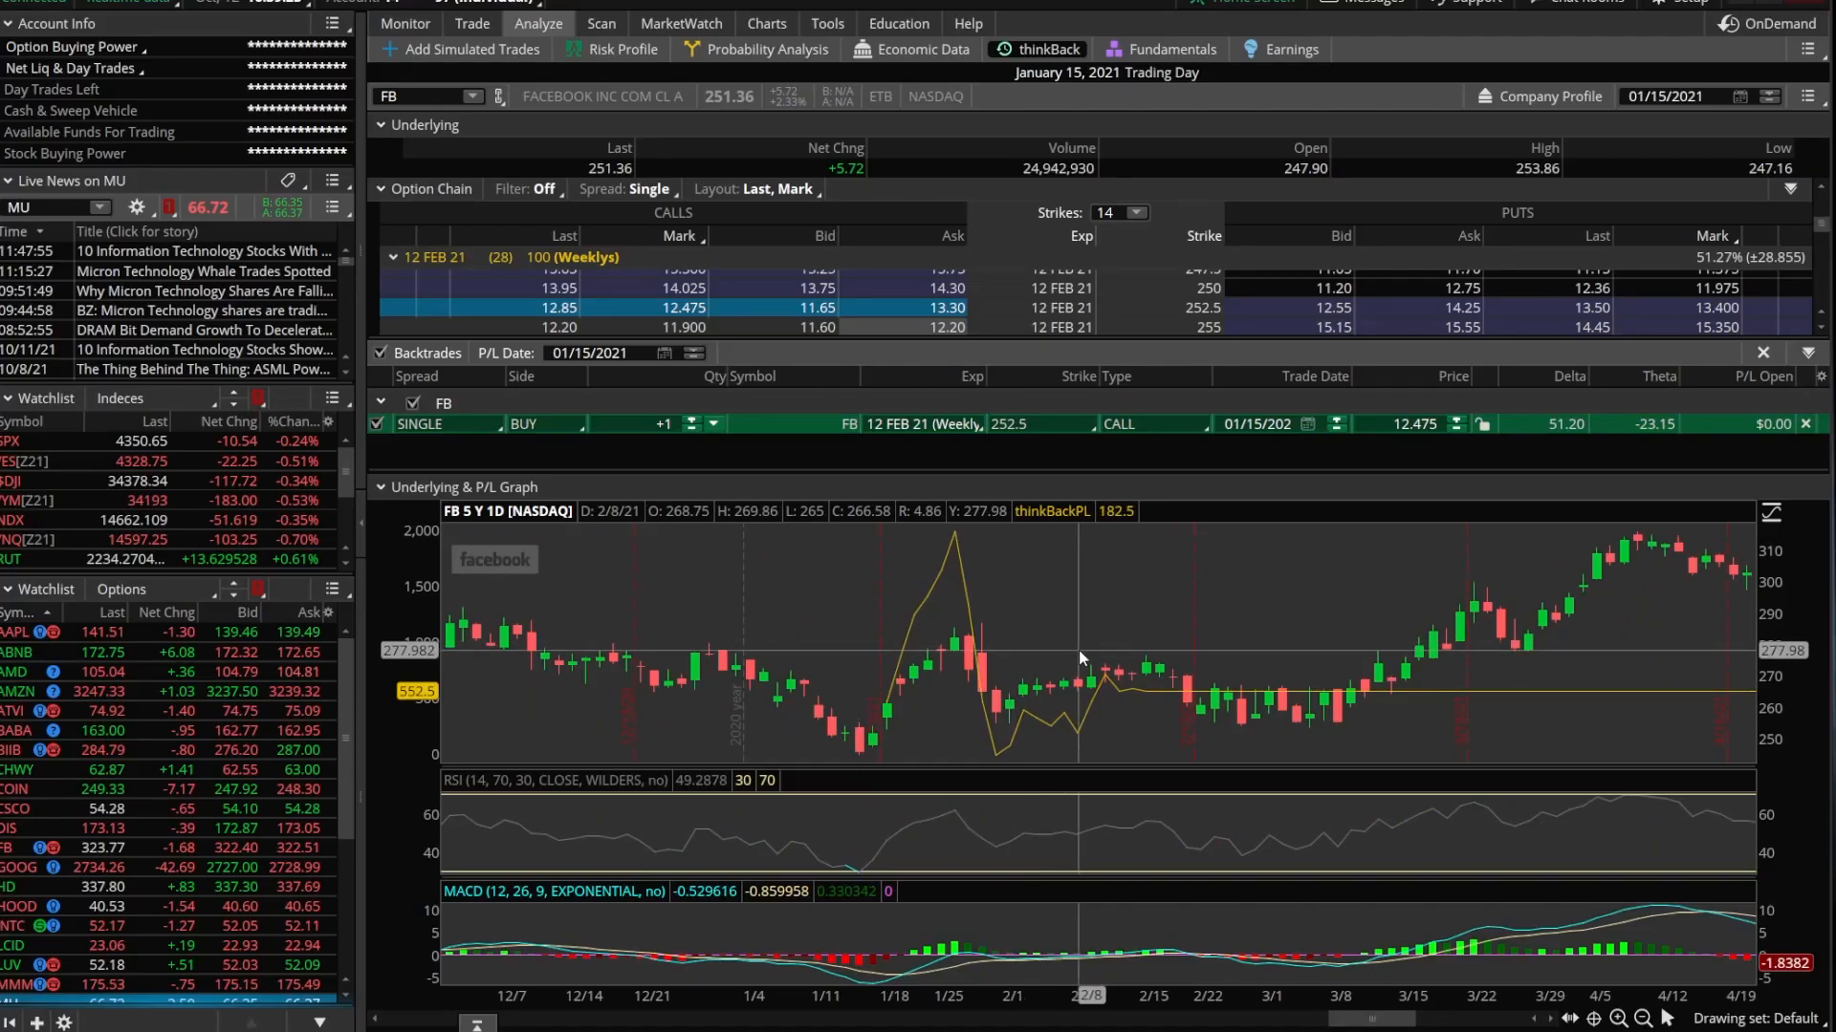
pyautogui.moveTo(1153, 656)
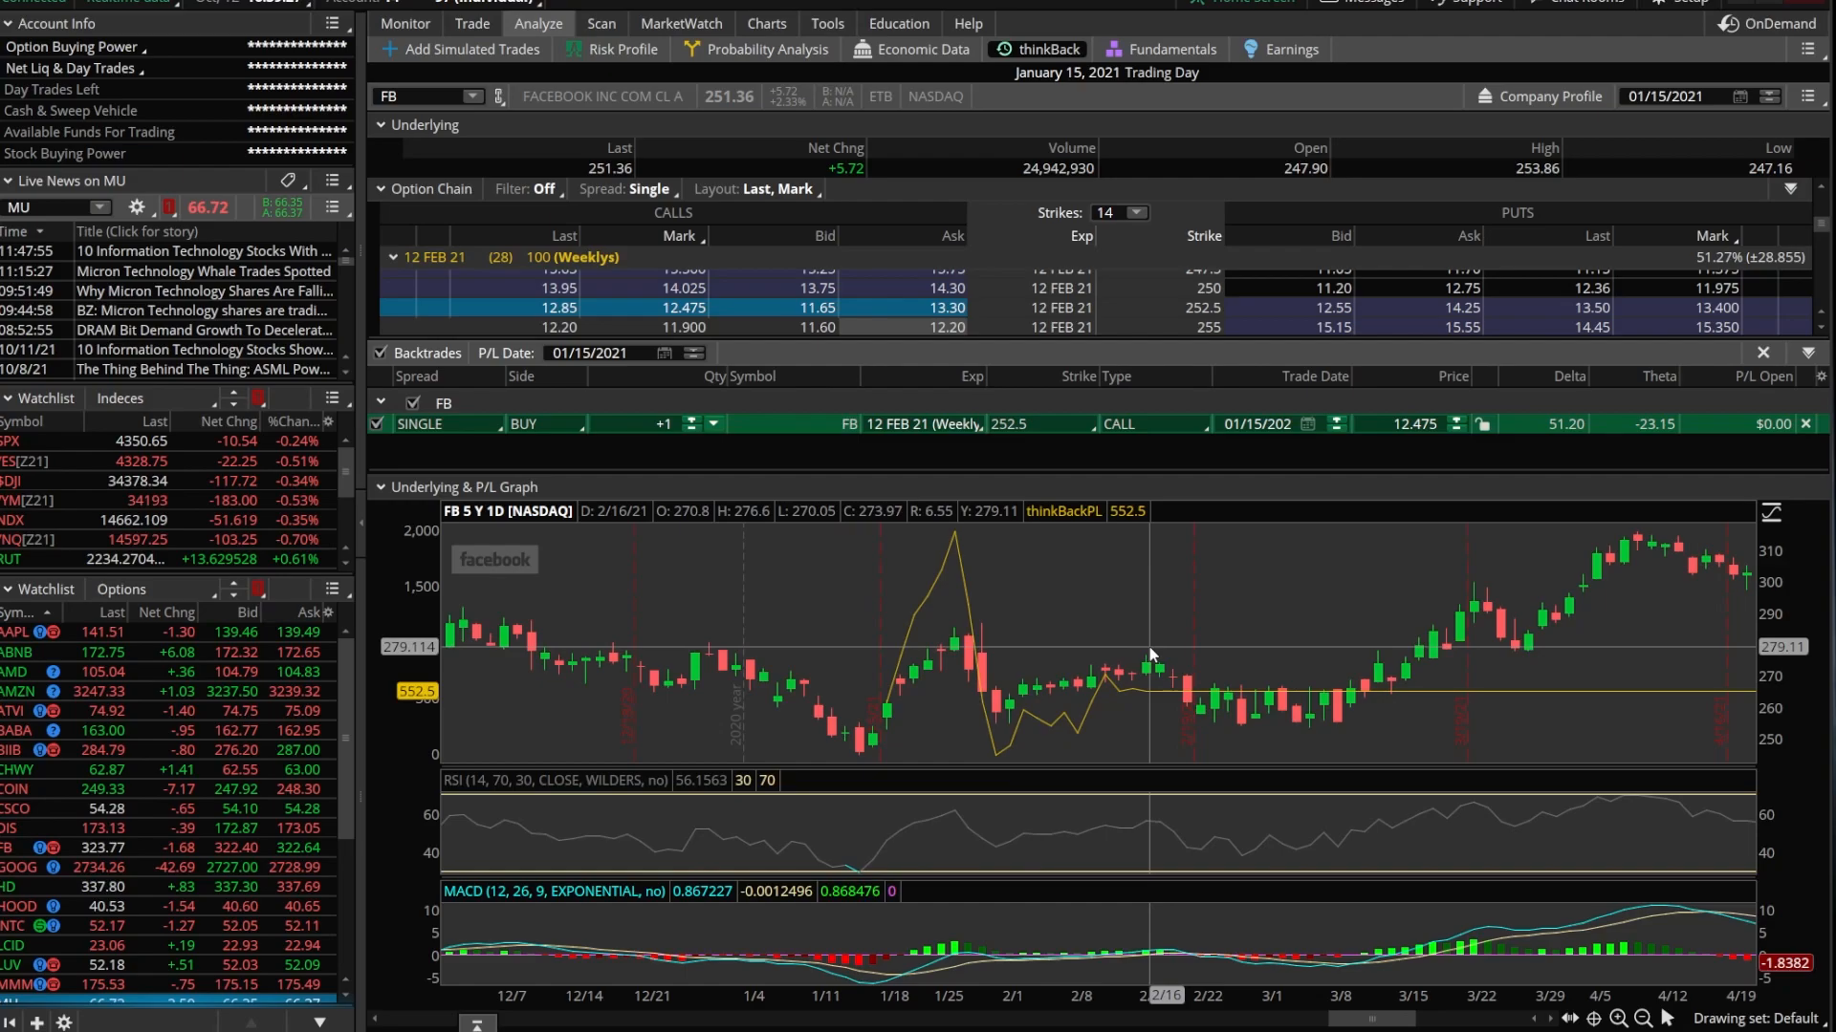
pyautogui.moveTo(1177, 656)
pyautogui.write('IIB')
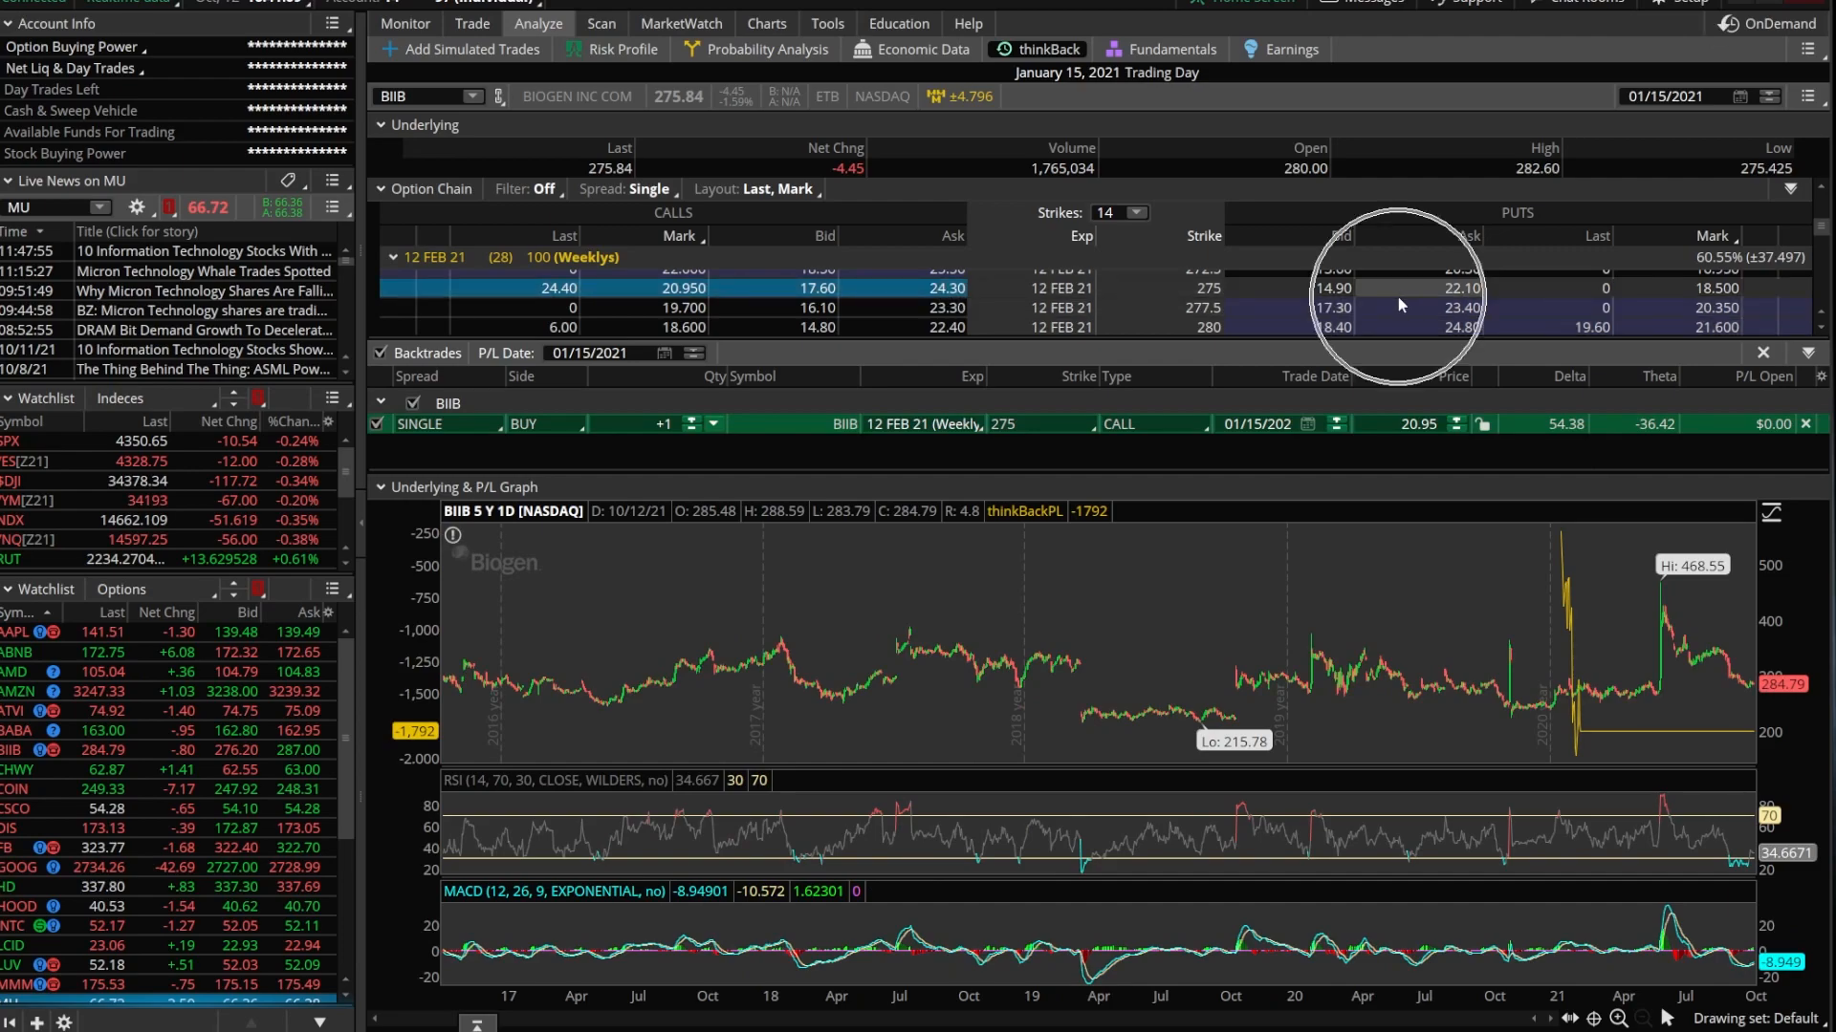
# Buy the BIIB 12 FEB 21 275 put alongside the 275 call.
pyautogui.click(1332, 288)
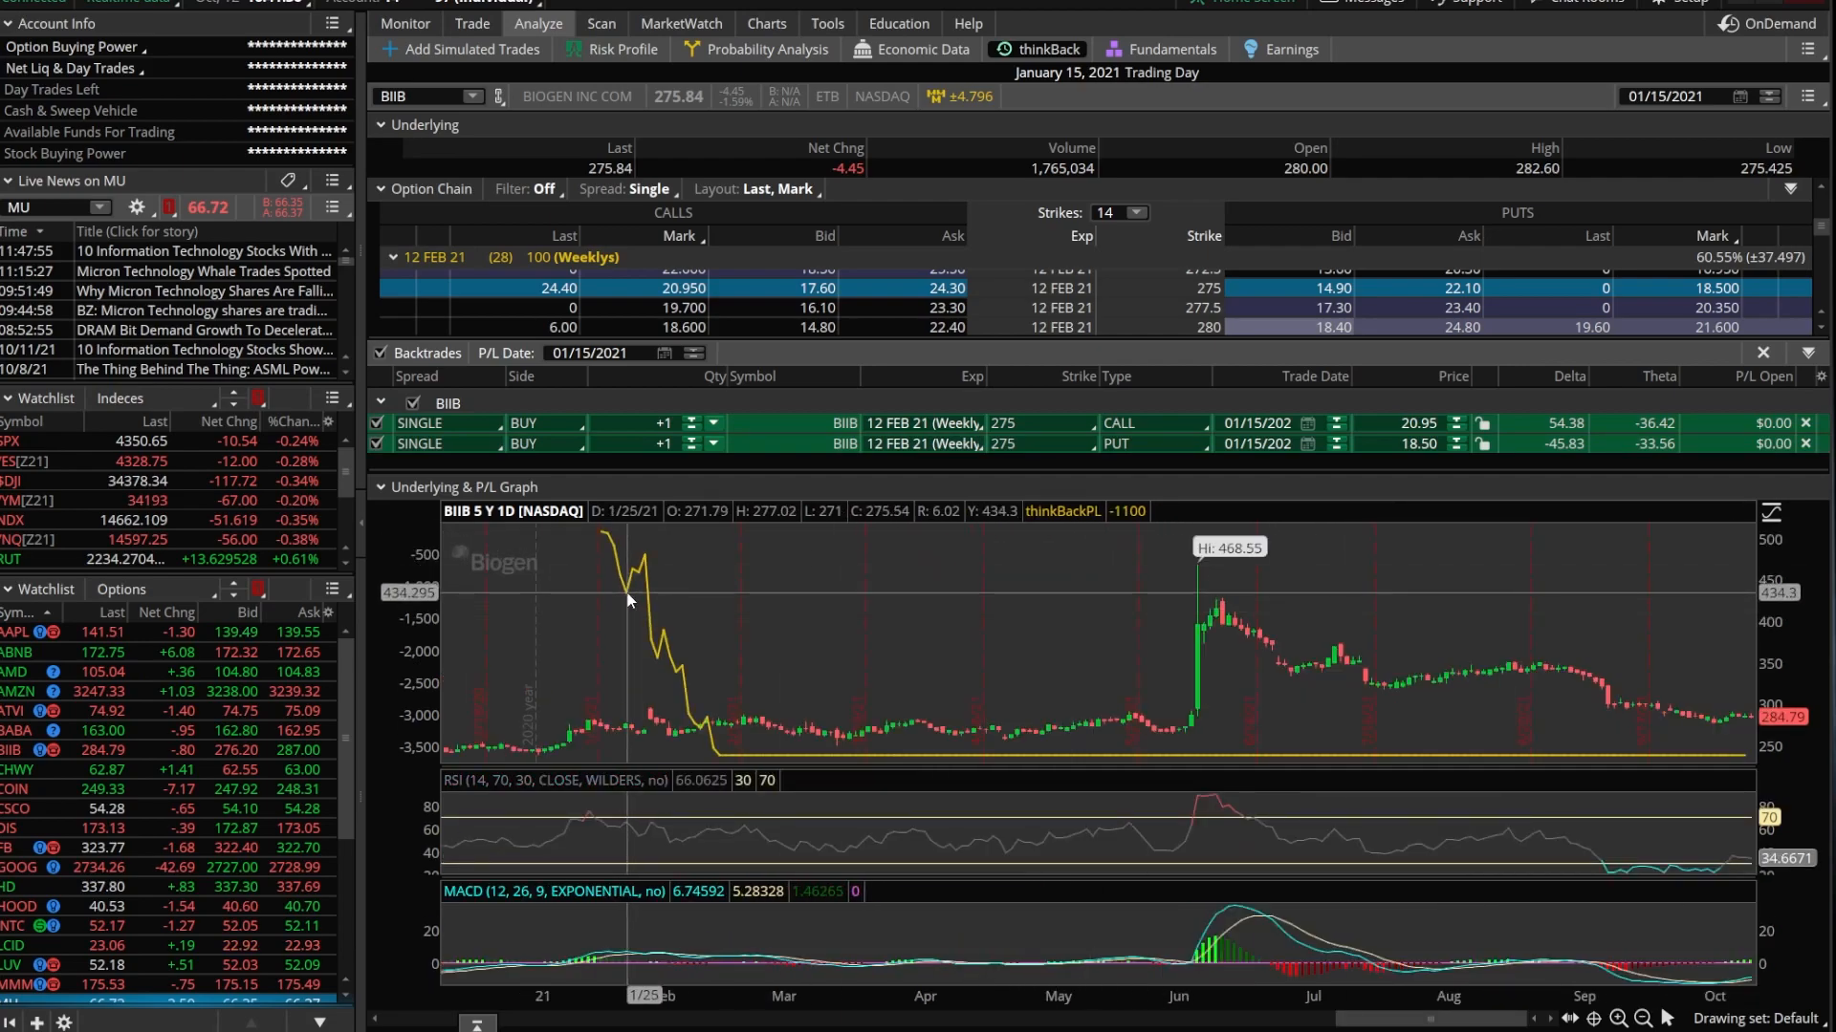
pyautogui.moveTo(599, 536)
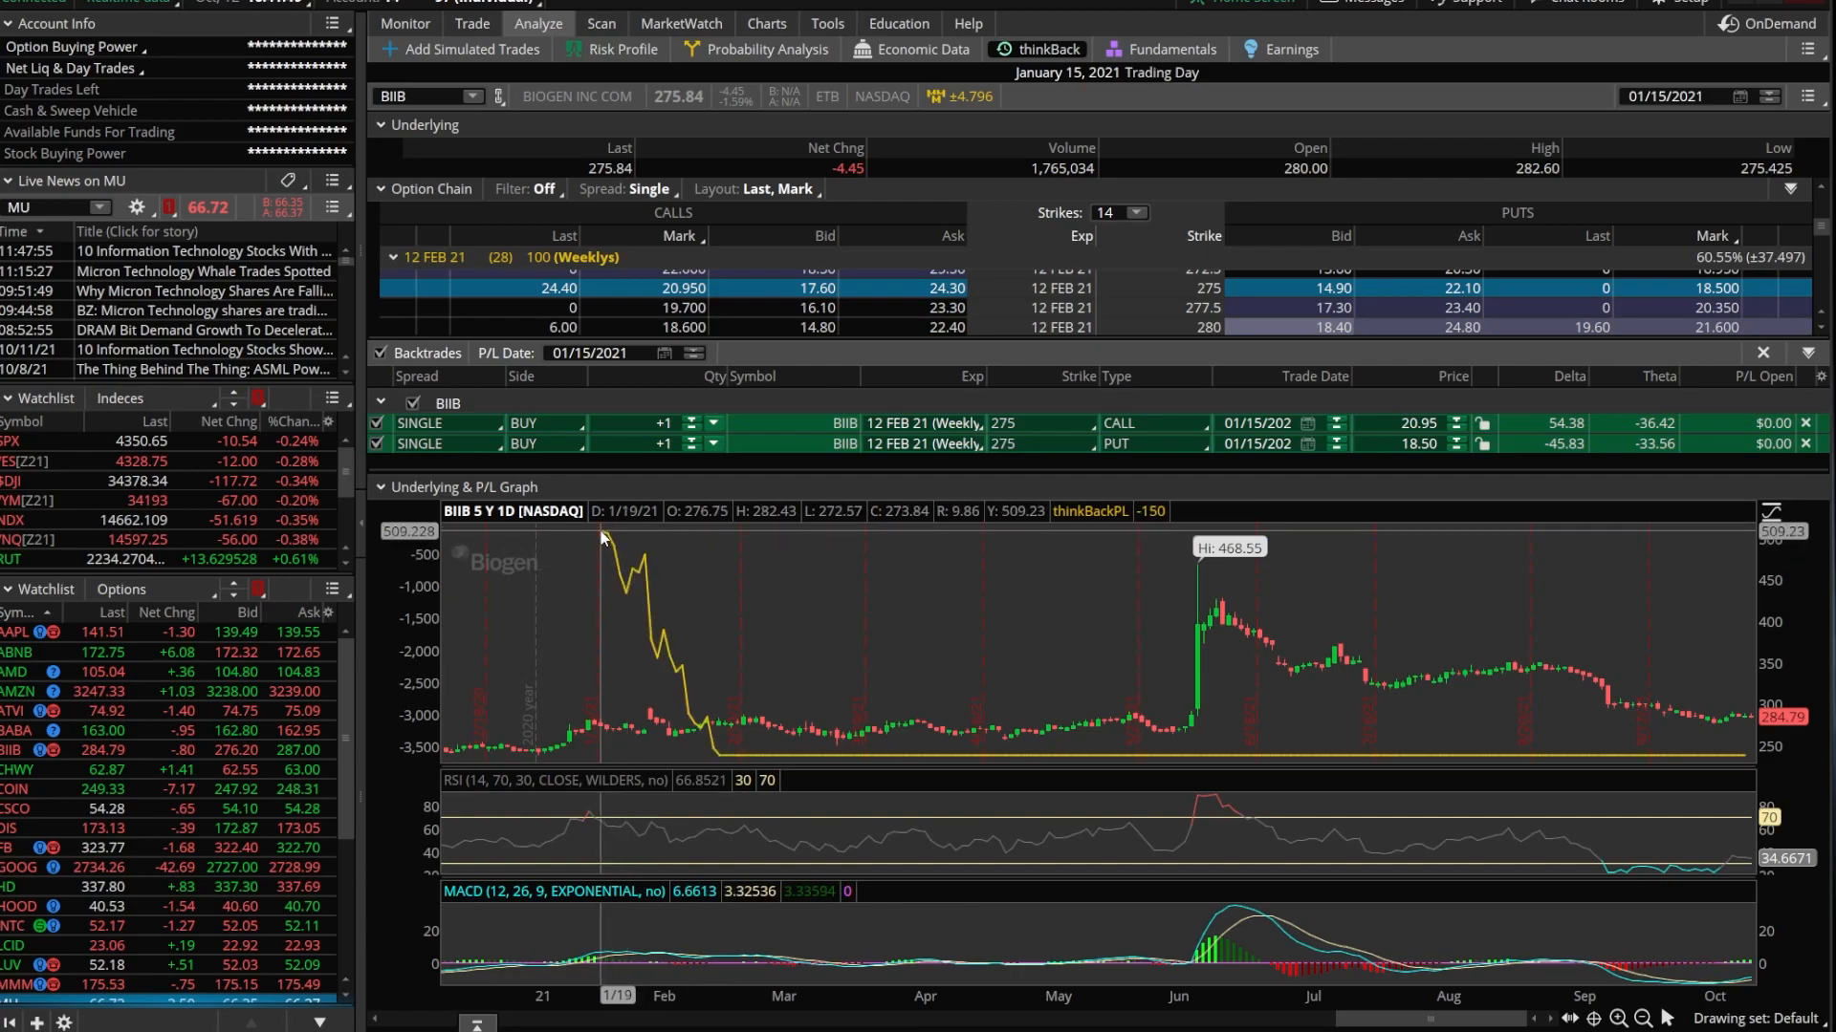
pyautogui.moveTo(603, 537)
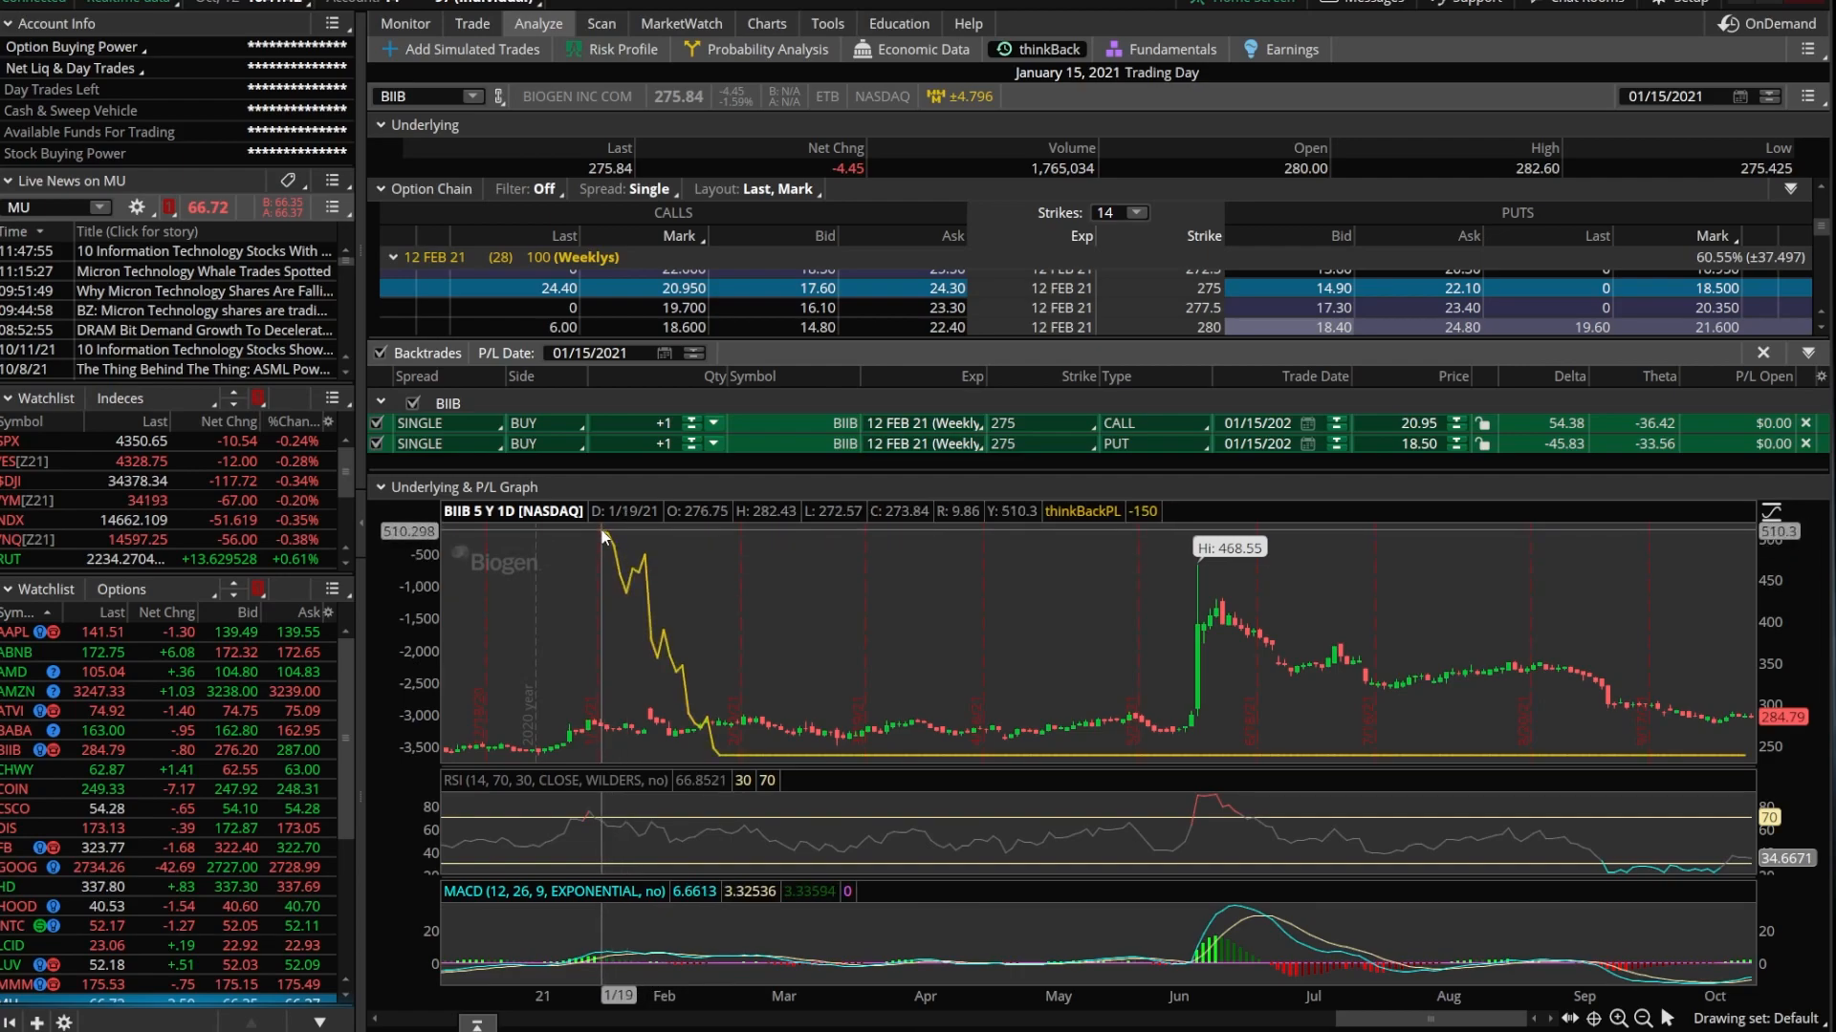
pyautogui.moveTo(606, 541)
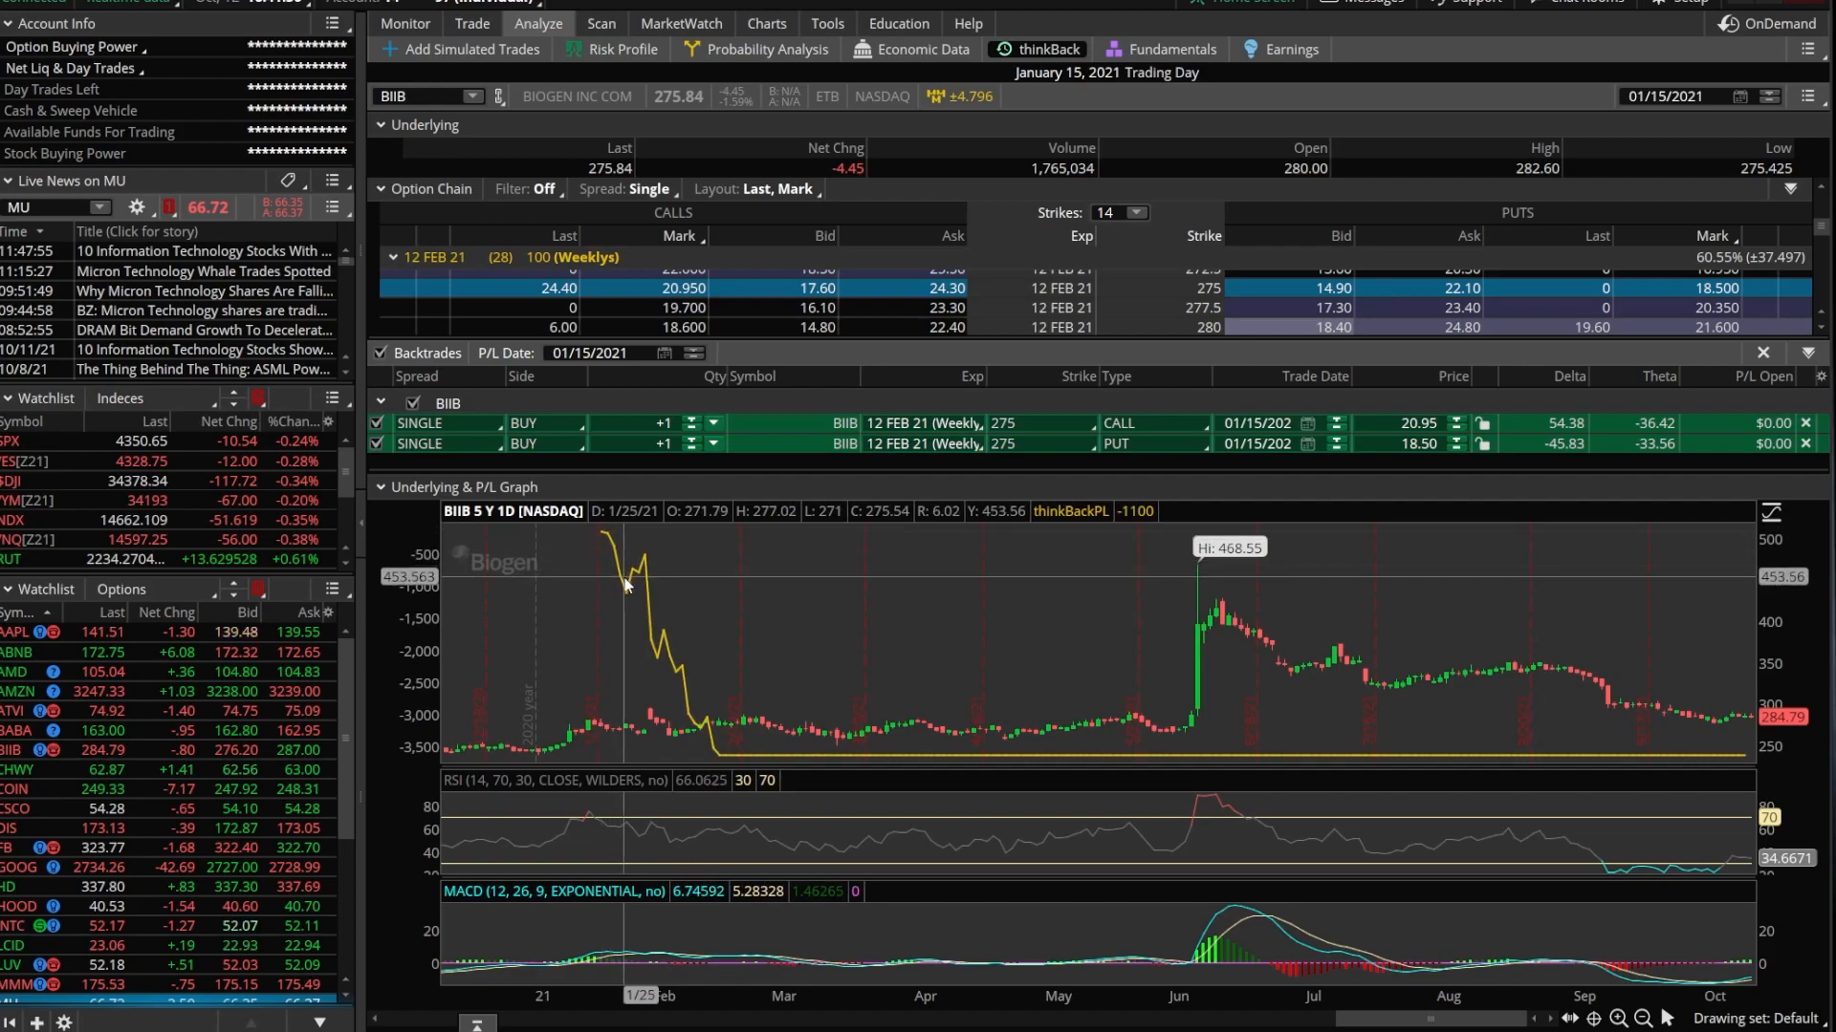
pyautogui.moveTo(635, 591)
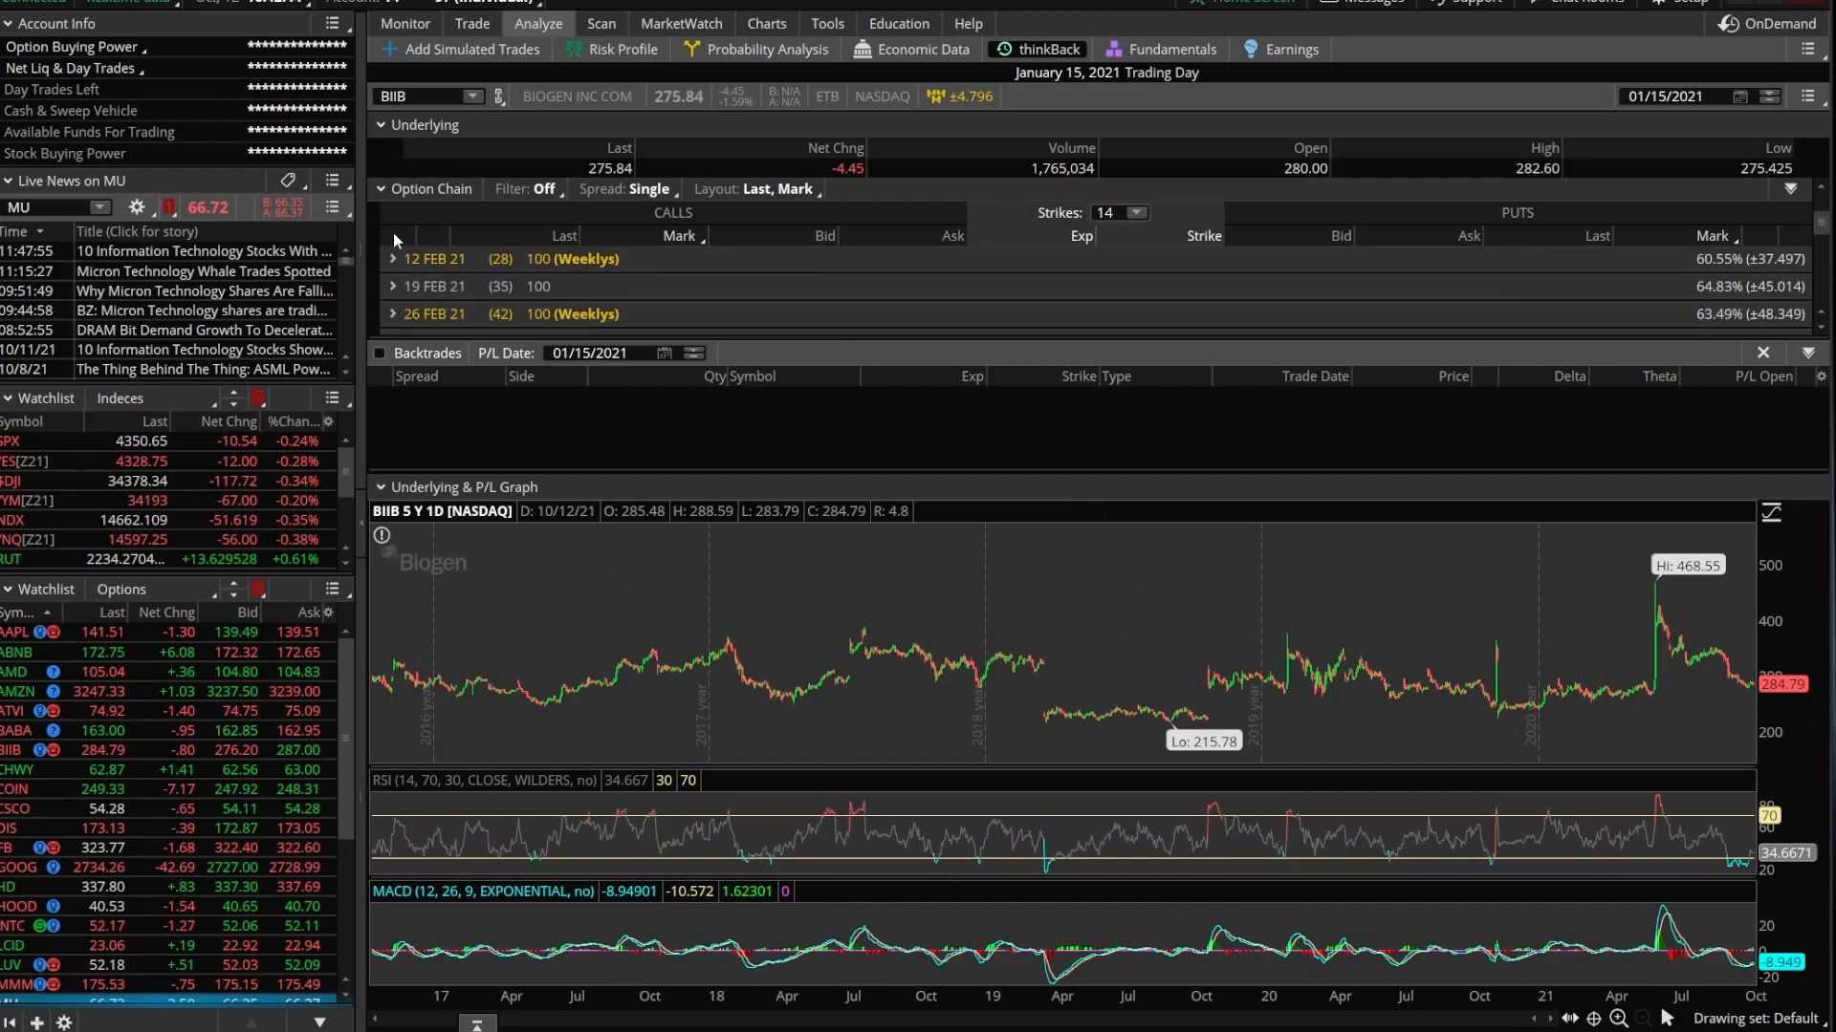
pyautogui.moveTo(385, 247)
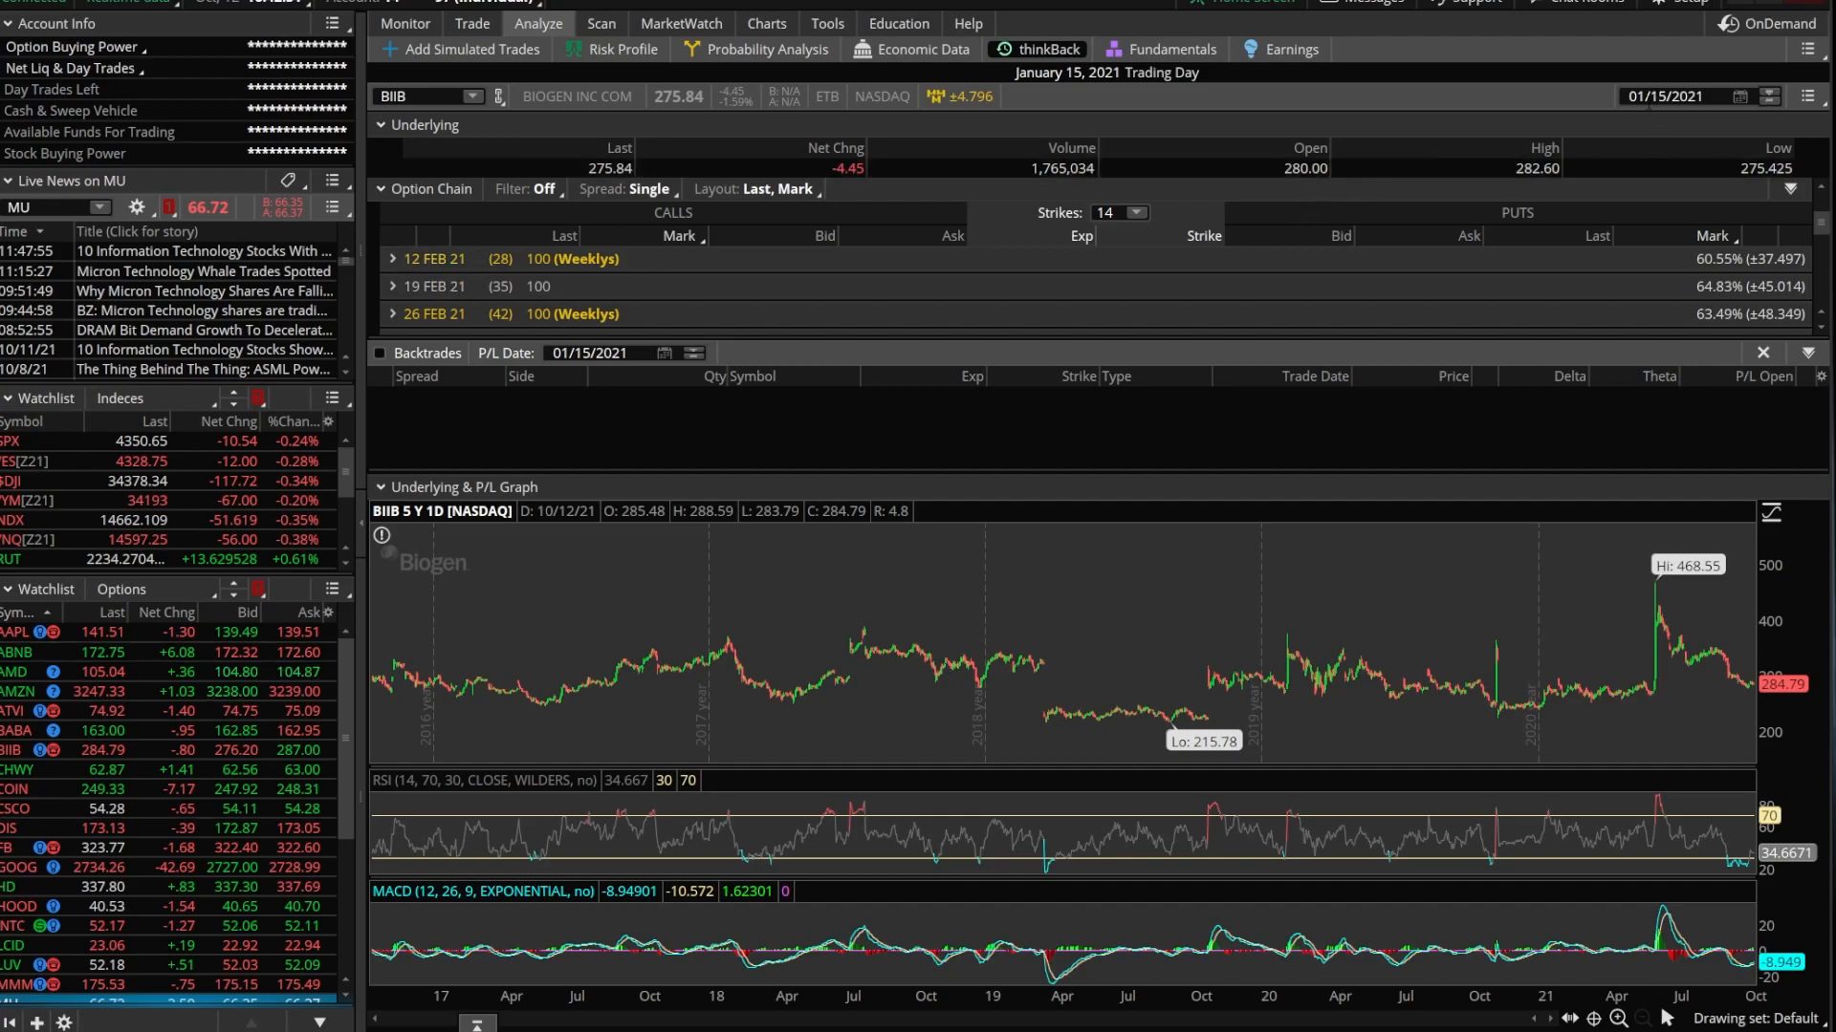
pyautogui.moveTo(1600, 138)
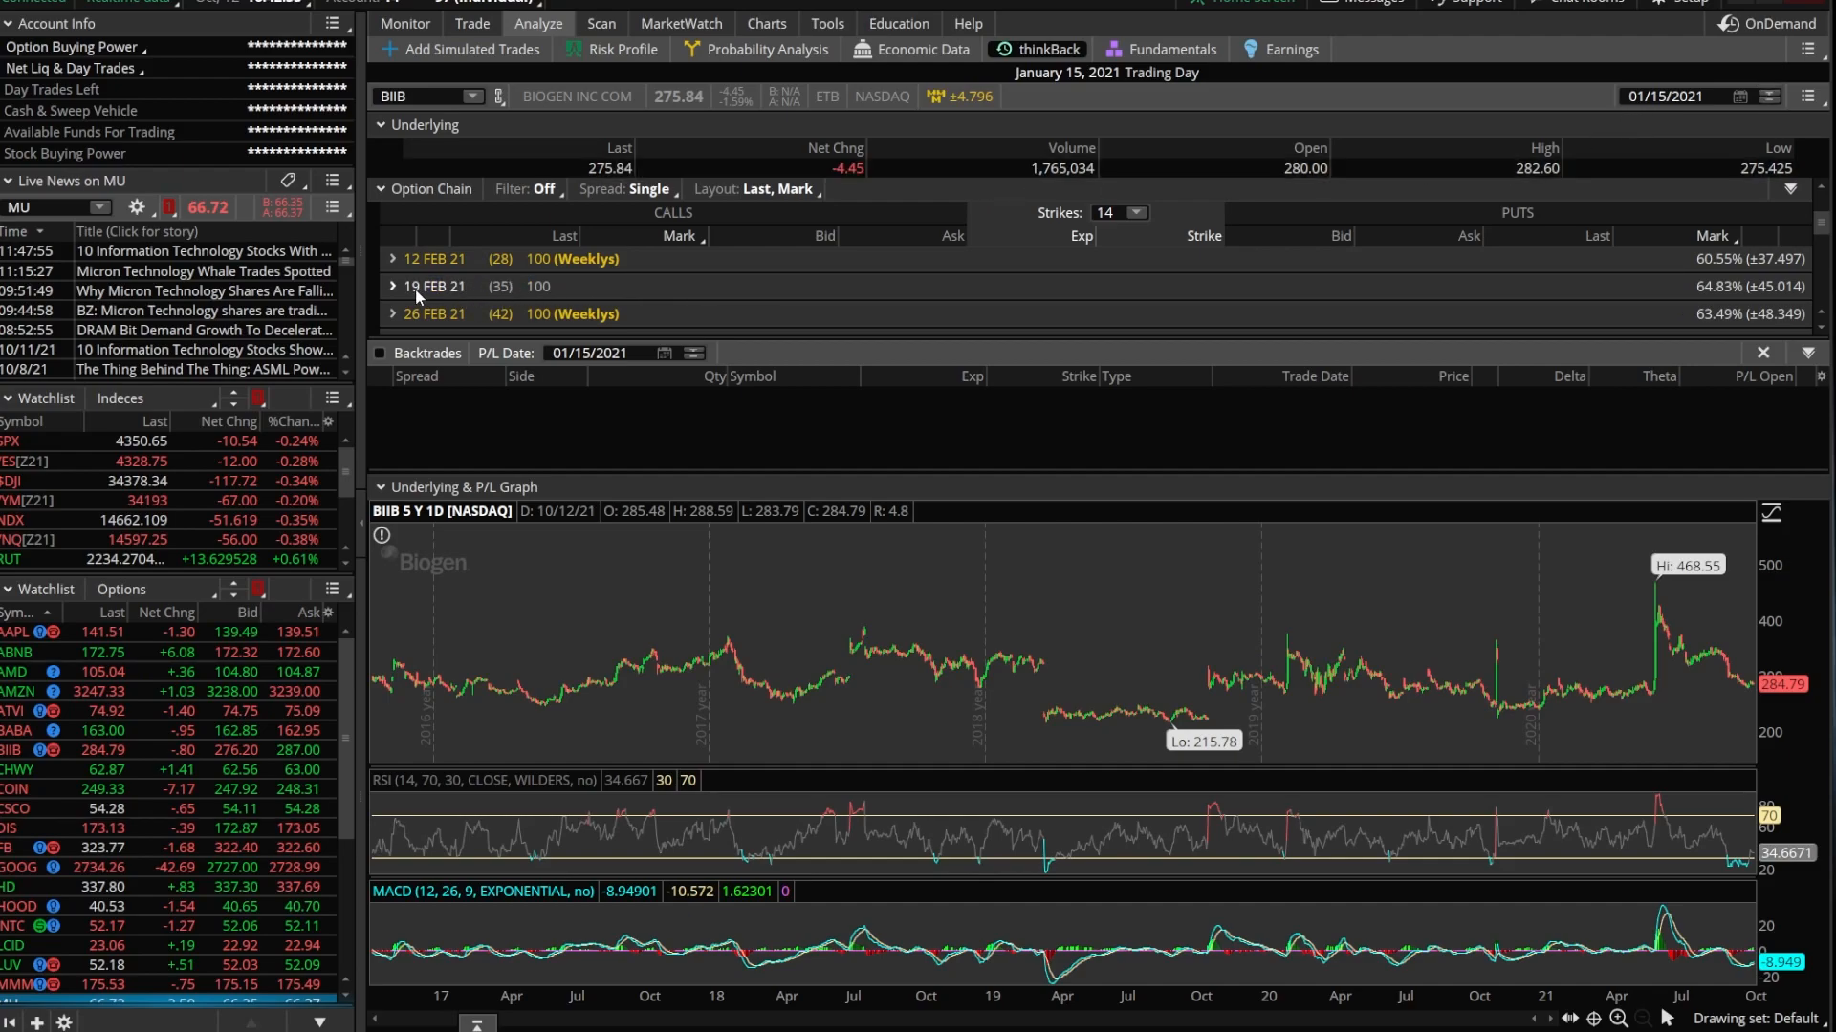
# Expand the 19 FEB 21 strikes and show Delta, Gamma, Theta, Vega columns.
pyautogui.click(392, 286)
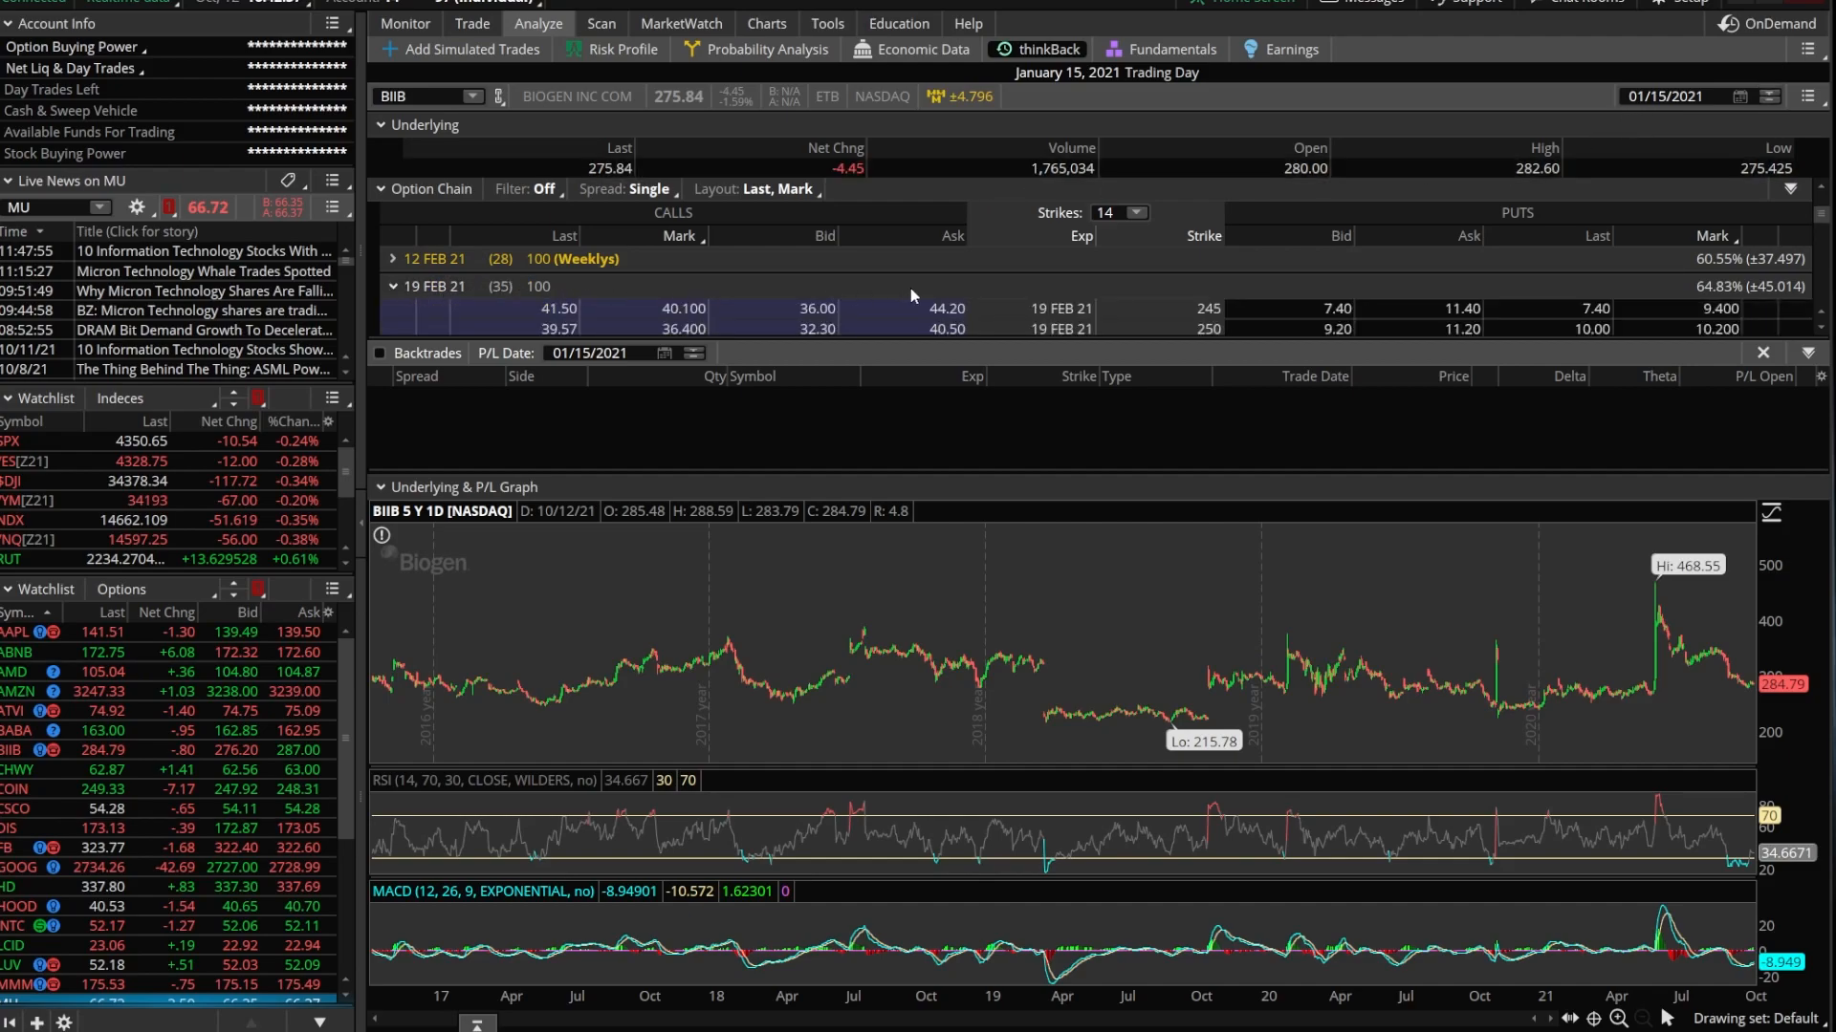
pyautogui.click(755, 188)
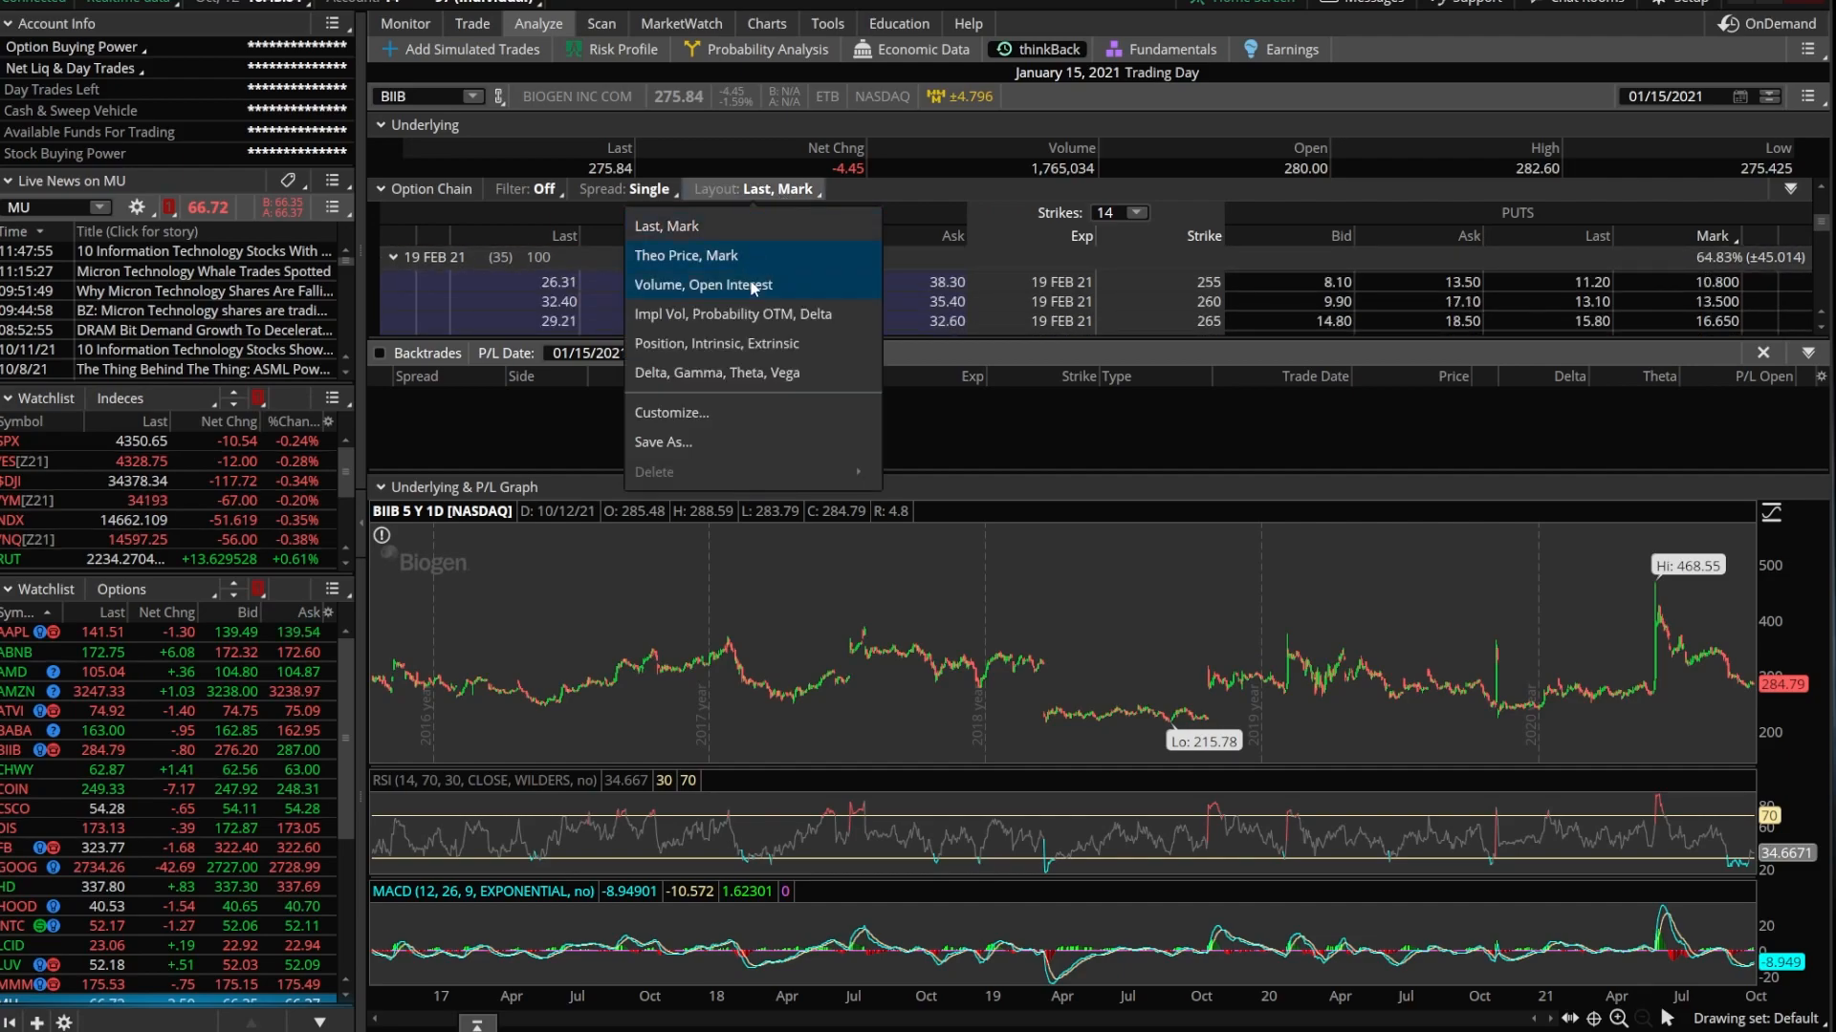
pyautogui.click(715, 372)
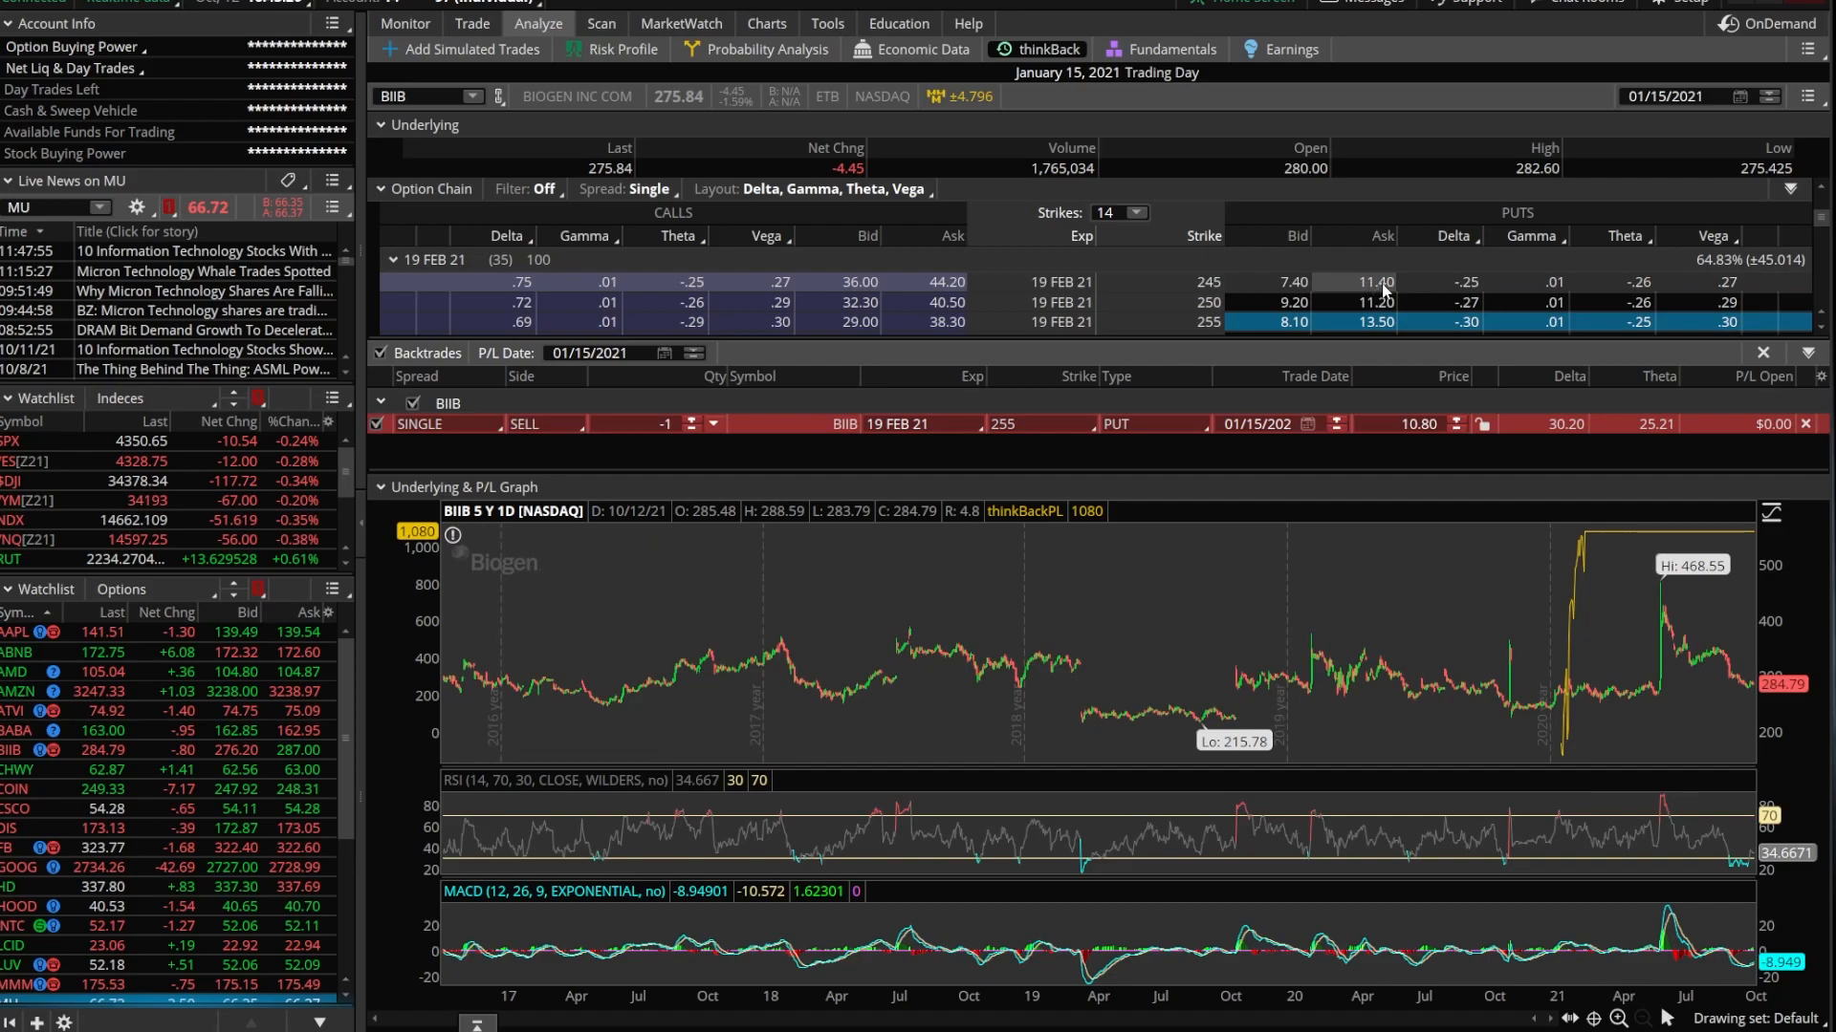
# Buy the BIIB 19 FEB 21 245 put at 9.40 against the short 255 put.
pyautogui.click(1292, 281)
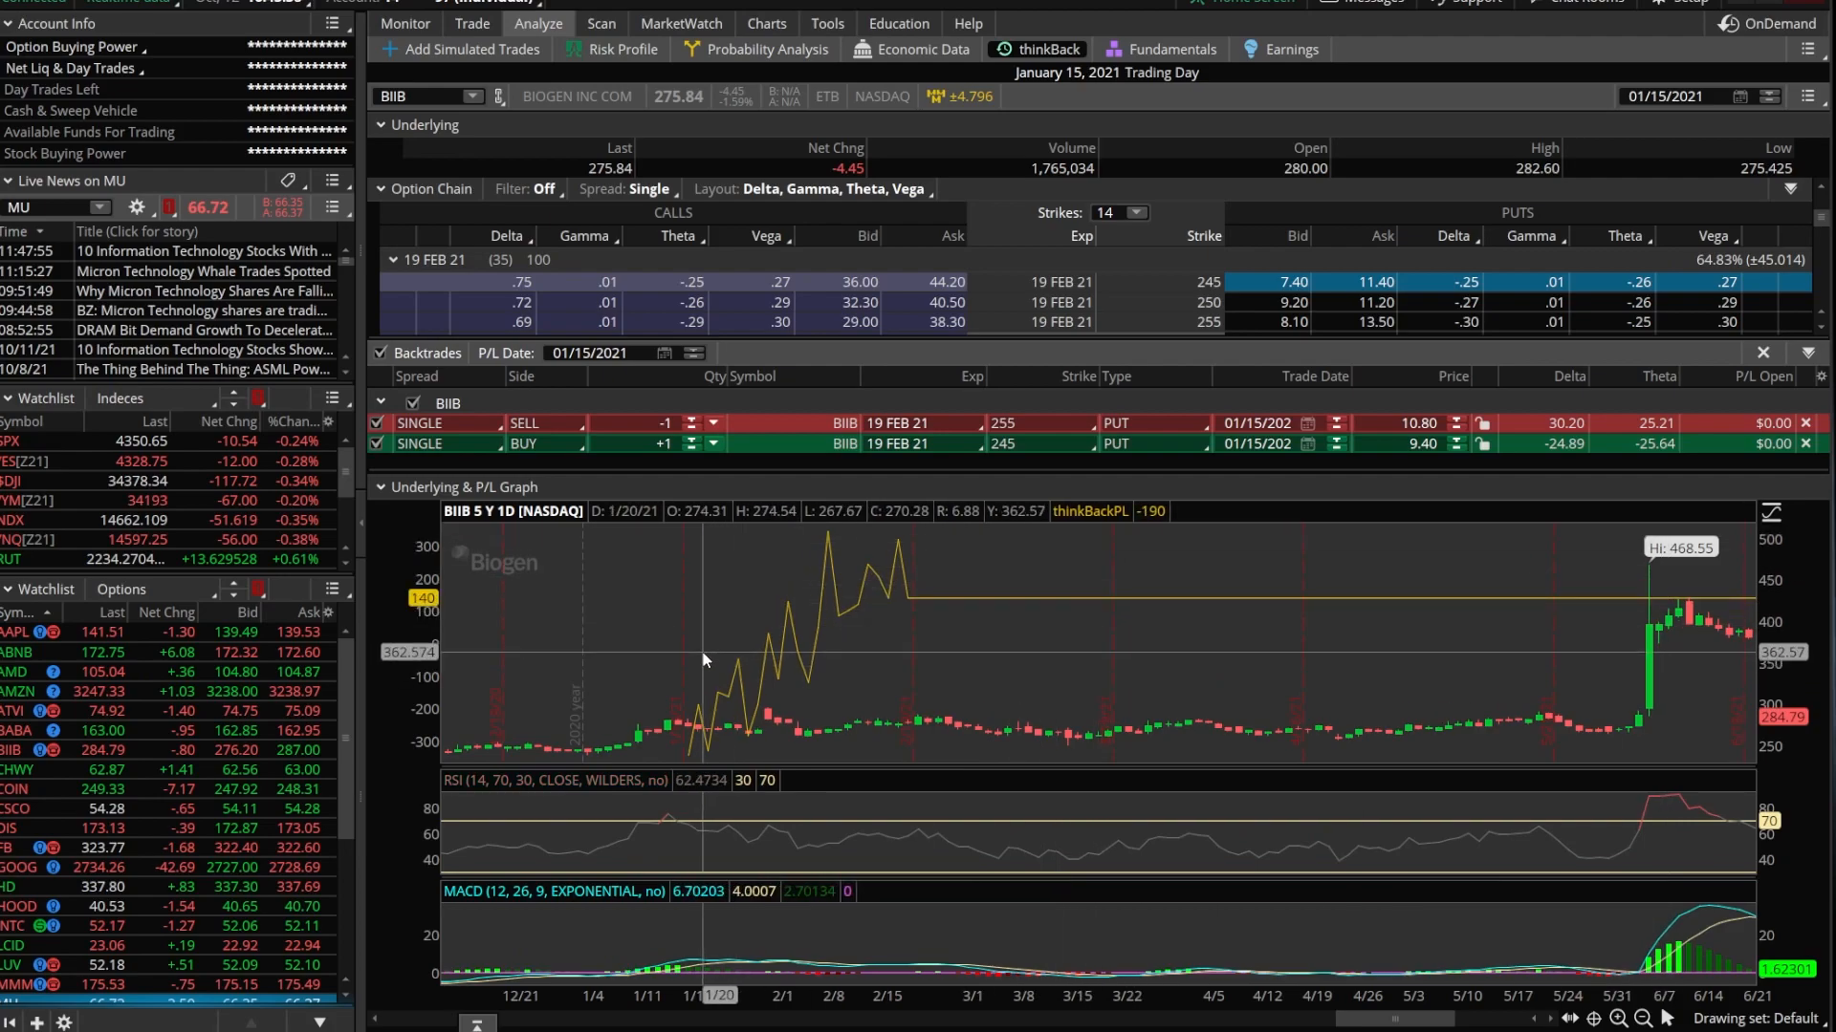
pyautogui.moveTo(697, 656)
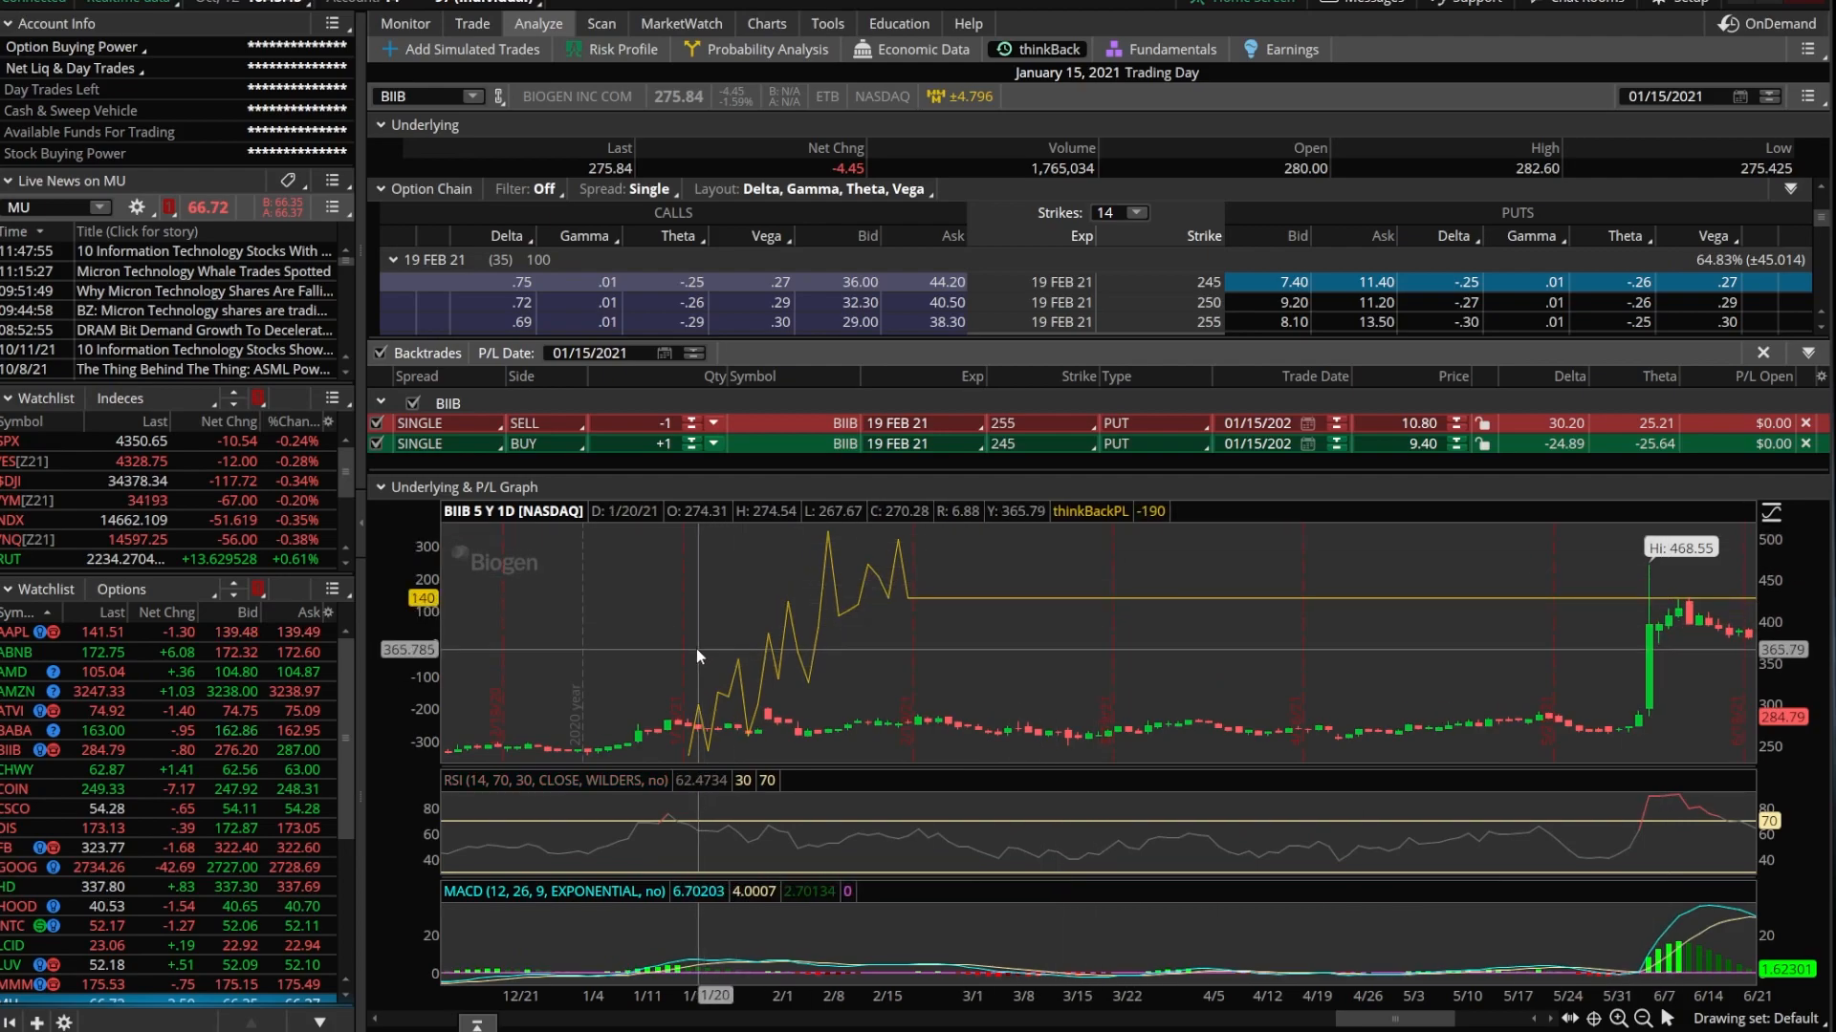
pyautogui.moveTo(695, 668)
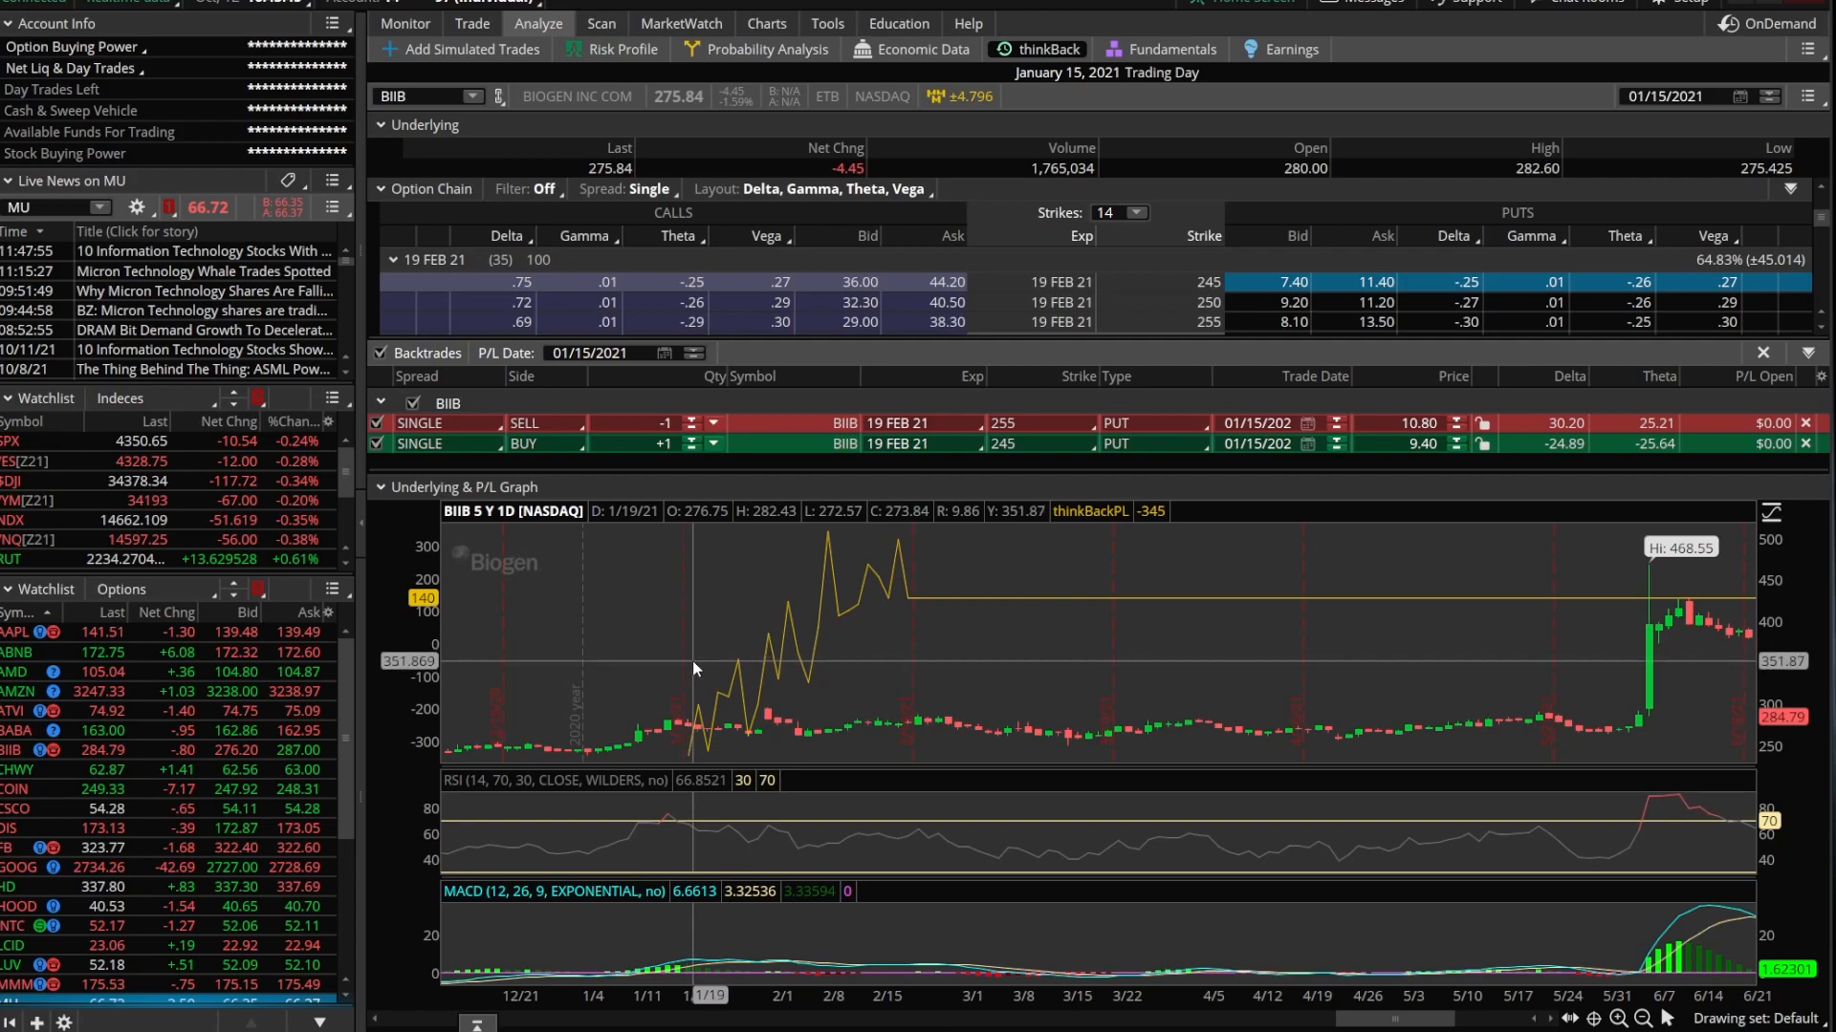
pyautogui.moveTo(732, 642)
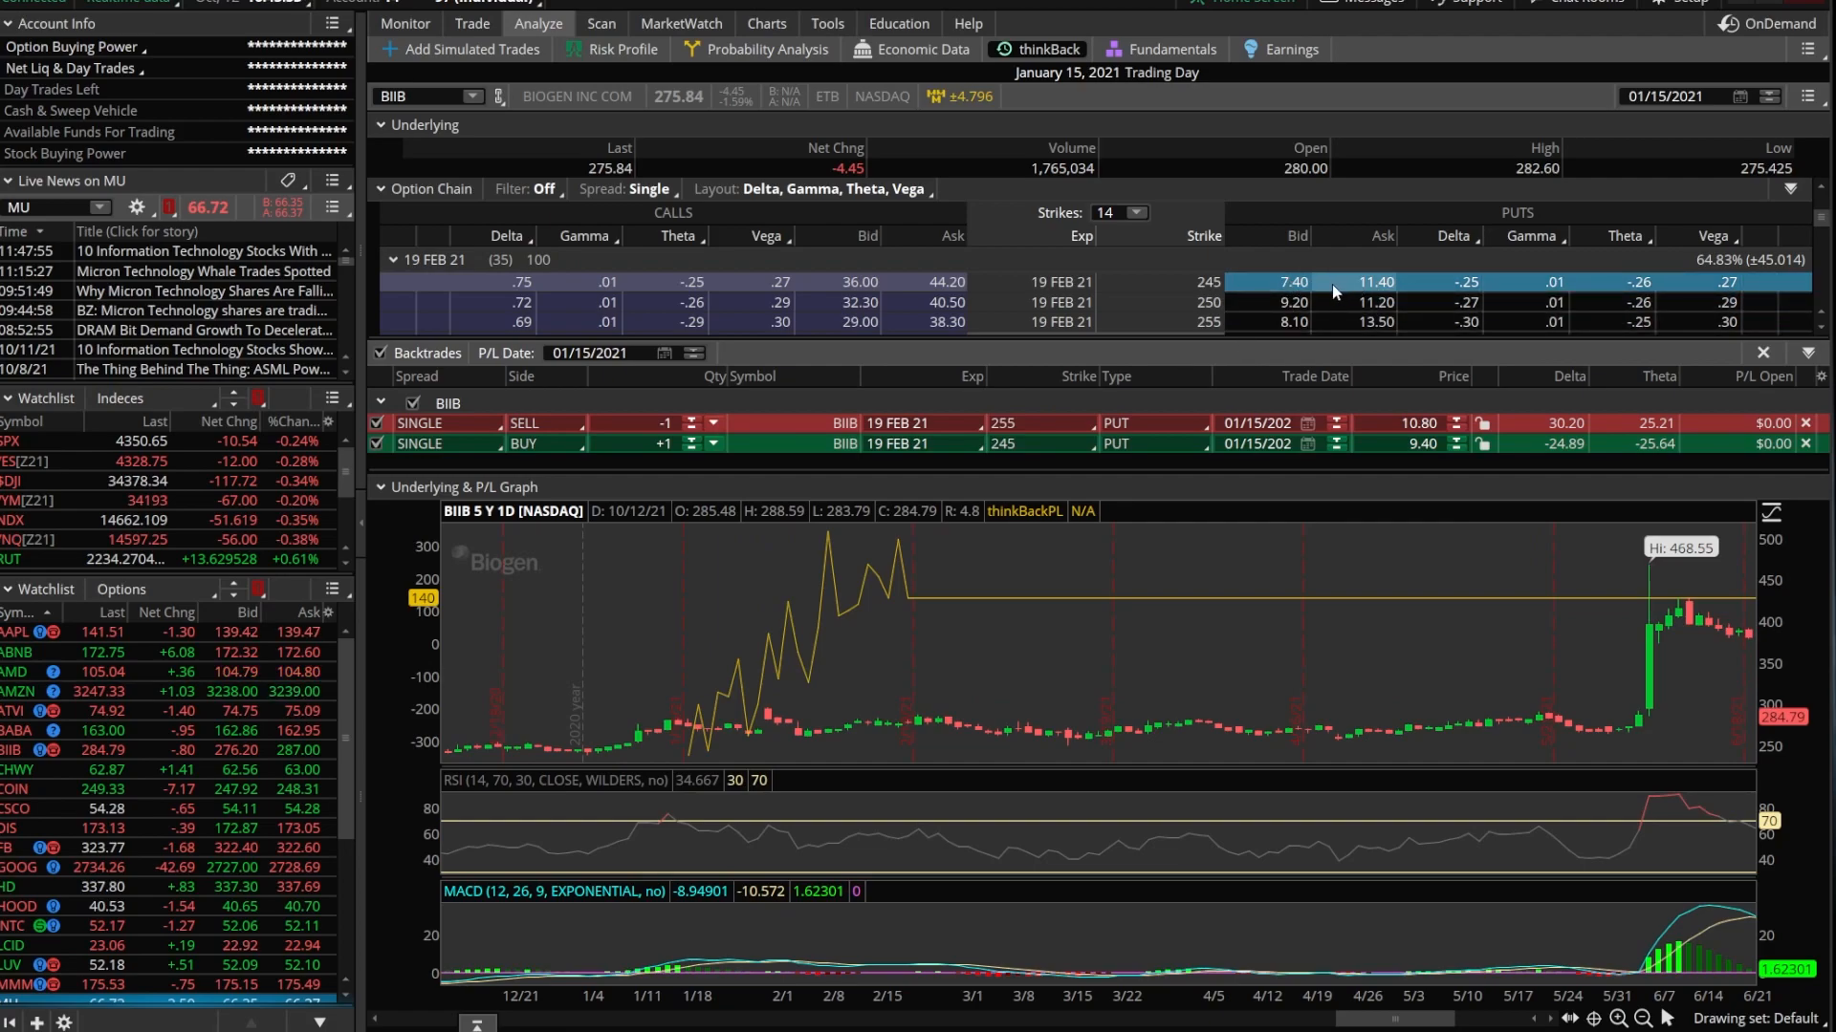
pyautogui.moveTo(769, 689)
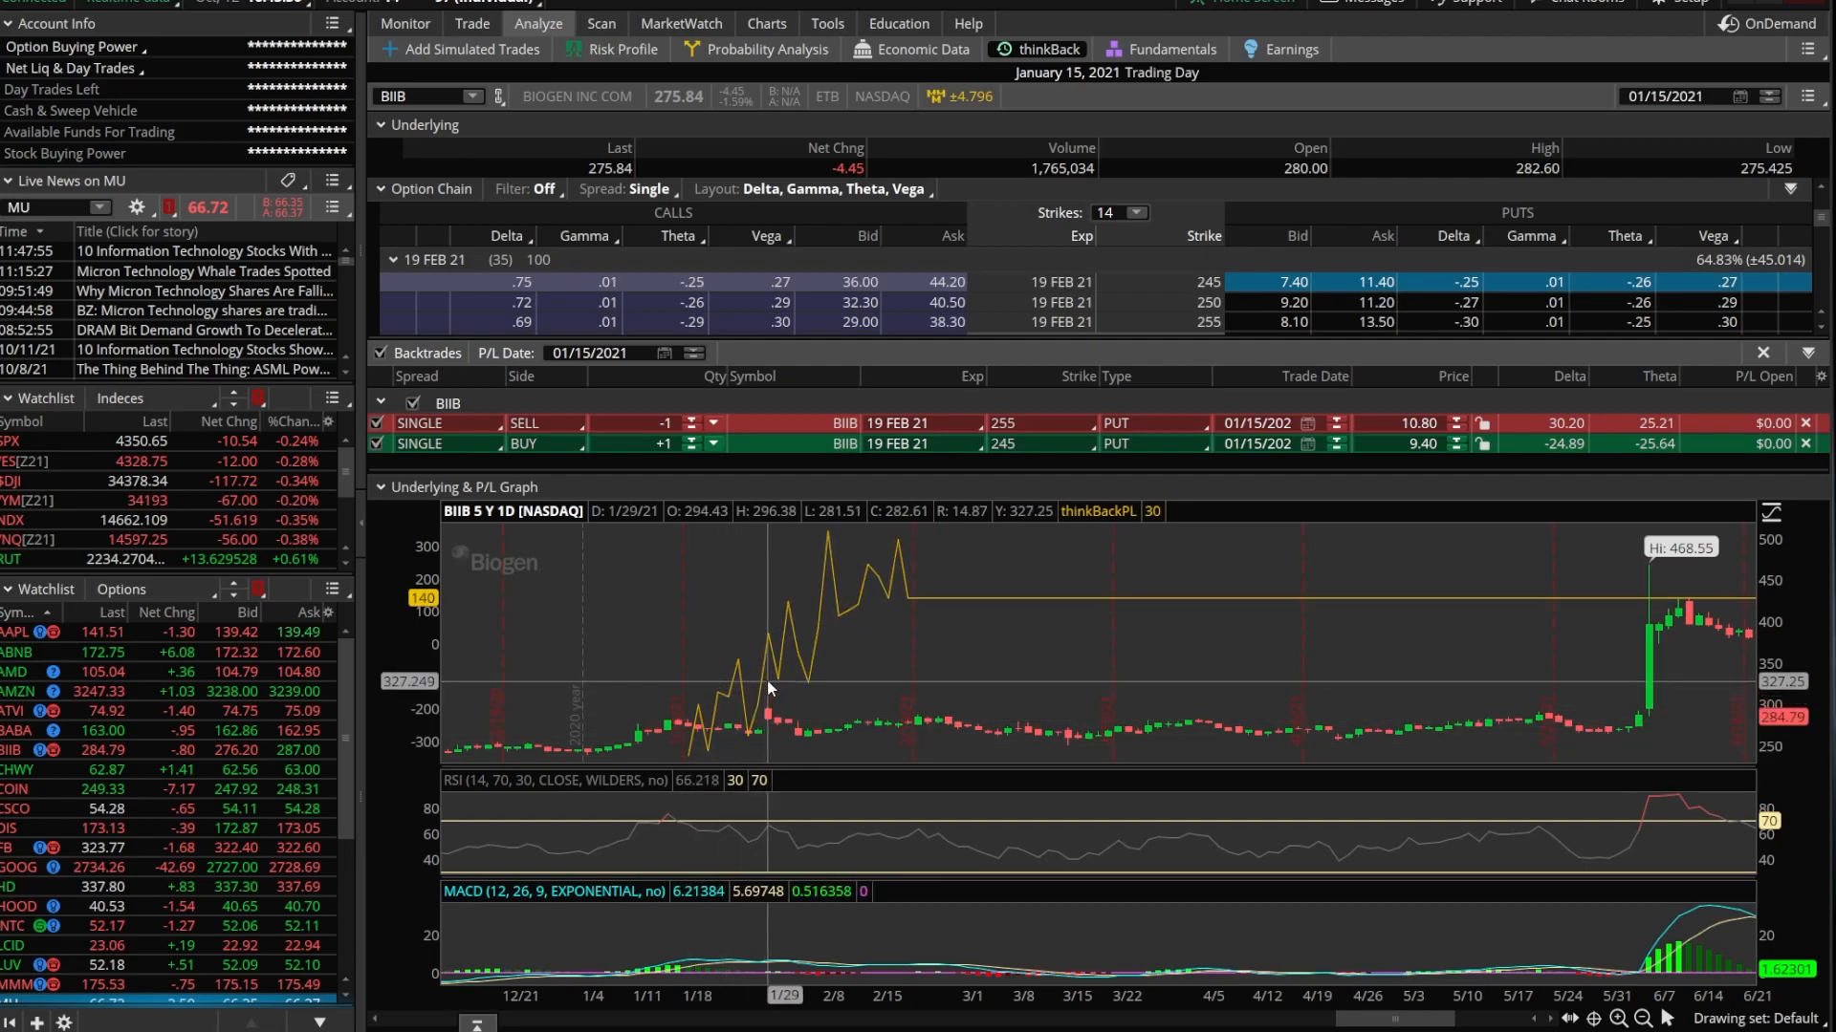
pyautogui.moveTo(831, 585)
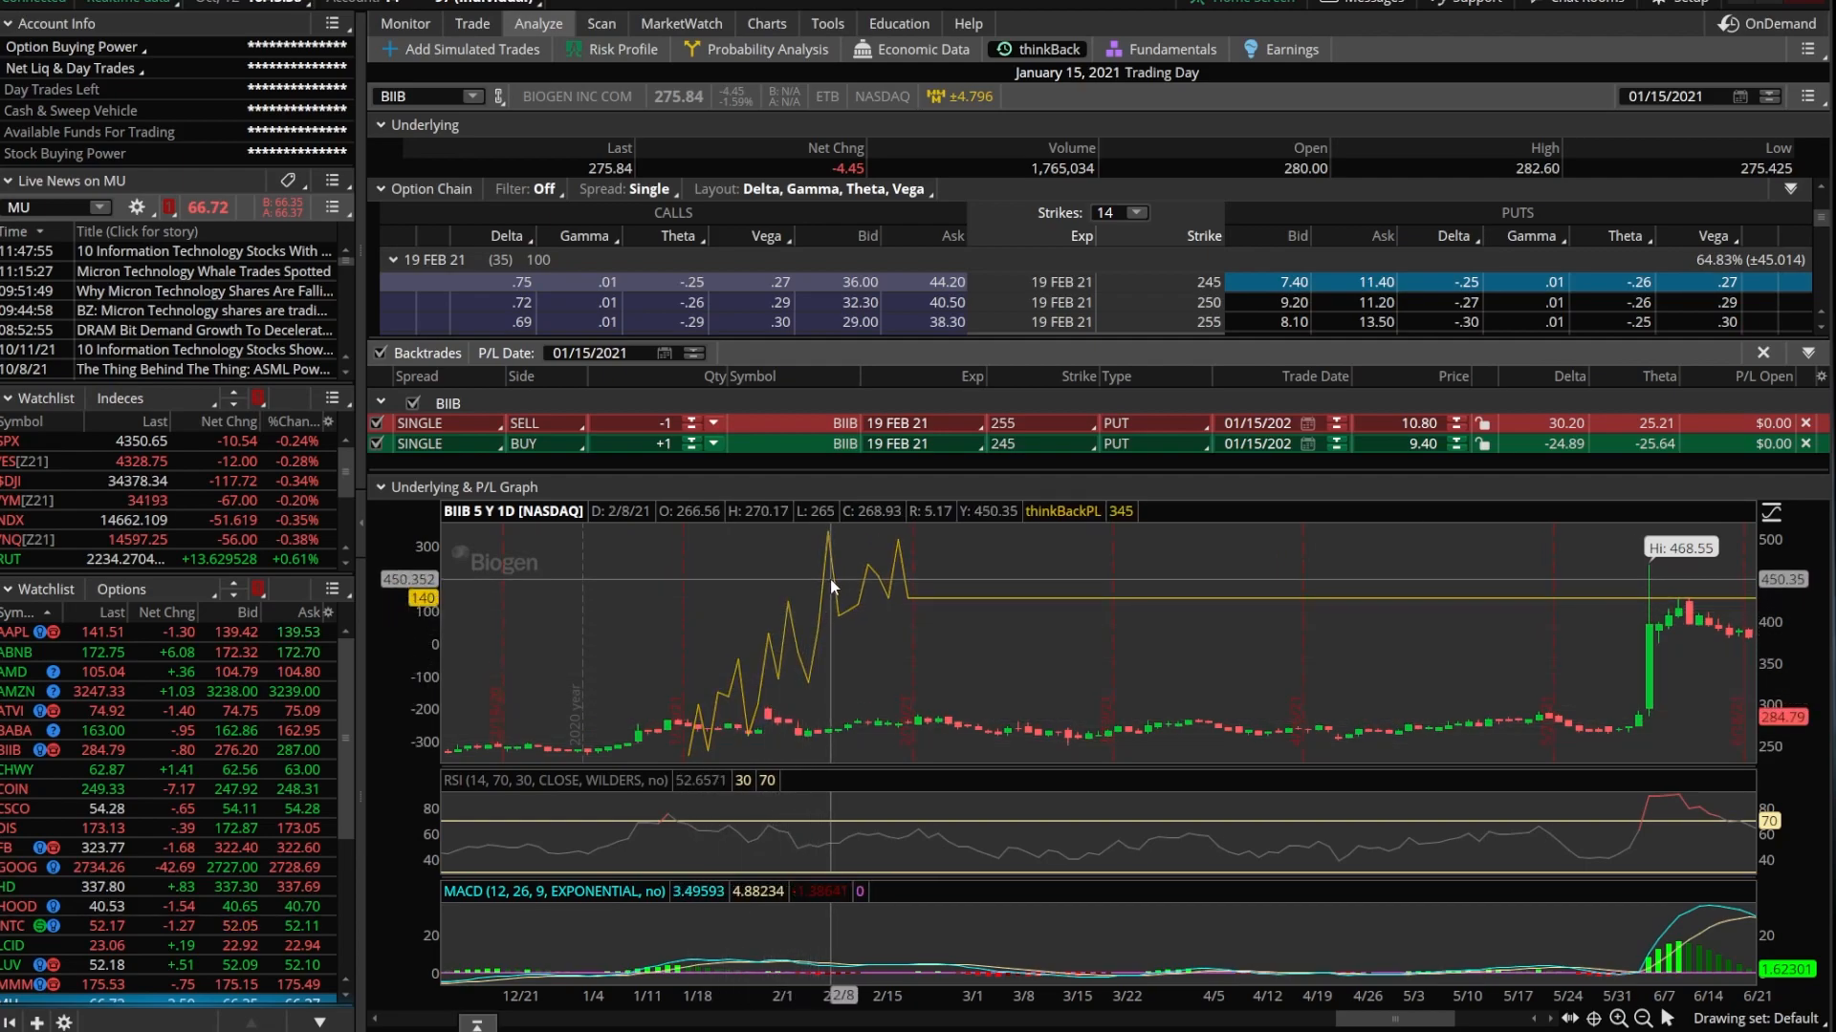
pyautogui.moveTo(943, 584)
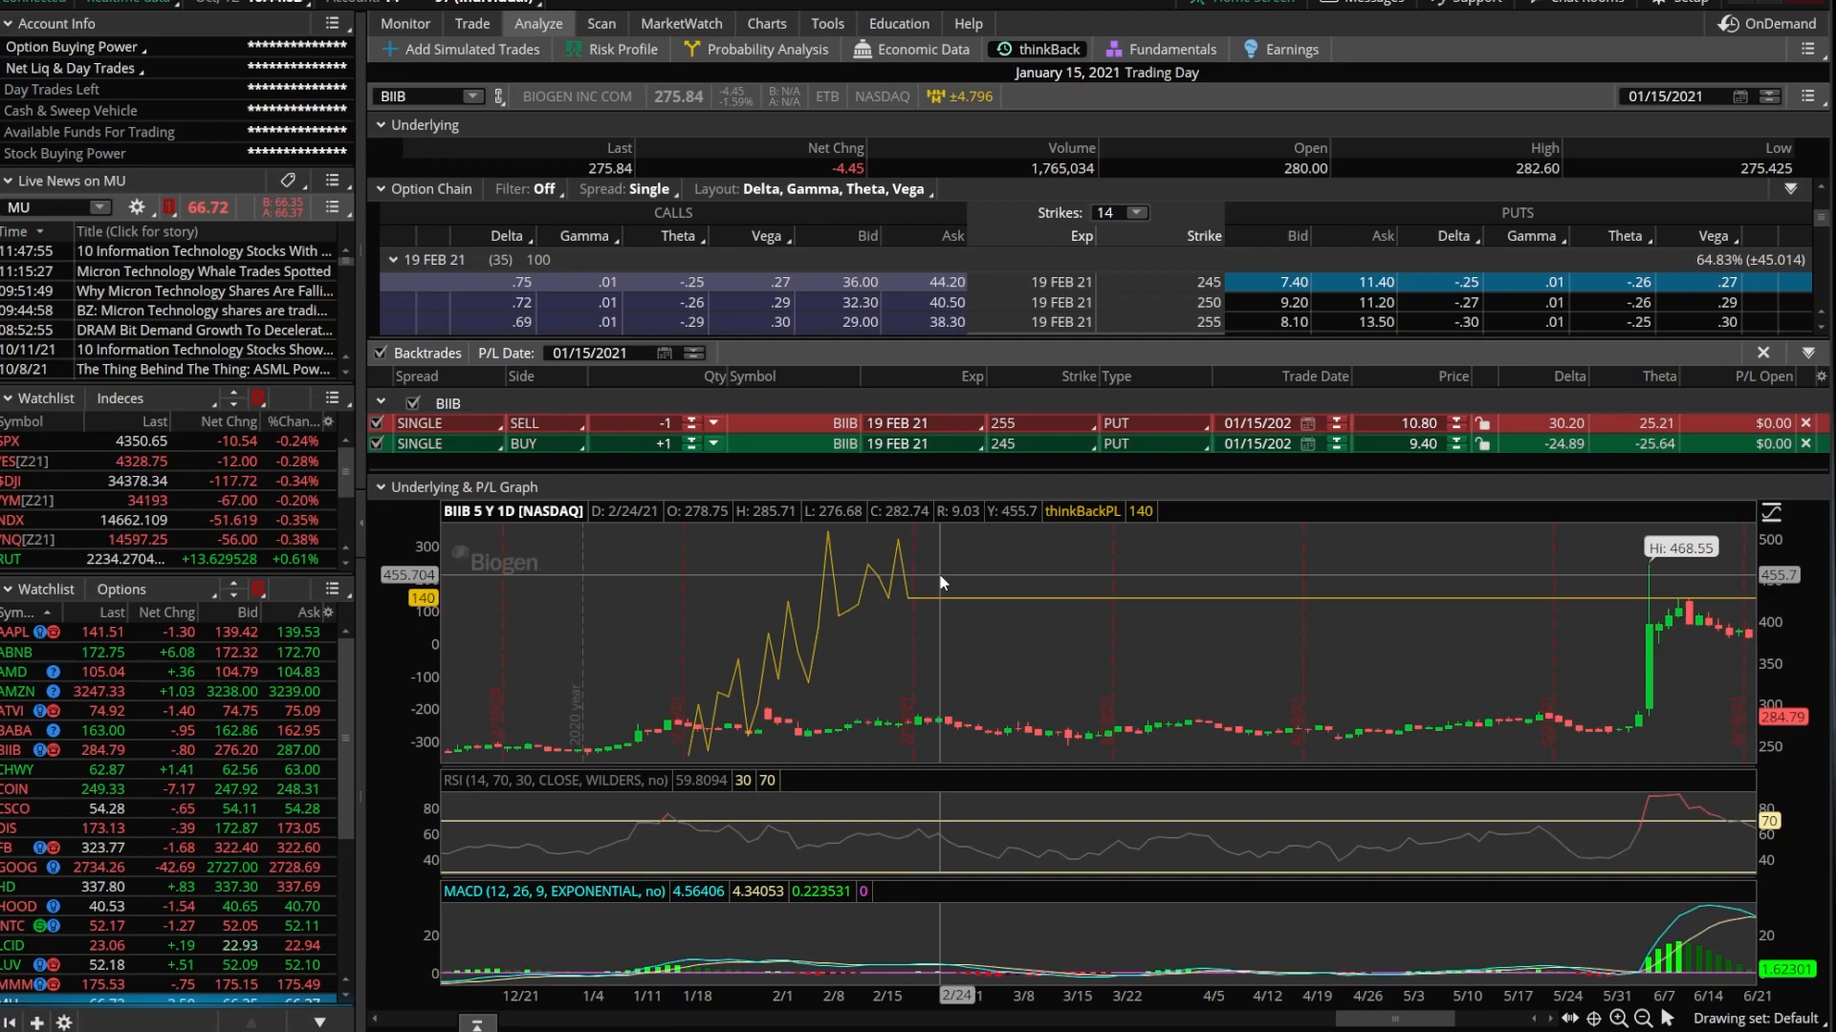